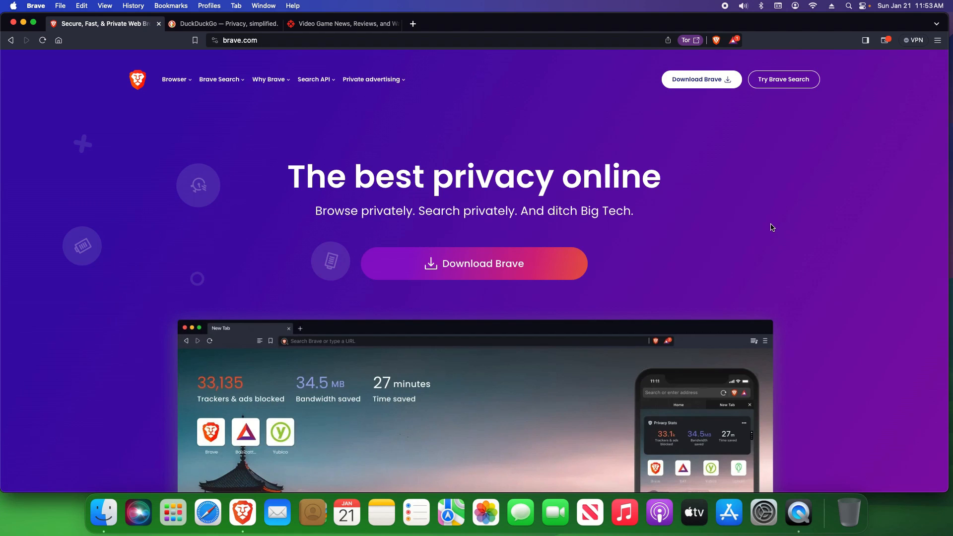
Open About Brave from the main menu to confirm version 1.61.120 is up to date
{"action": "left_click", "coordinate": [412, 24]}
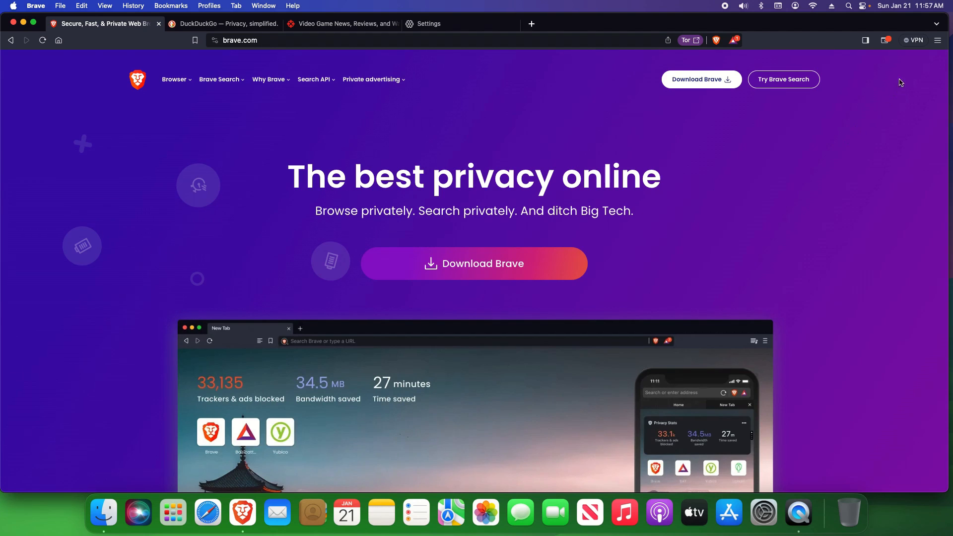
{"action": "left_click", "coordinate": [937, 40]}
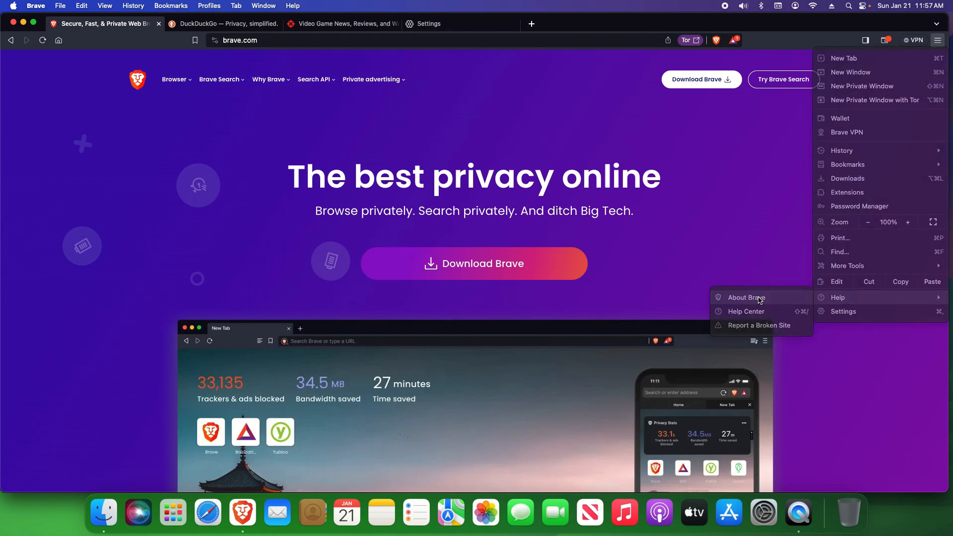
{"action": "left_click", "coordinate": [743, 297]}
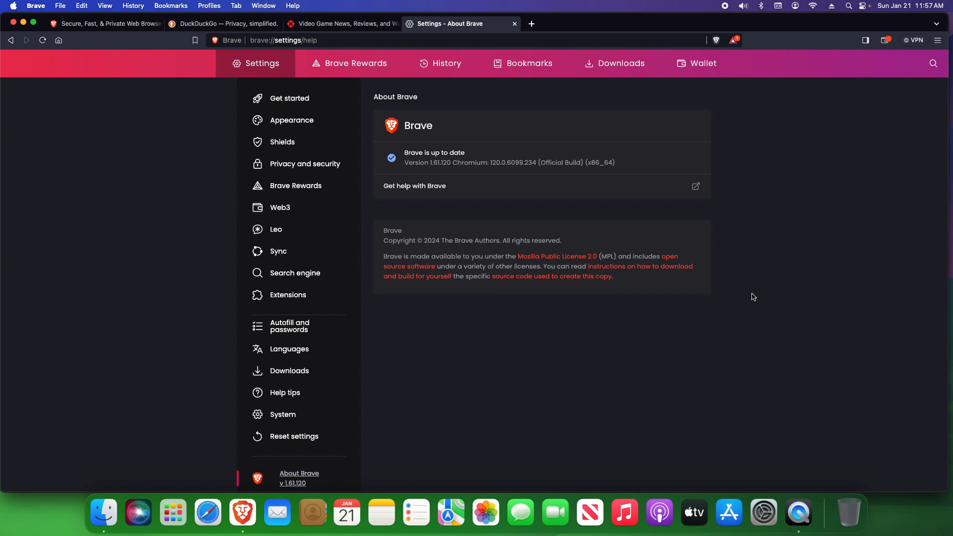
Check Brave Shields on DuckDuckGo, finding nothing blocked, then switch to the IGN tab
{"action": "left_click", "coordinate": [514, 23]}
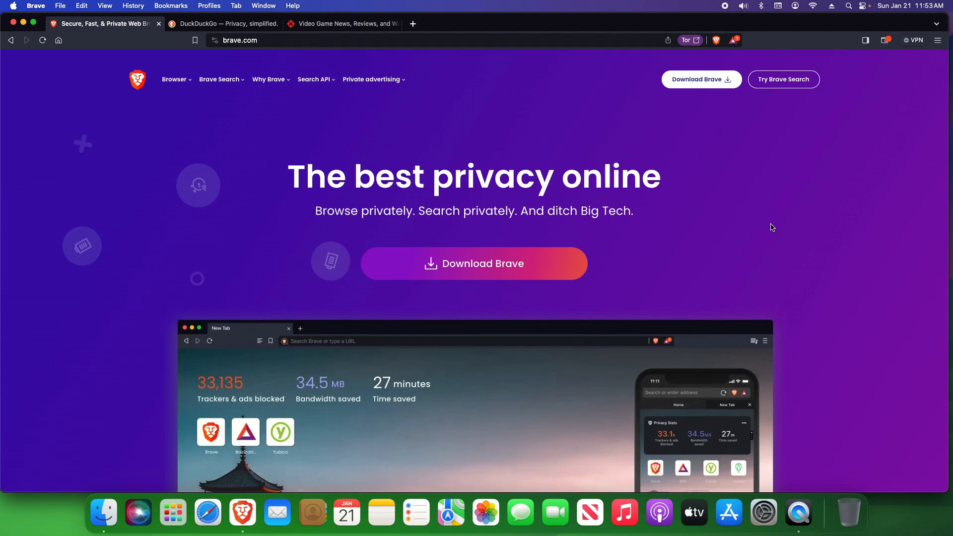
{"action": "mouse_move", "coordinate": [73, 150]}
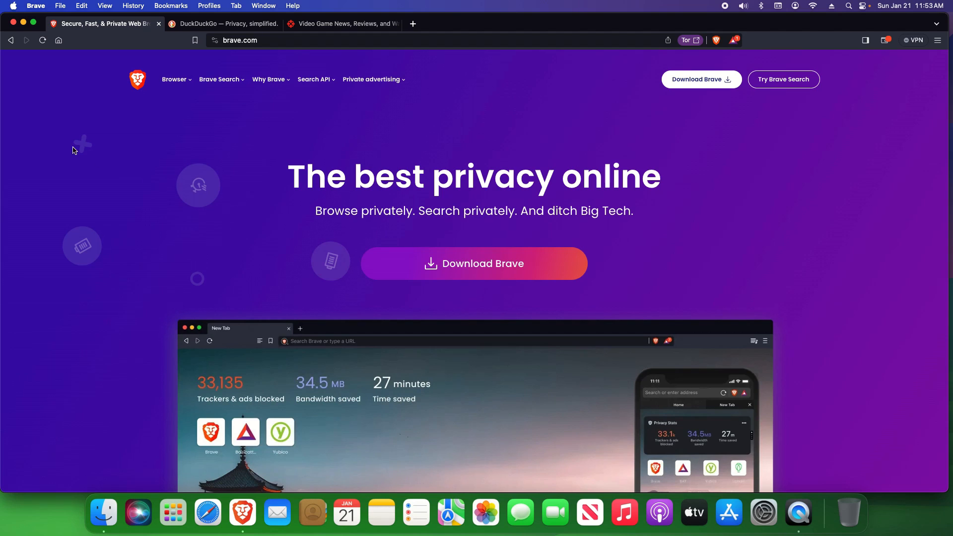
{"action": "left_click", "coordinate": [225, 24]}
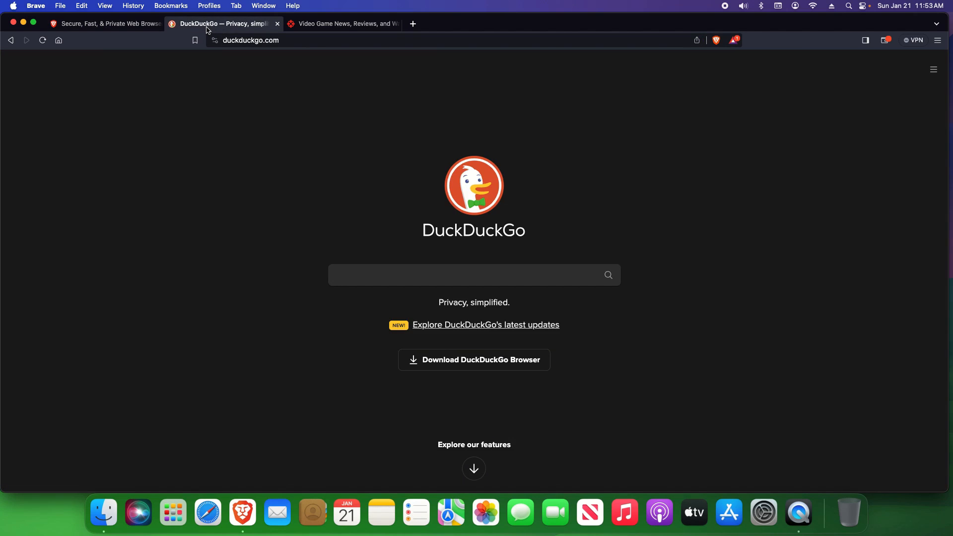
{"action": "mouse_move", "coordinate": [729, 49]}
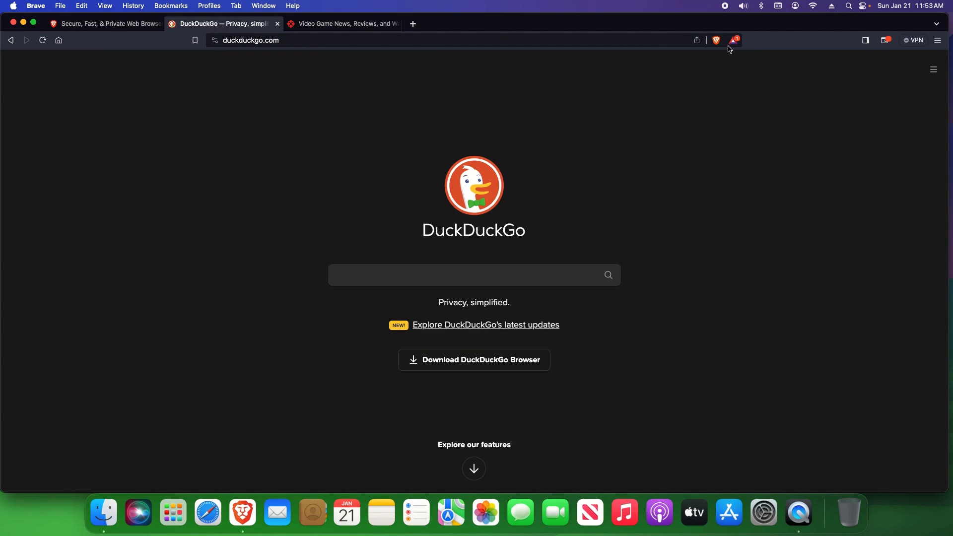
{"action": "left_click", "coordinate": [716, 40]}
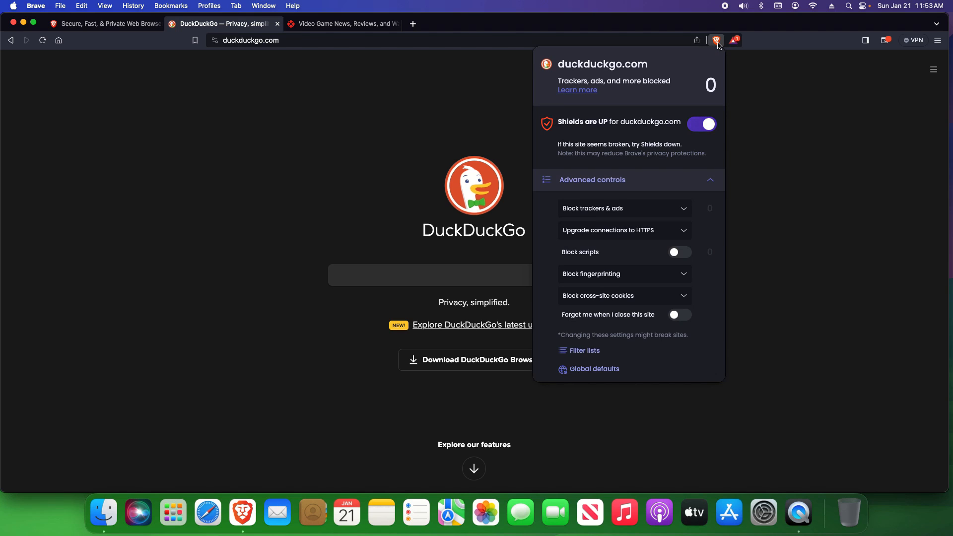
{"action": "double_click", "coordinate": [642, 121]}
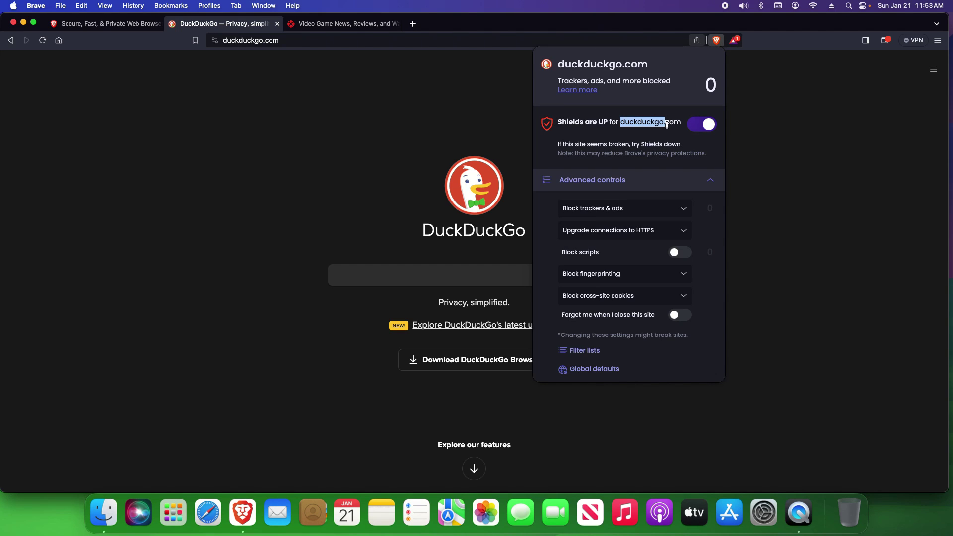
{"action": "left_click", "coordinate": [341, 24]}
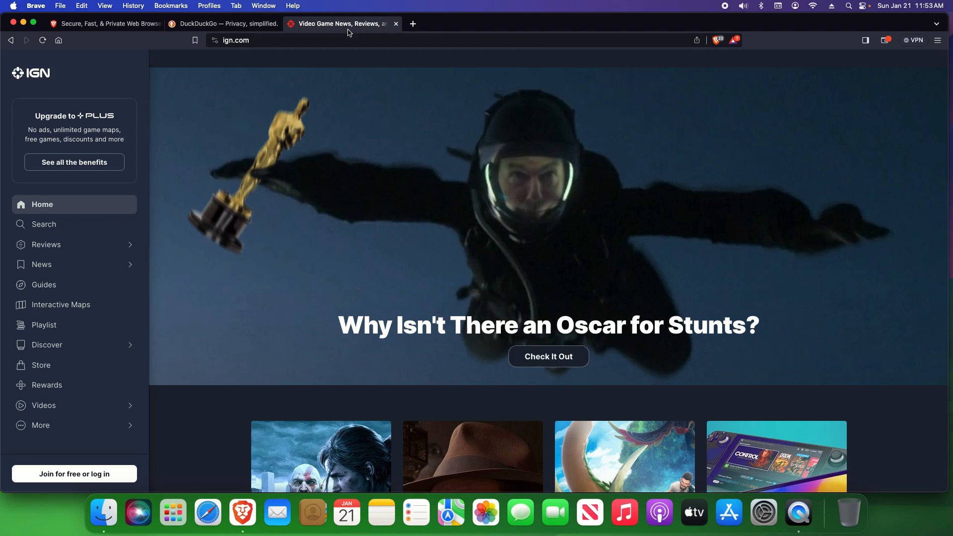
{"action": "left_click", "coordinate": [717, 41]}
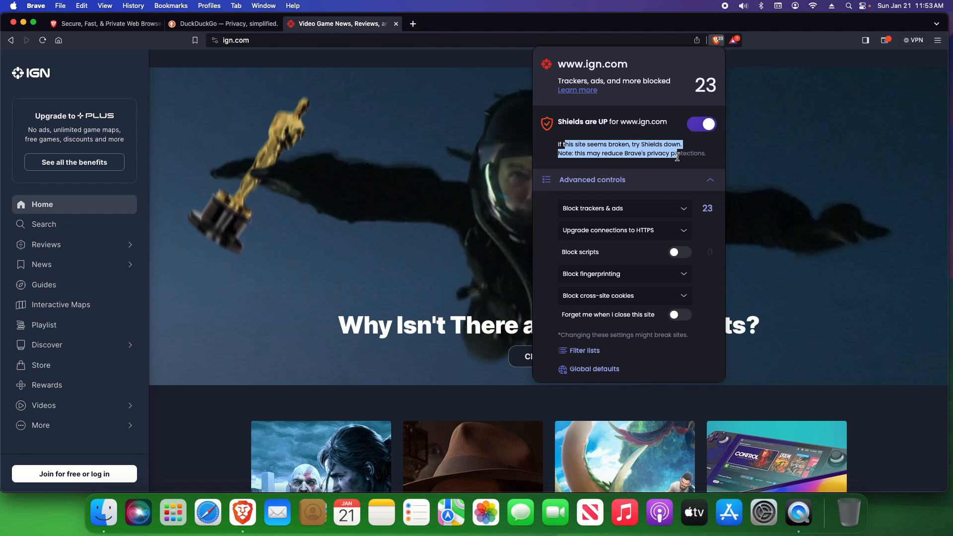
{"action": "mouse_move", "coordinate": [593, 238]}
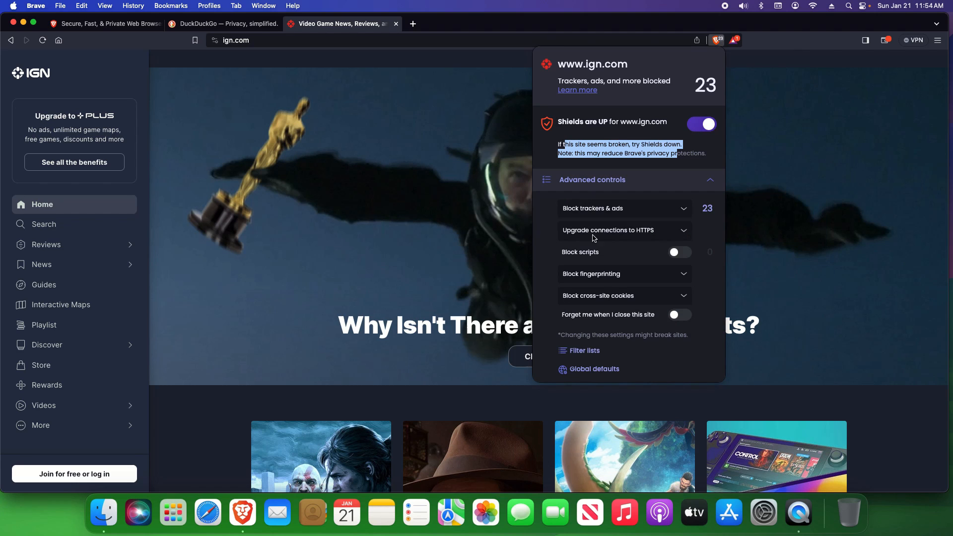
{"action": "mouse_move", "coordinate": [543, 239]}
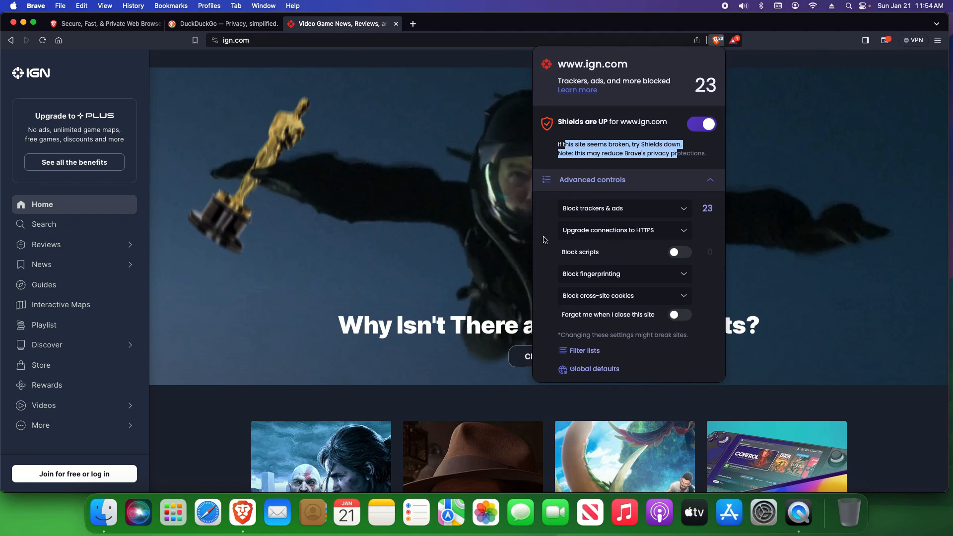
{"action": "left_click", "coordinate": [679, 314]}
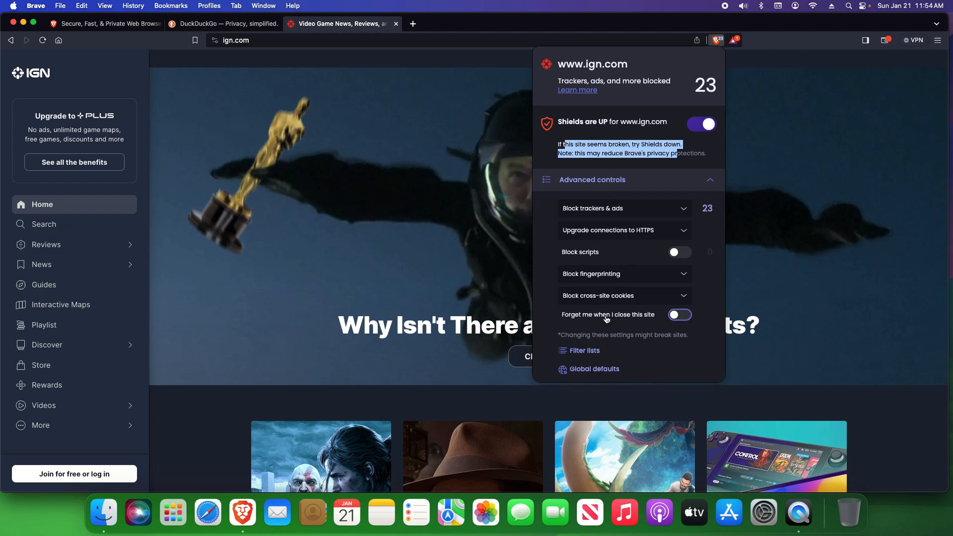
{"action": "left_click", "coordinate": [621, 208]}
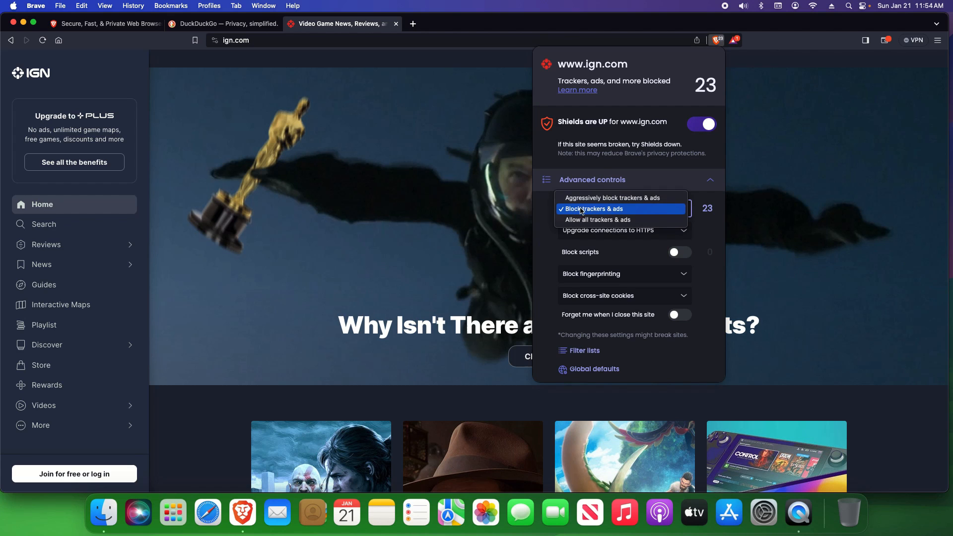
{"action": "mouse_move", "coordinate": [611, 198]}
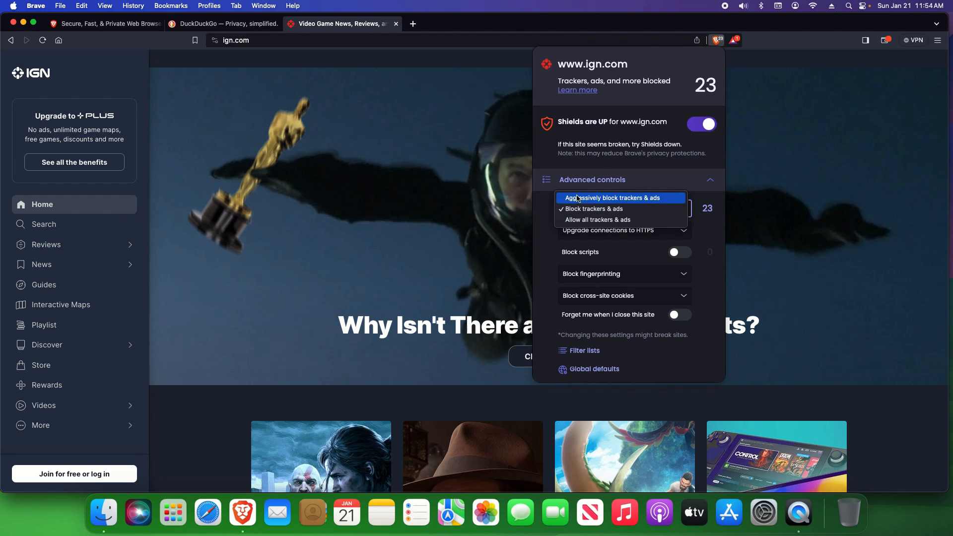
{"action": "left_click", "coordinate": [592, 209]}
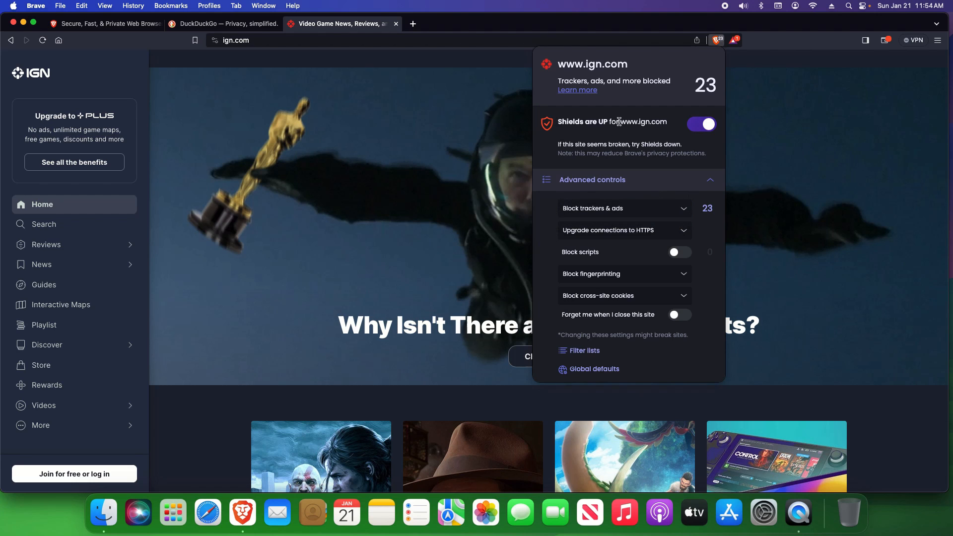
{"action": "double_click", "coordinate": [638, 121]}
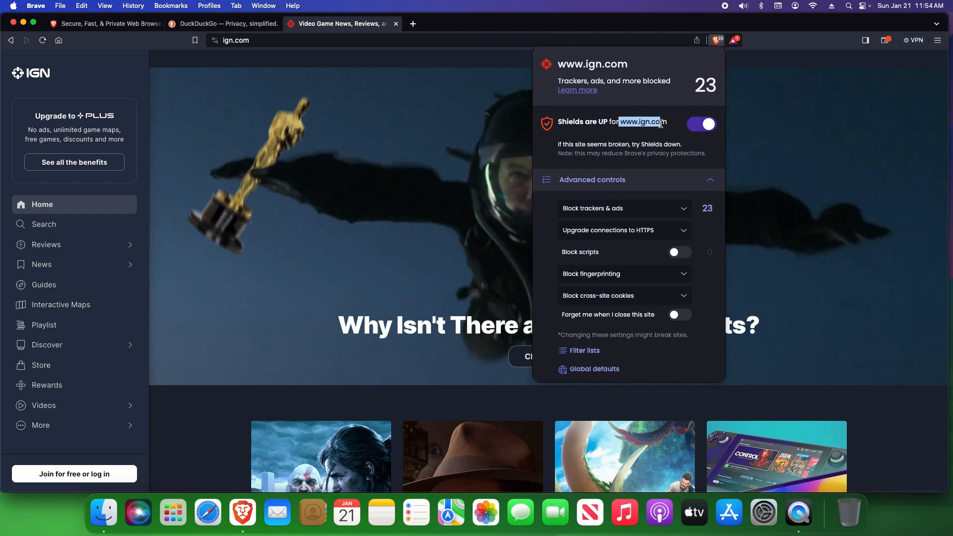
{"action": "left_click", "coordinate": [623, 208]}
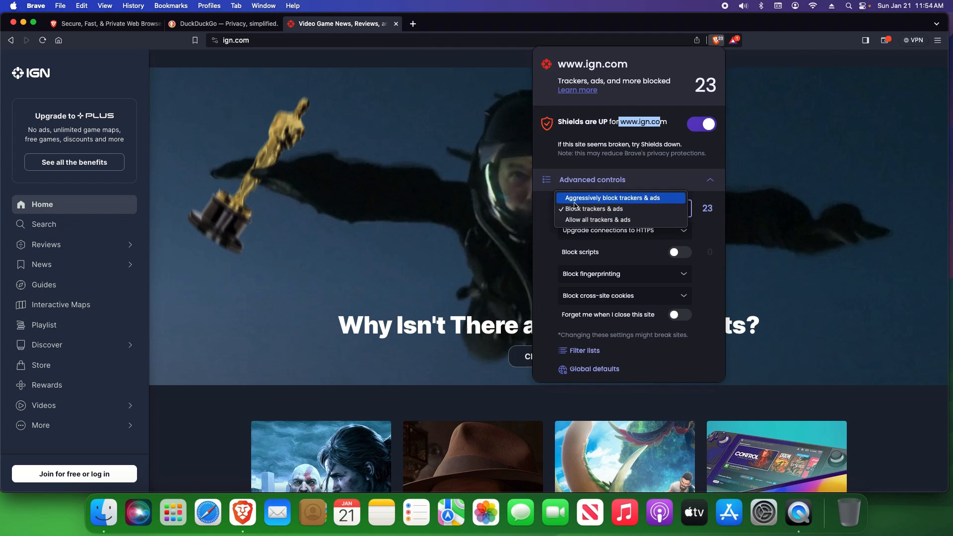
{"action": "left_click", "coordinate": [592, 208]}
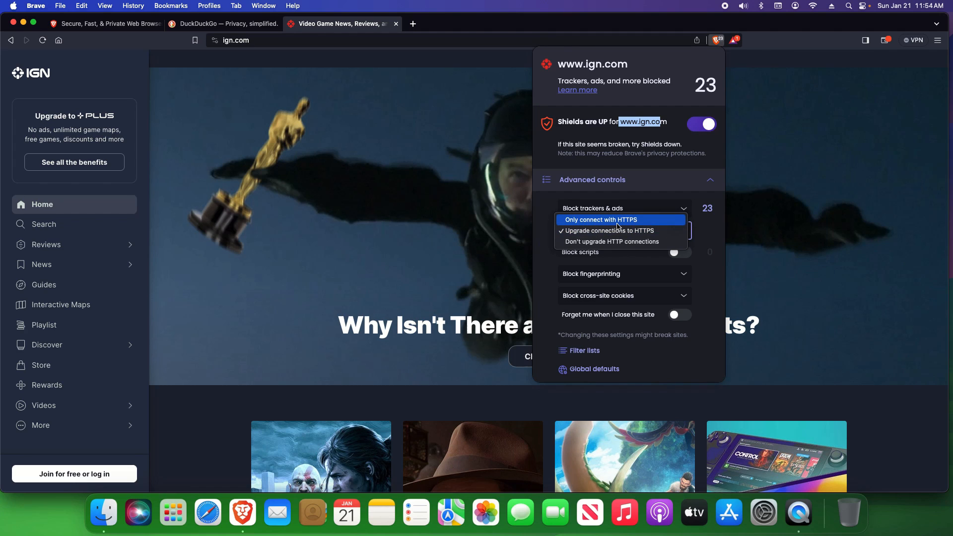
{"action": "left_click", "coordinate": [609, 230]}
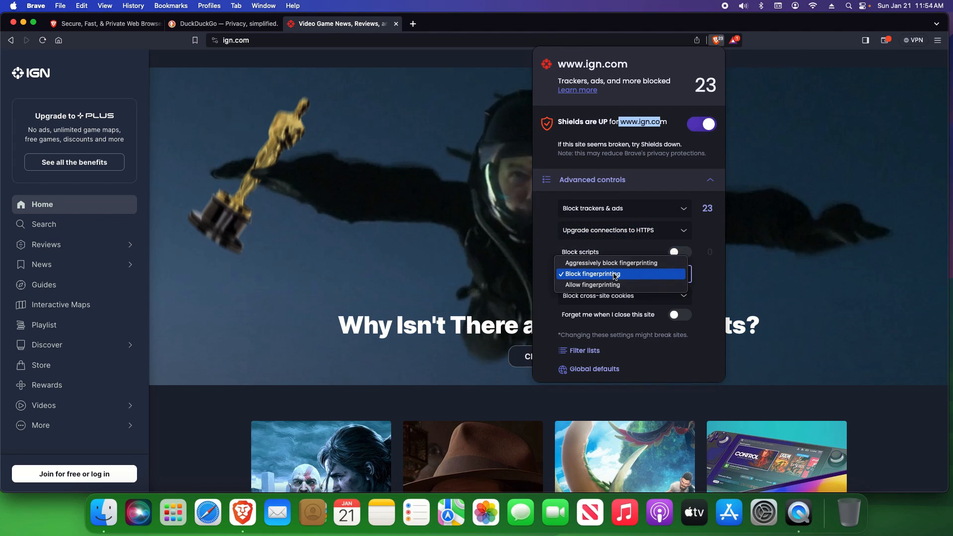
{"action": "left_click", "coordinate": [590, 273]}
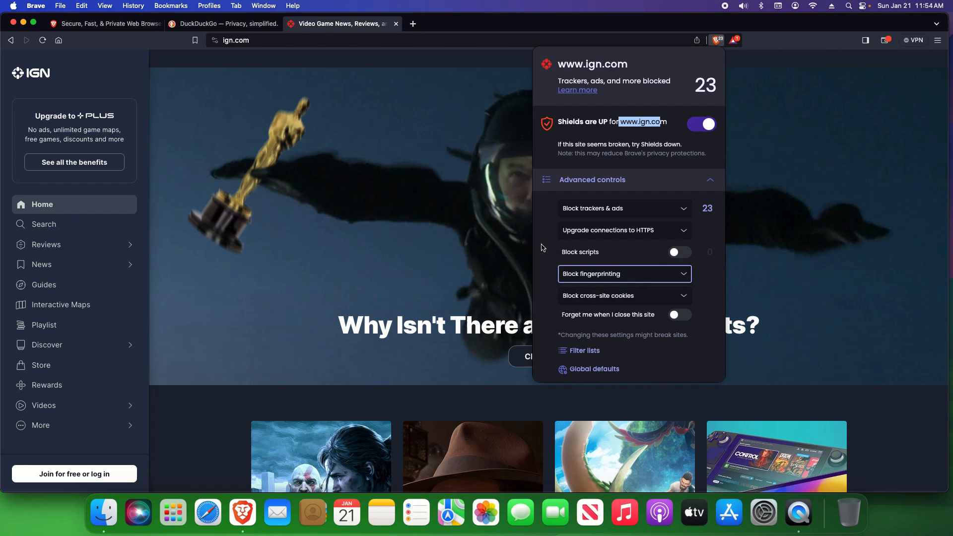
{"action": "left_click", "coordinate": [623, 295]}
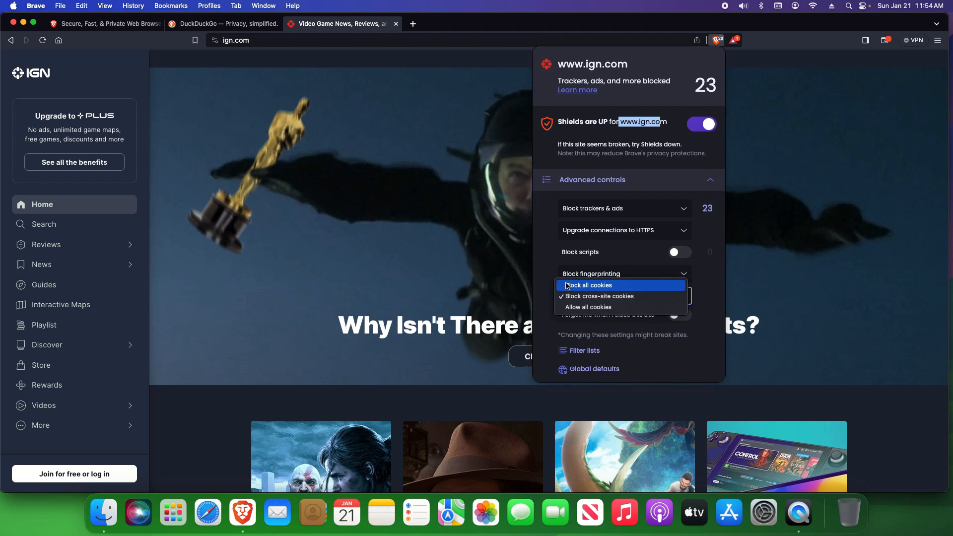
{"action": "left_click", "coordinate": [599, 296]}
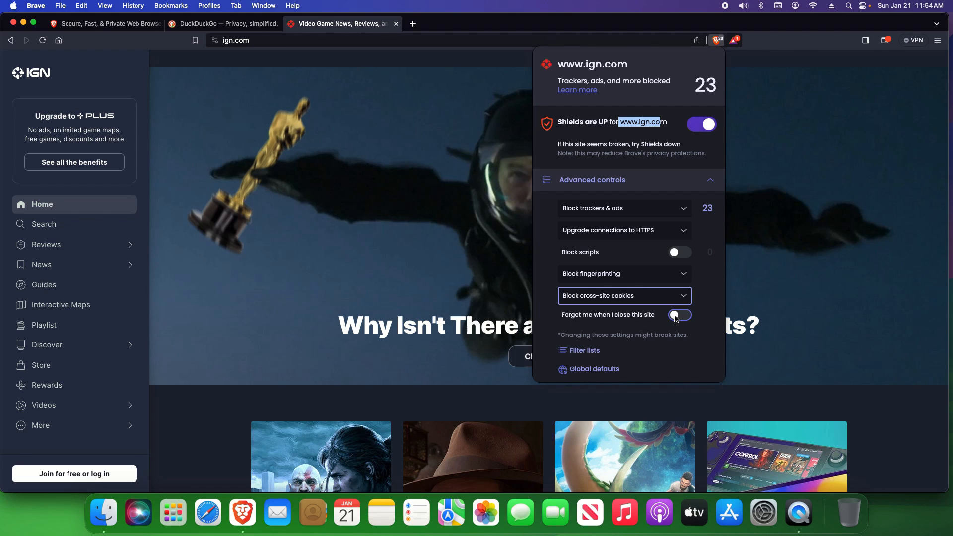
{"action": "left_click", "coordinate": [677, 314]}
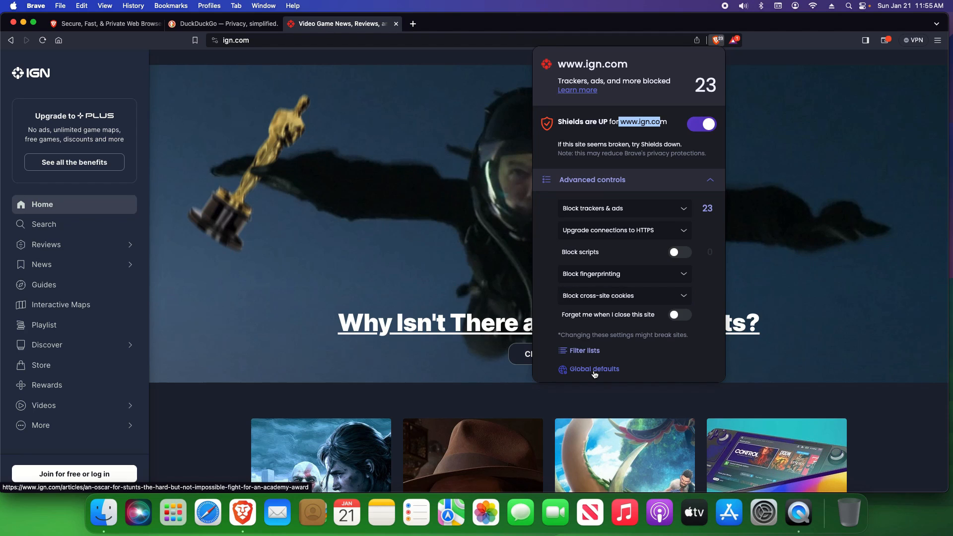
{"action": "left_click", "coordinate": [593, 369]}
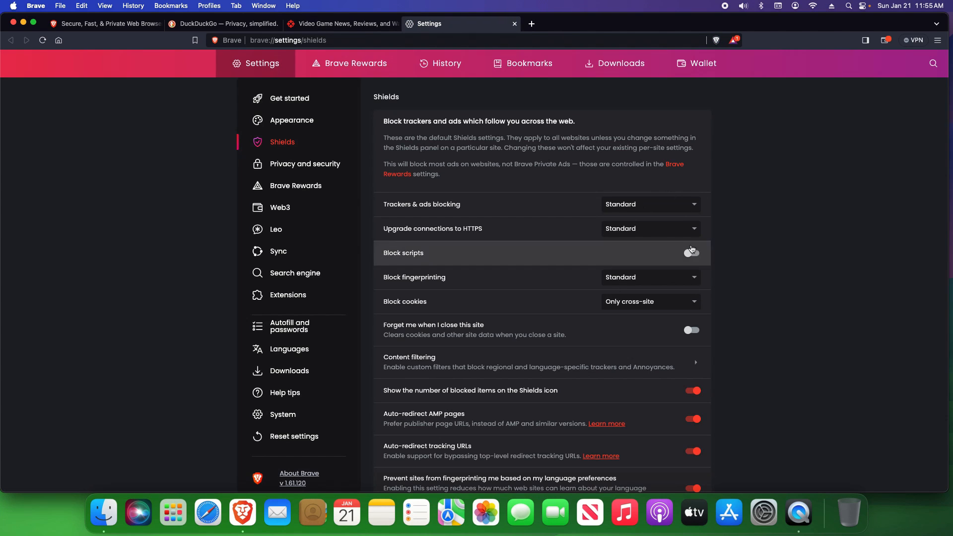
{"action": "mouse_move", "coordinate": [679, 313]}
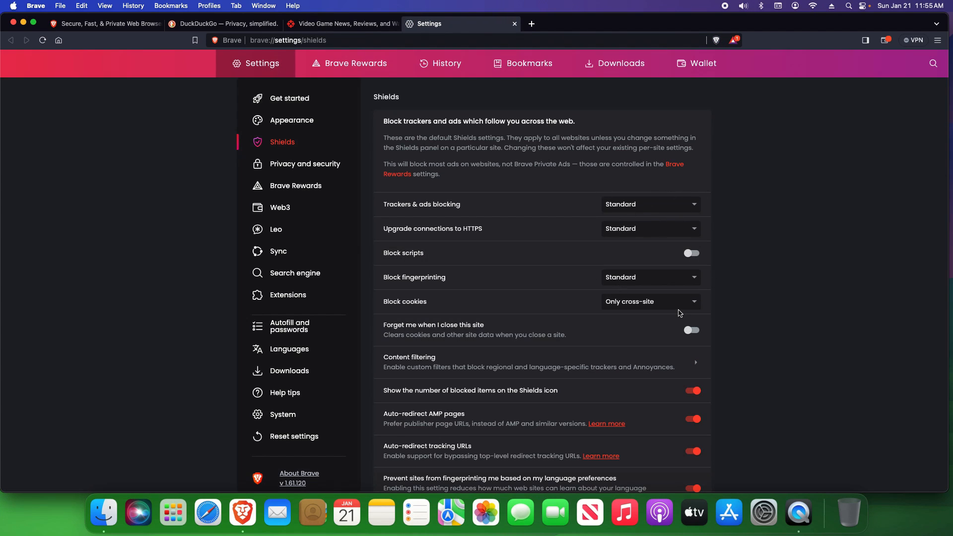
{"action": "mouse_move", "coordinate": [674, 313]}
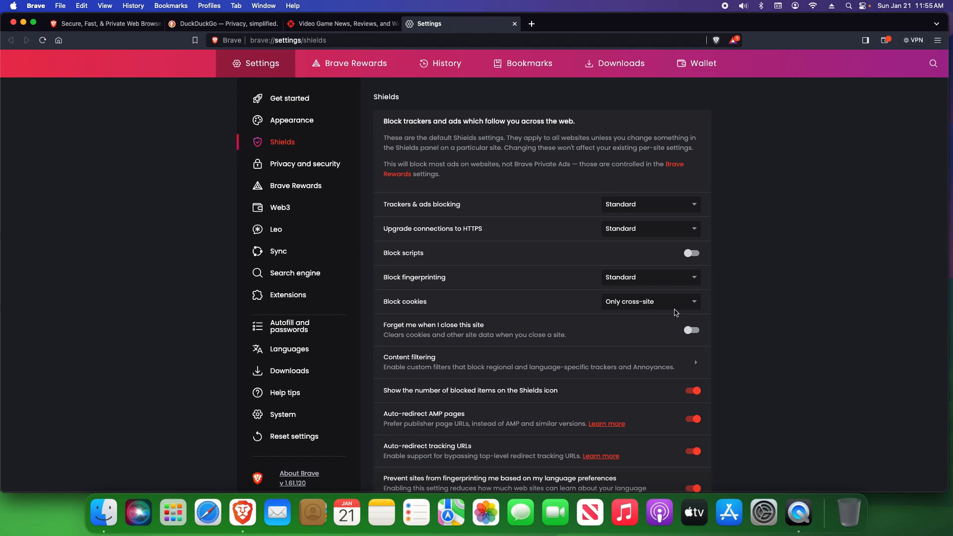
{"action": "mouse_move", "coordinate": [669, 312]}
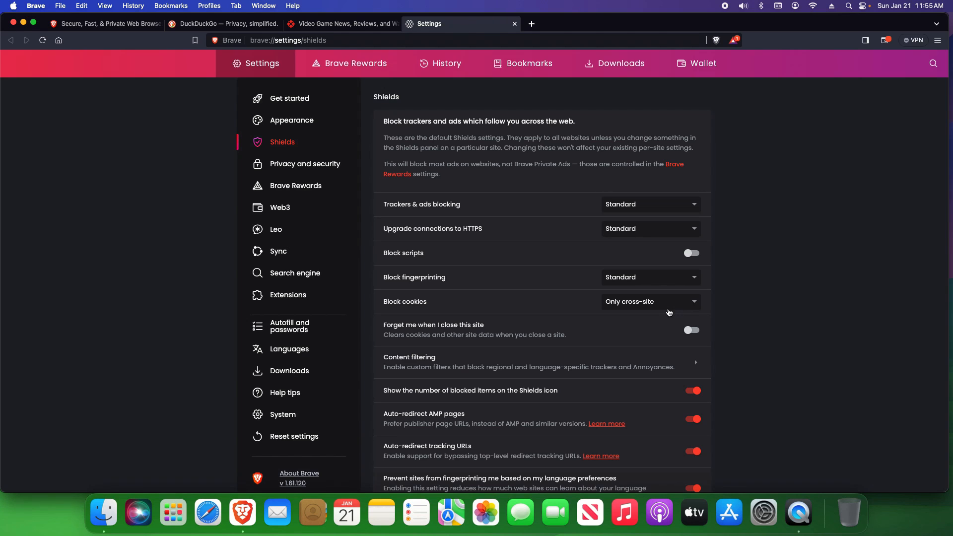
{"action": "left_click", "coordinate": [341, 23]}
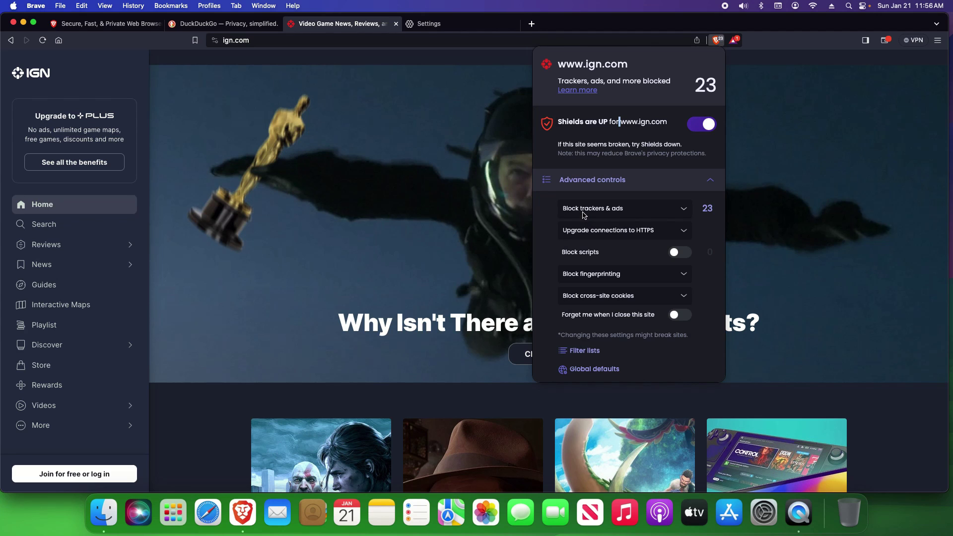
{"action": "left_click", "coordinate": [621, 208]}
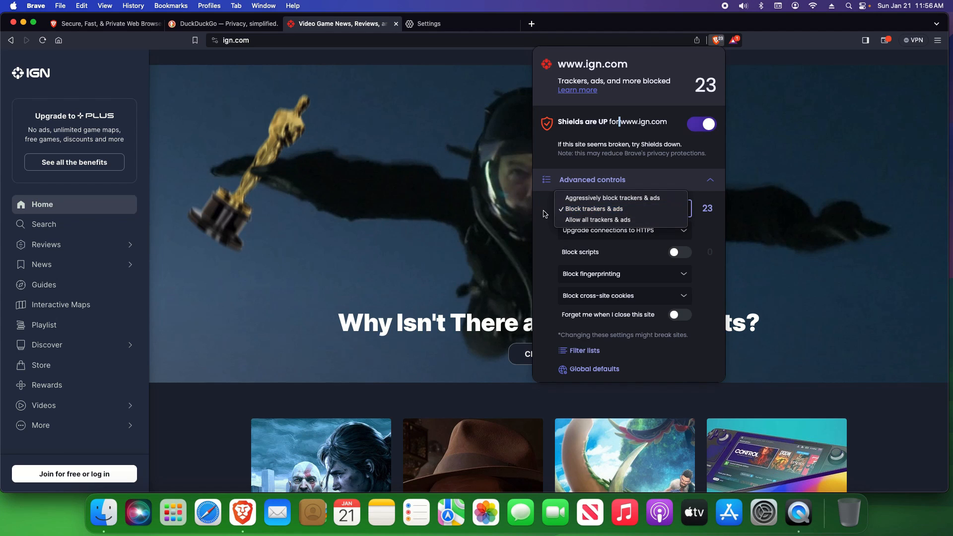
{"action": "left_click", "coordinate": [592, 209]}
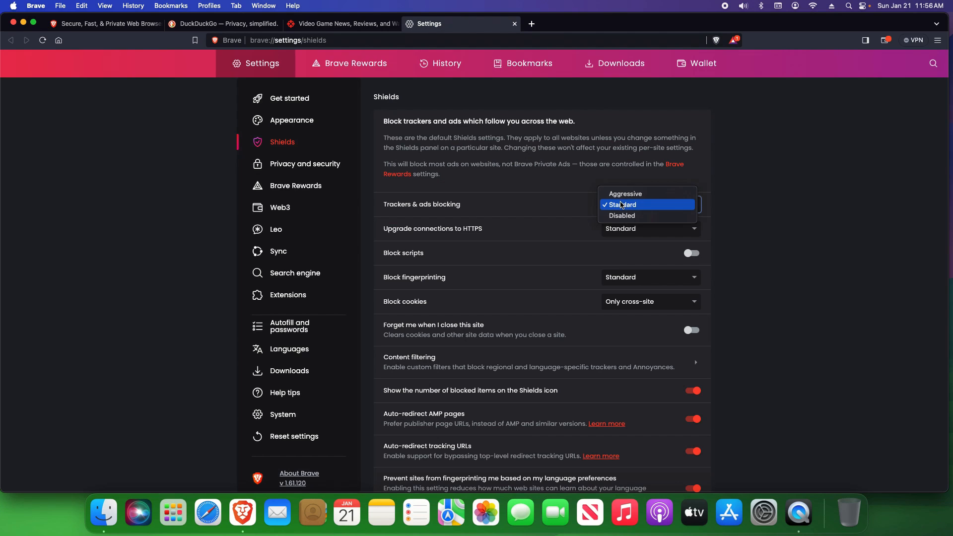
{"action": "left_click", "coordinate": [624, 193]}
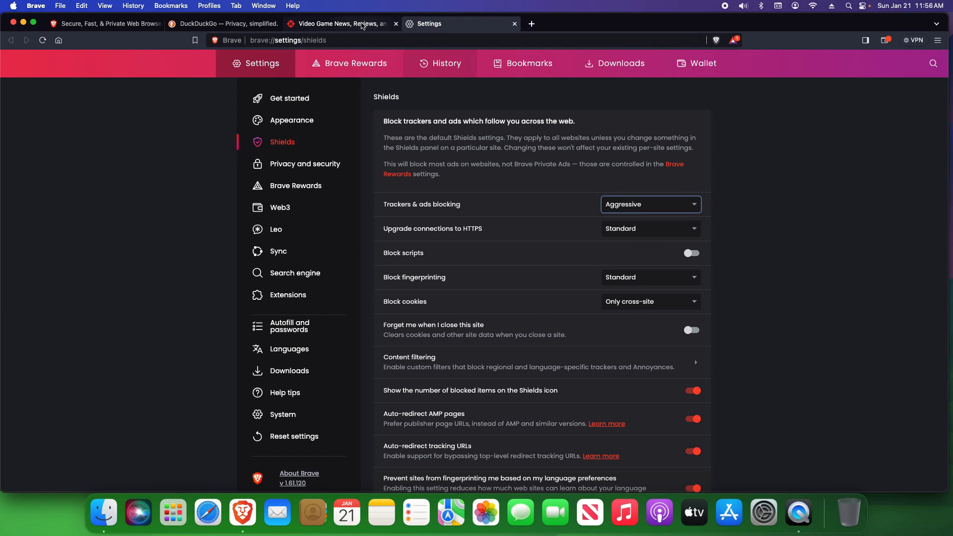
{"action": "left_click", "coordinate": [341, 24]}
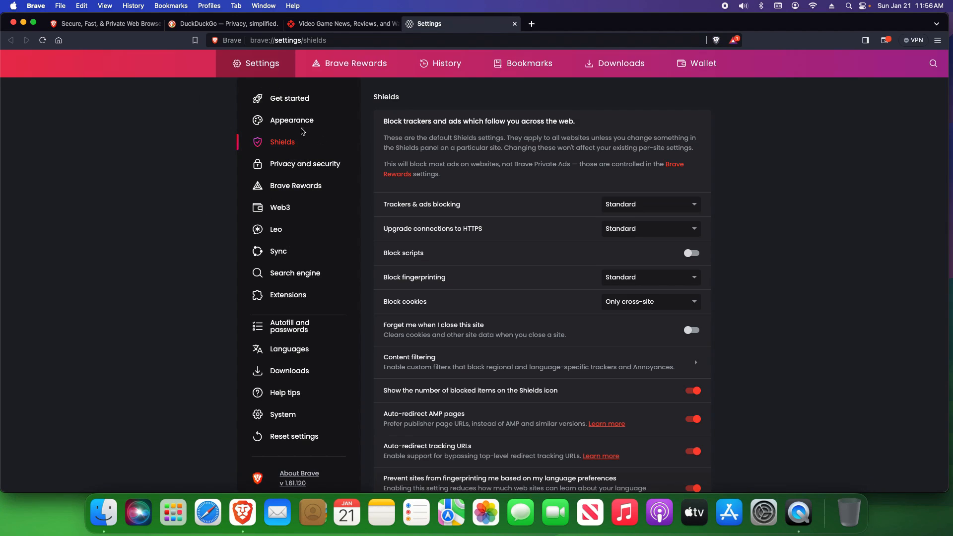
{"action": "mouse_move", "coordinate": [750, 184]}
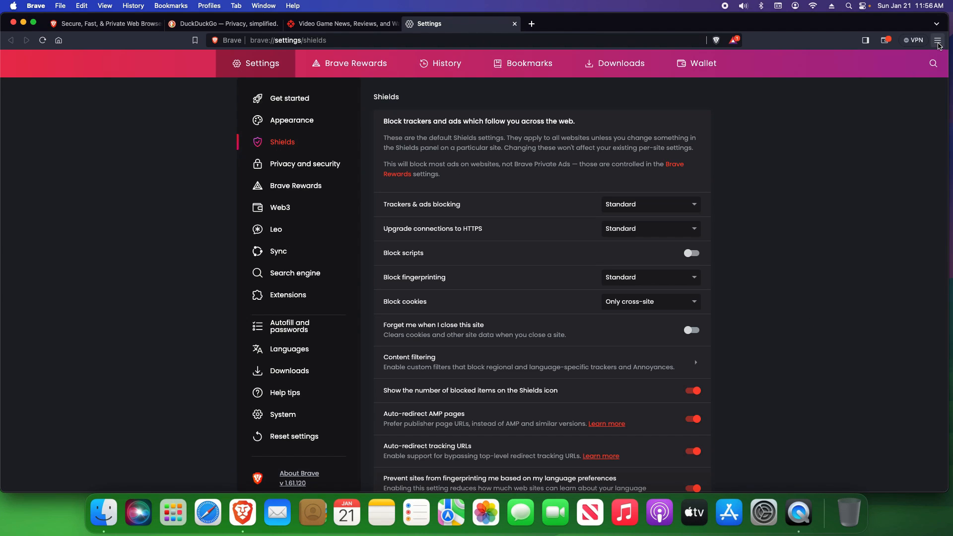
{"action": "left_click", "coordinate": [937, 40]}
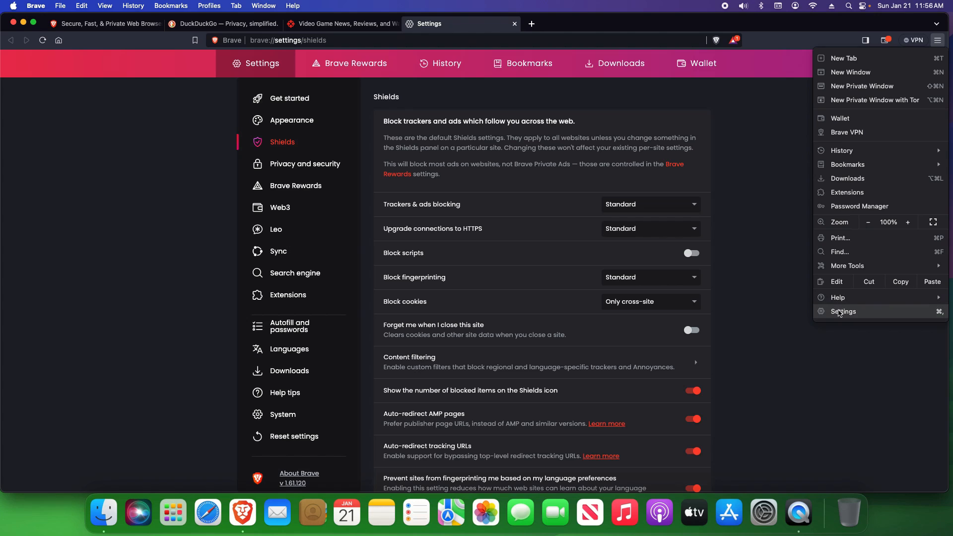
{"action": "mouse_move", "coordinate": [840, 314]}
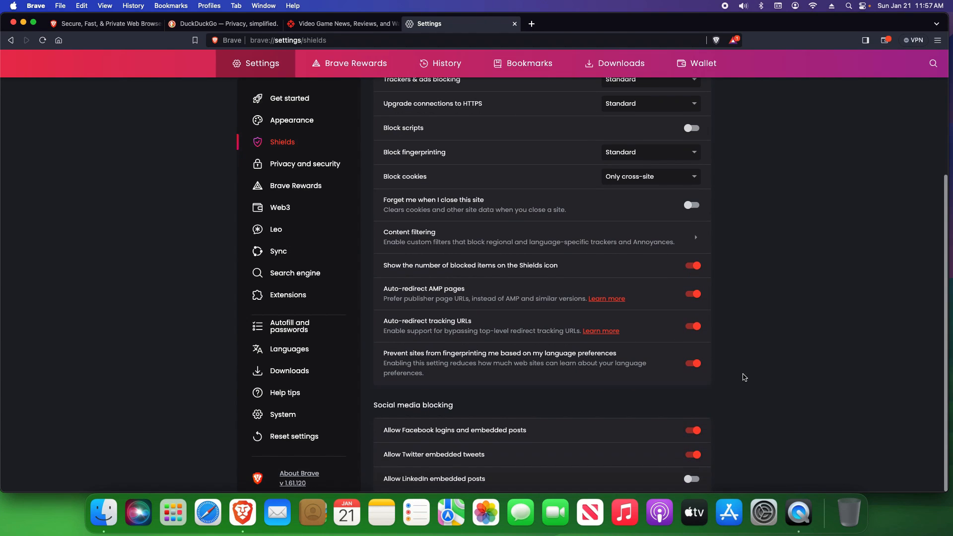
{"action": "mouse_move", "coordinate": [552, 268]}
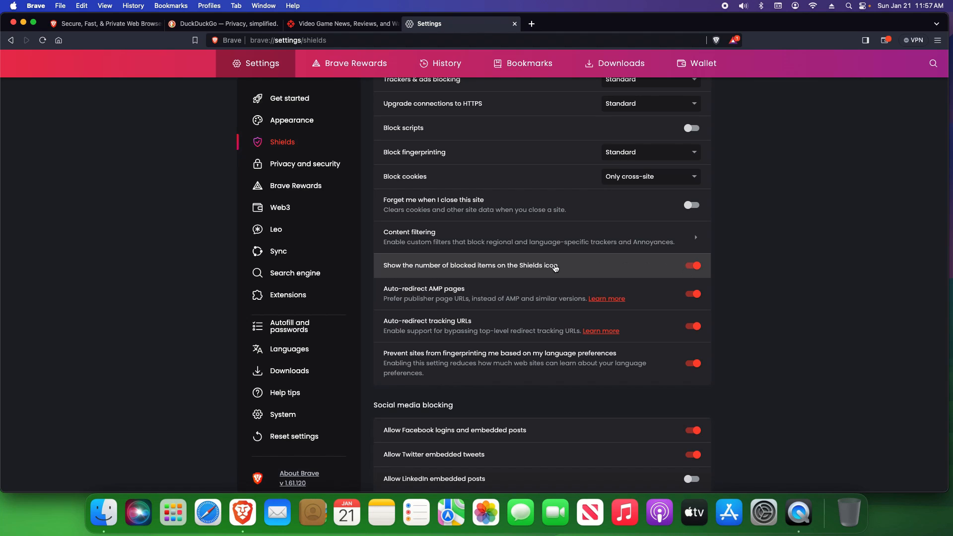
{"action": "mouse_move", "coordinate": [551, 358]}
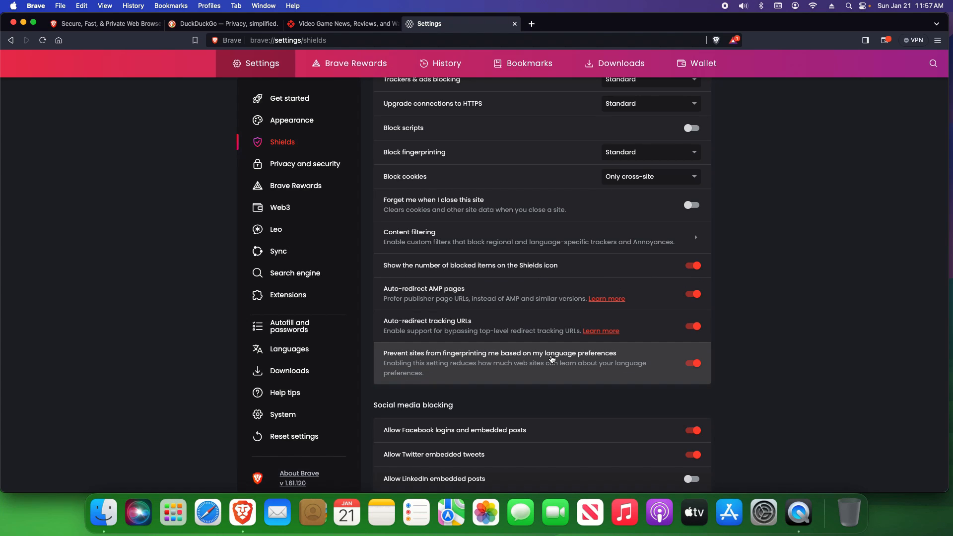
{"action": "mouse_move", "coordinate": [406, 418]}
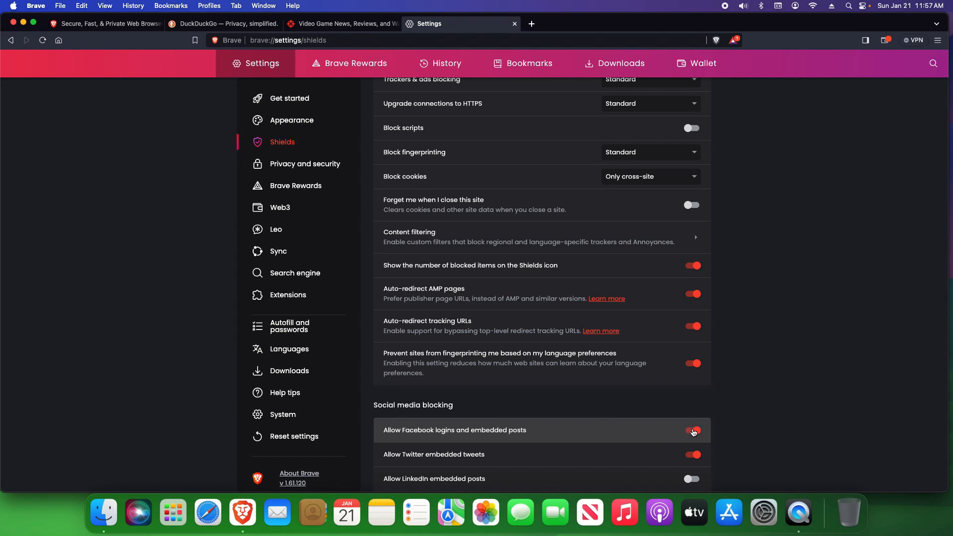
{"action": "left_click", "coordinate": [692, 430]}
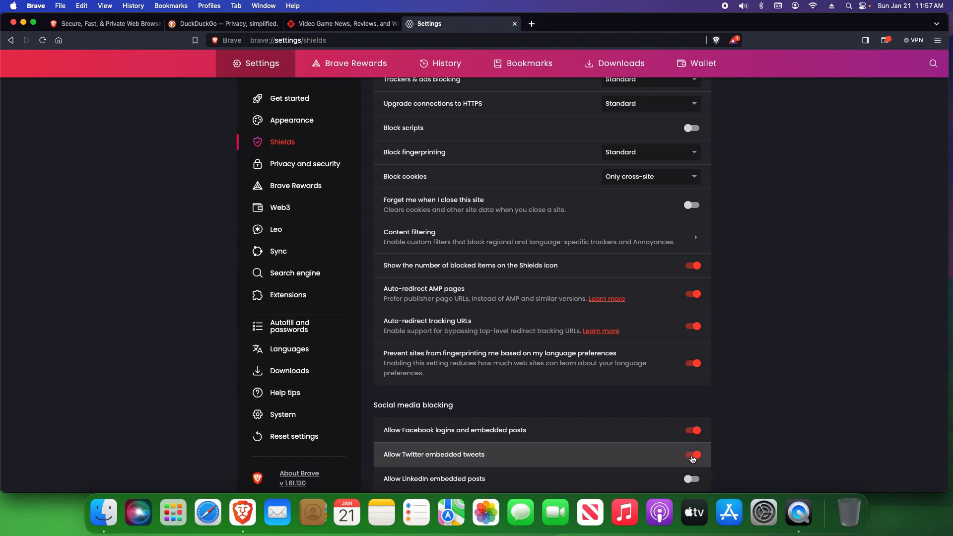
{"action": "left_click", "coordinate": [693, 454]}
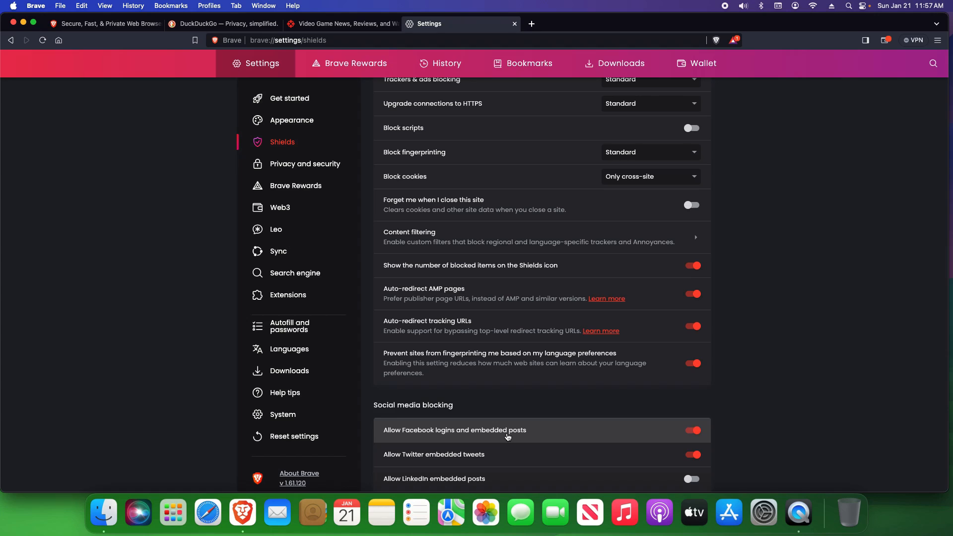
{"action": "mouse_move", "coordinate": [689, 457]}
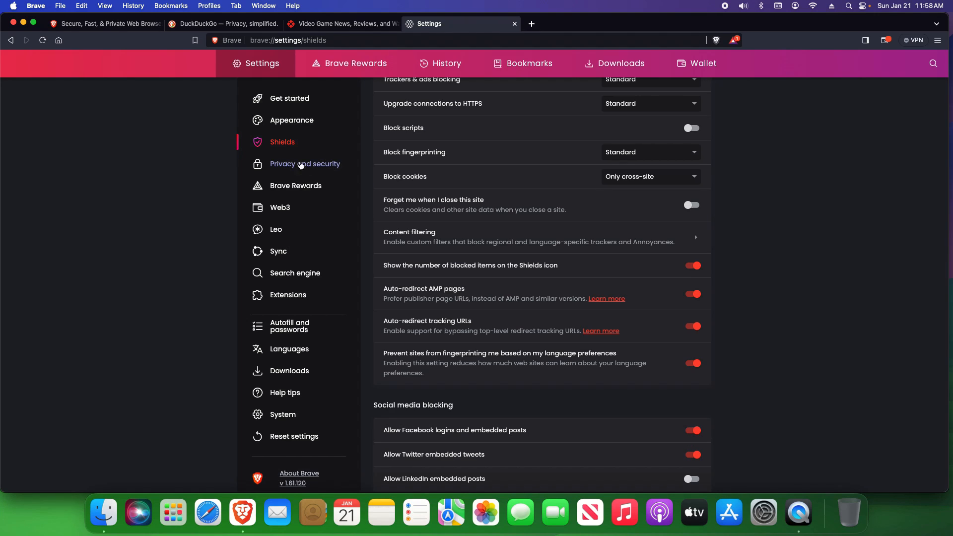
Switch off P3A product analytics in Privacy and security and bring up Clear browsing data
{"action": "left_click", "coordinate": [305, 163]}
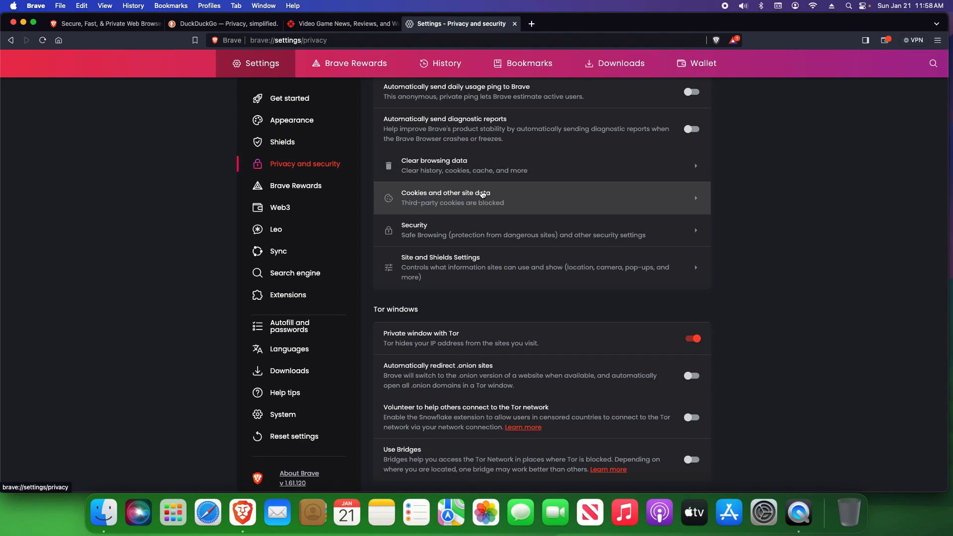
{"action": "scroll", "scroll_direction": "up", "scroll_amount": 3}
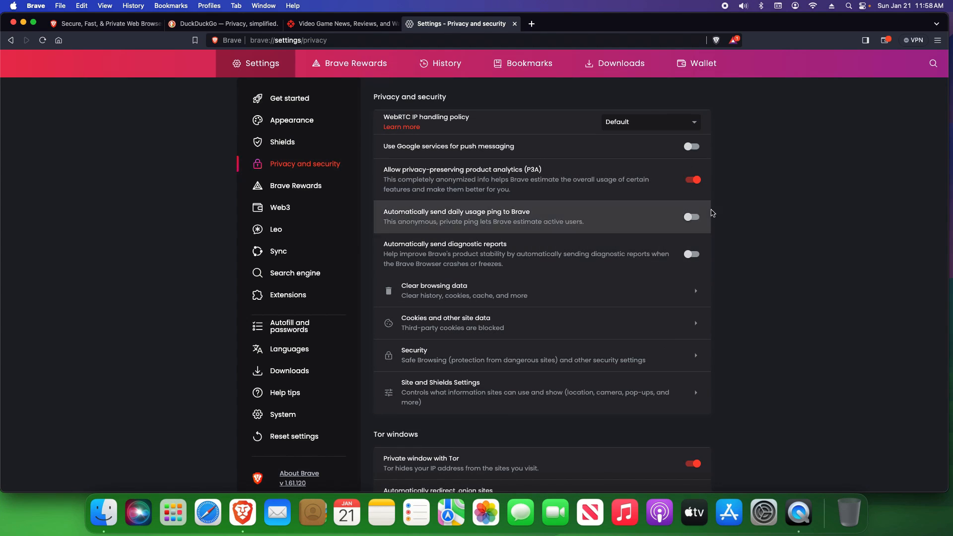
{"action": "mouse_move", "coordinate": [606, 235]}
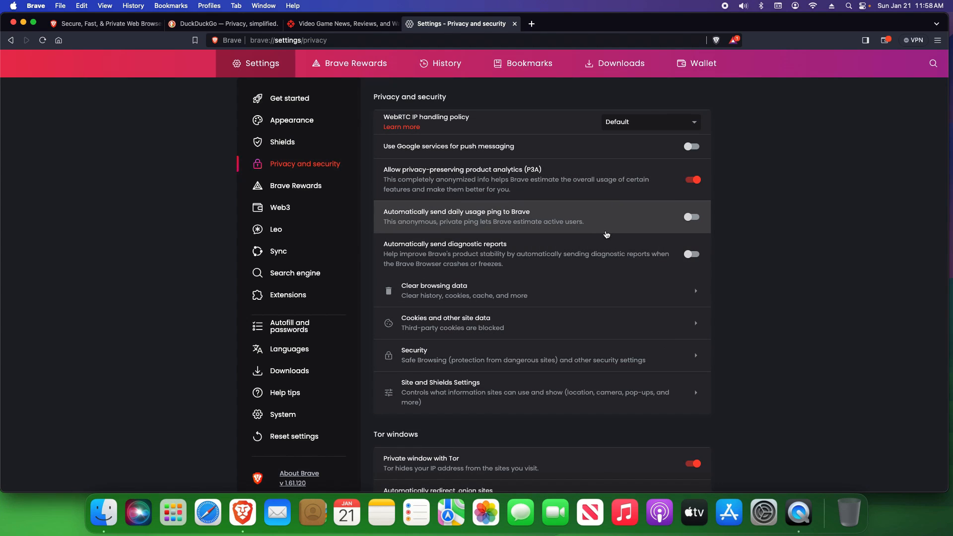
{"action": "mouse_move", "coordinate": [661, 129]}
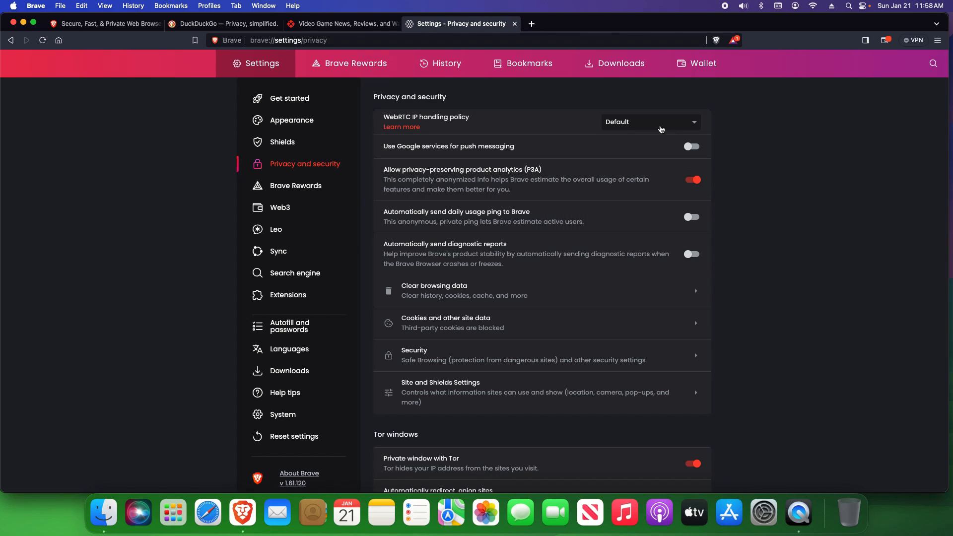
{"action": "mouse_move", "coordinate": [617, 125]}
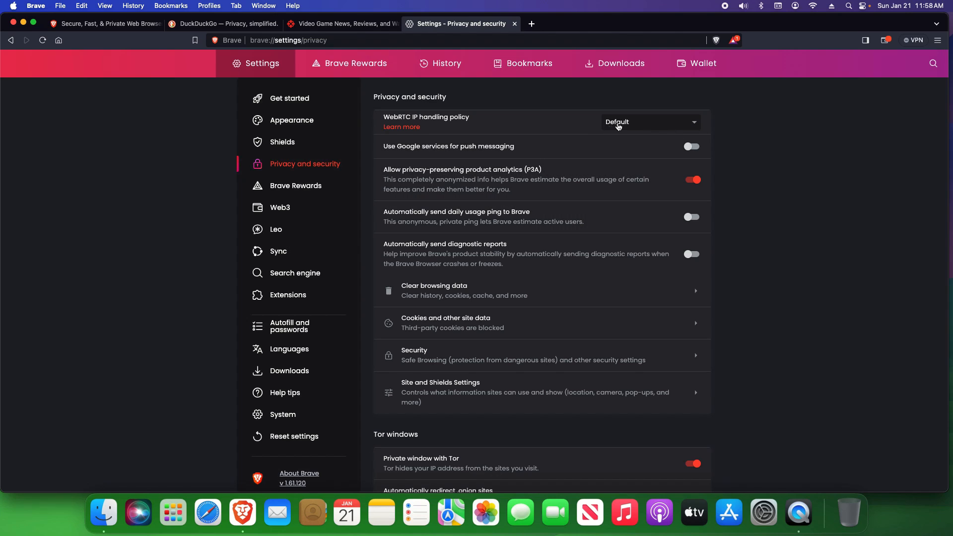
{"action": "mouse_move", "coordinate": [628, 128]}
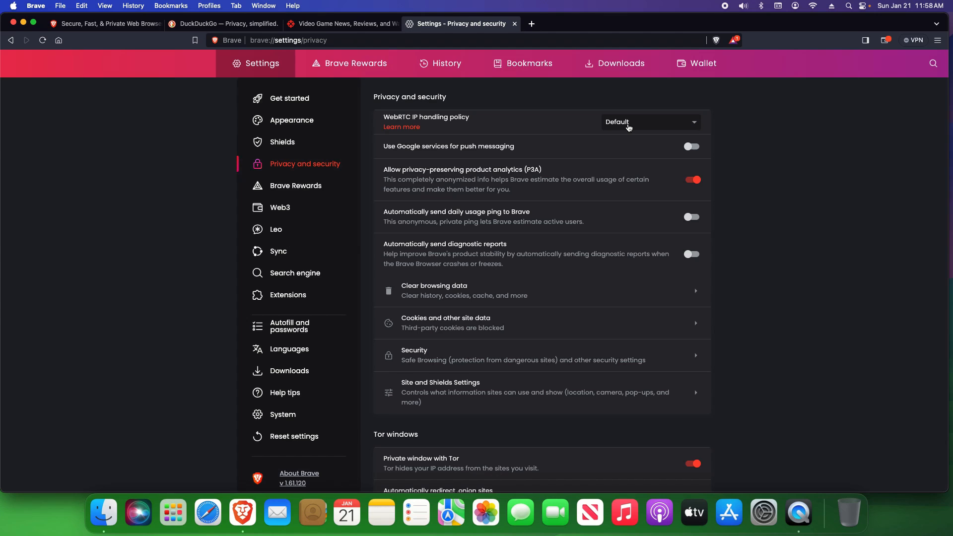
{"action": "mouse_move", "coordinate": [698, 156]}
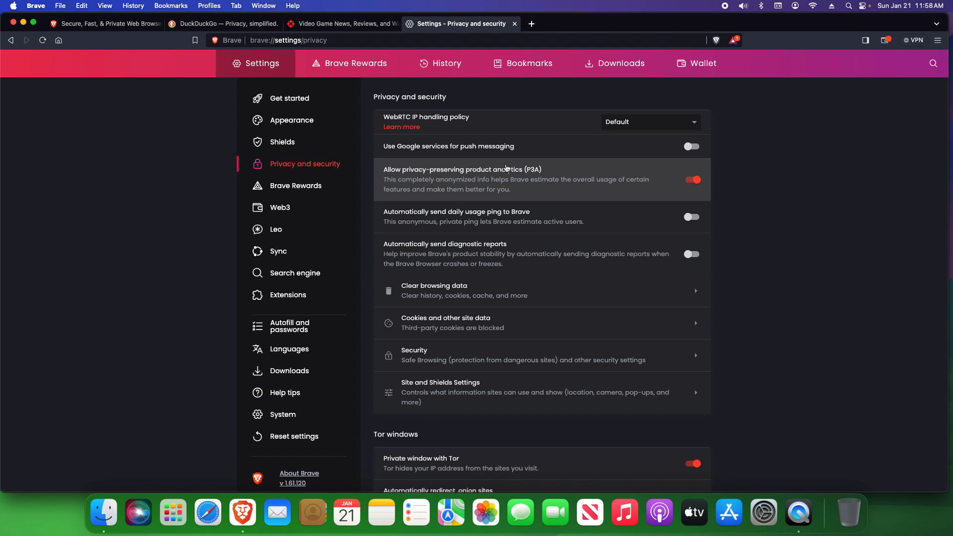
{"action": "mouse_move", "coordinate": [482, 205]}
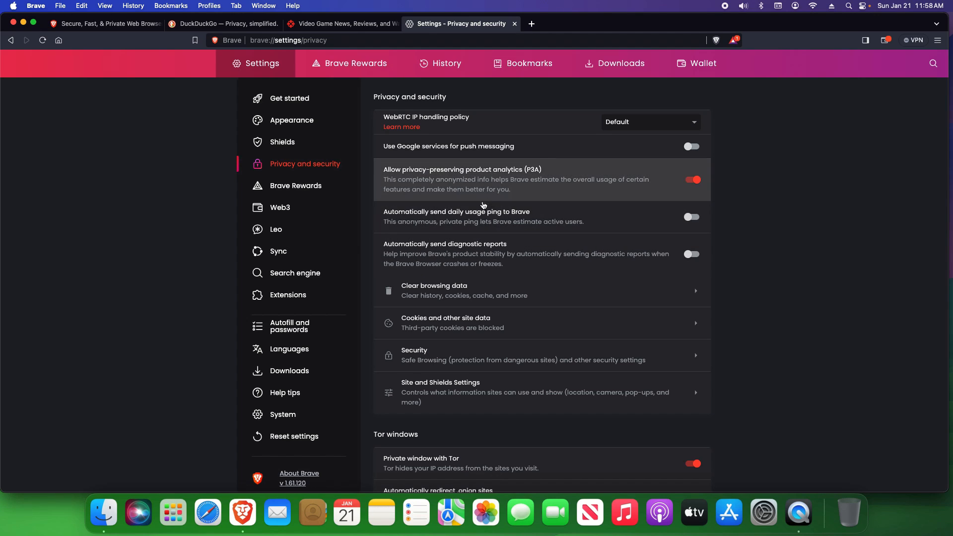
{"action": "left_click", "coordinate": [692, 179]}
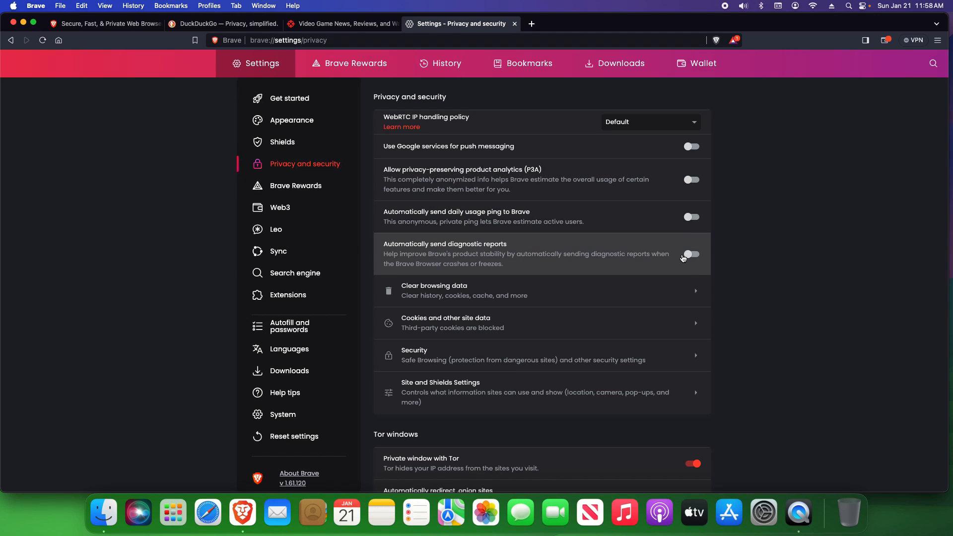
{"action": "left_click", "coordinate": [463, 290]}
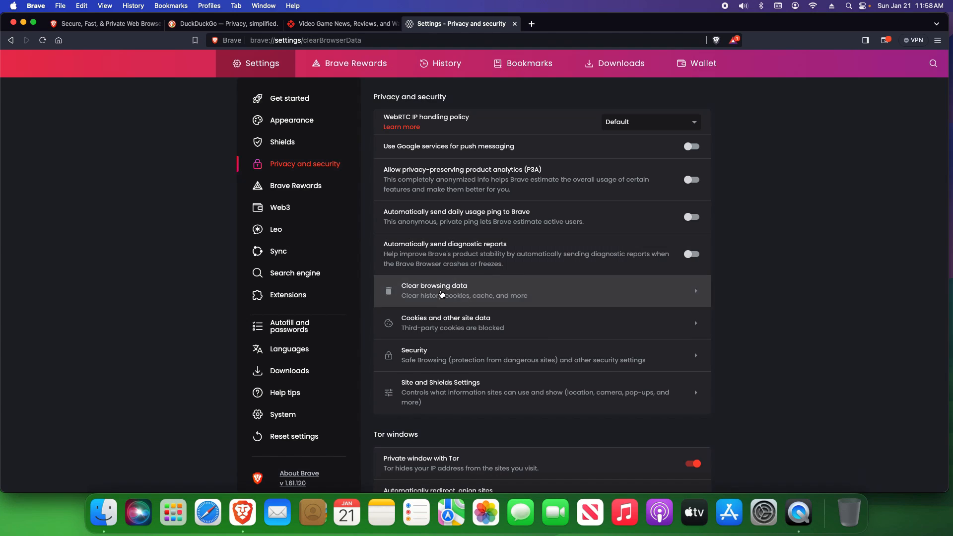
Review the Advanced and On exit clearing options, then cancel without deleting anything
{"action": "left_click", "coordinate": [433, 290]}
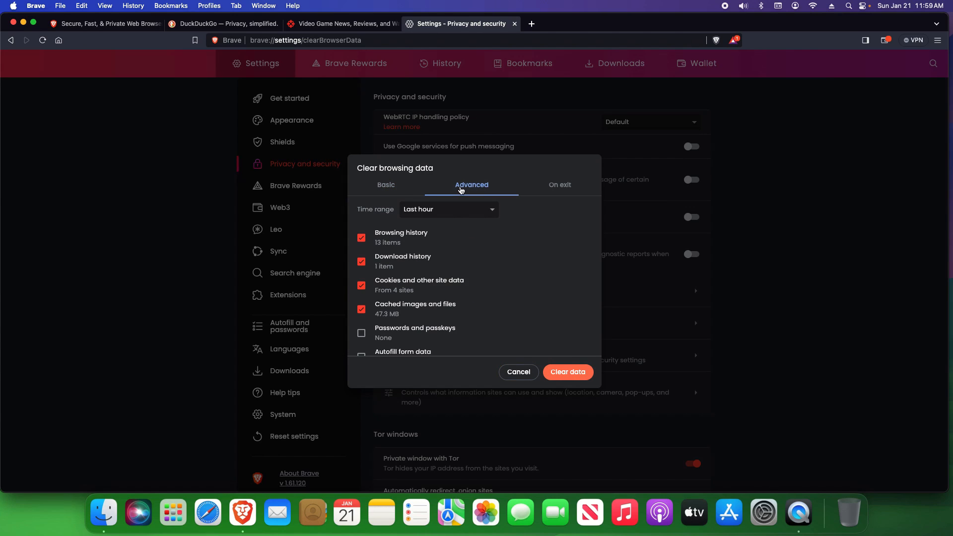
{"action": "left_click", "coordinate": [558, 185]}
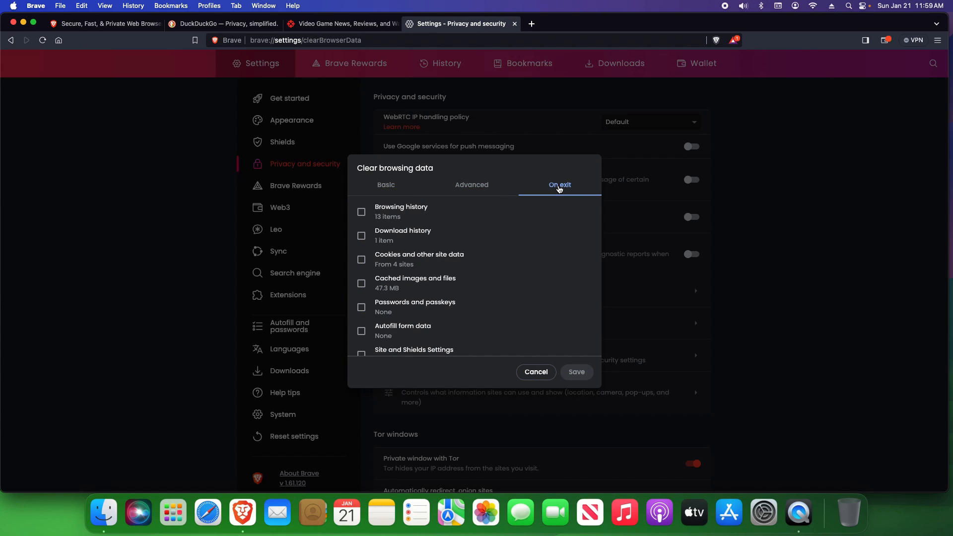
{"action": "scroll", "scroll_direction": "down", "scroll_amount": 3}
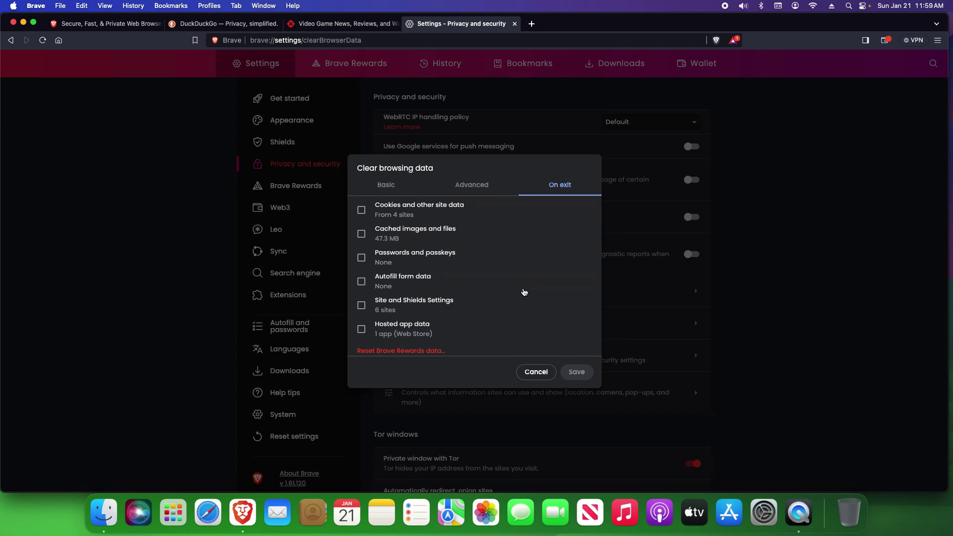
{"action": "left_click", "coordinate": [535, 371]}
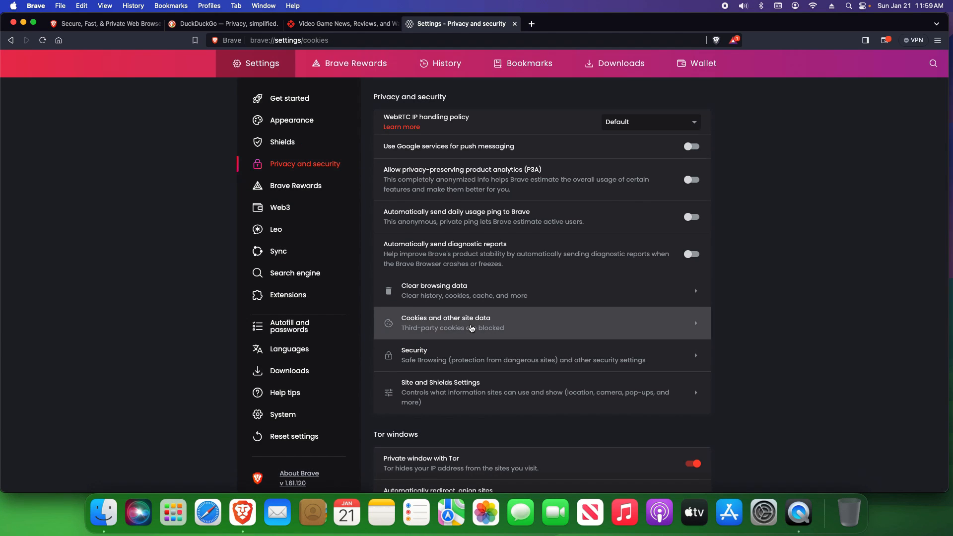
{"action": "left_click", "coordinate": [446, 322]}
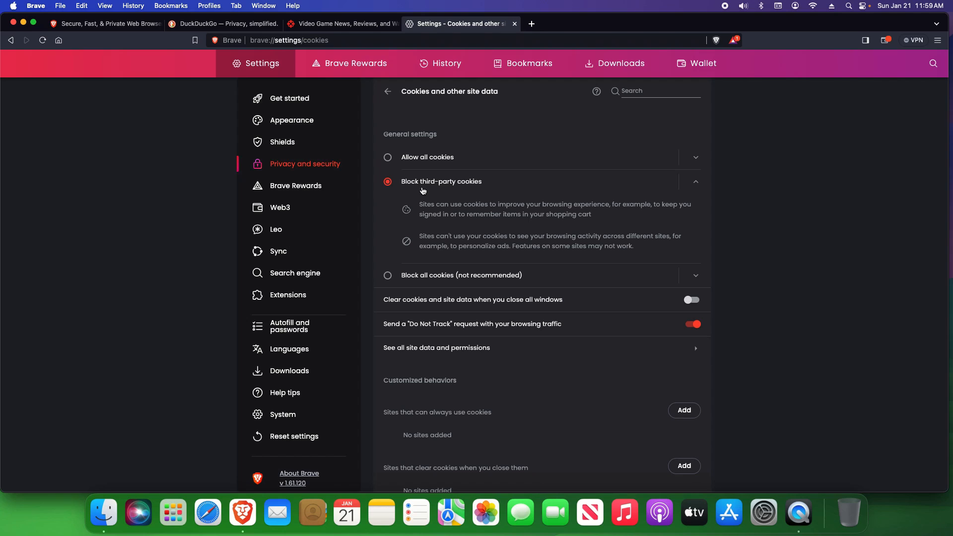
{"action": "mouse_move", "coordinate": [416, 278]}
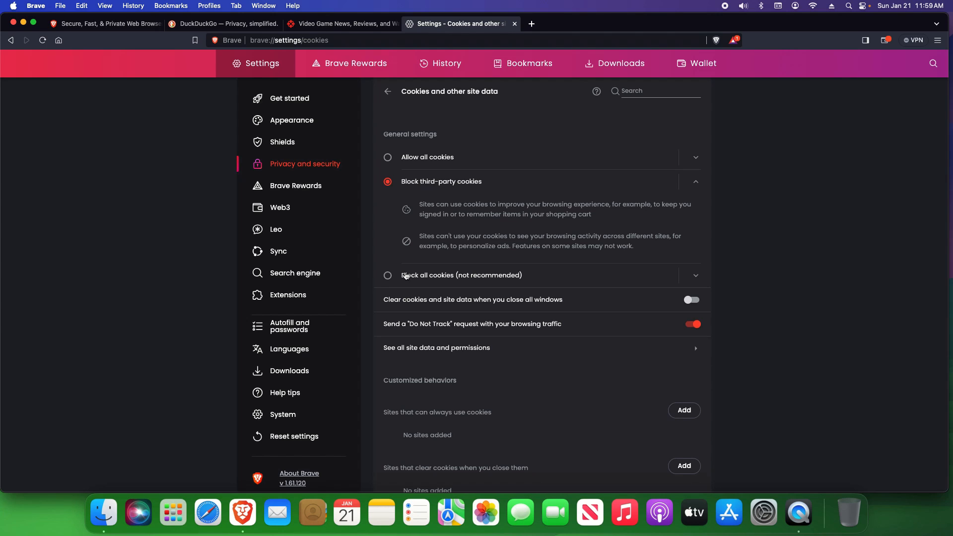
{"action": "scroll", "scroll_direction": "down", "scroll_amount": 3}
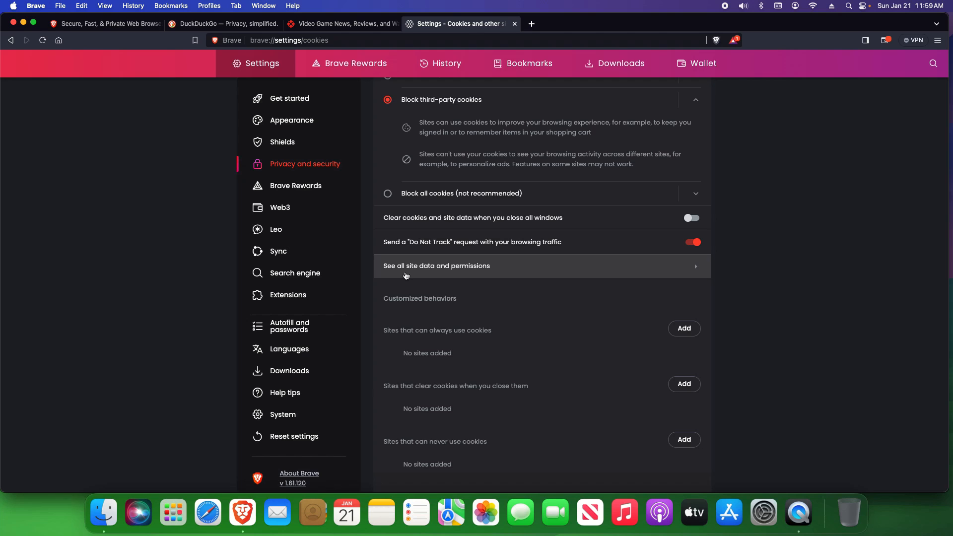
{"action": "scroll", "scroll_direction": "up", "scroll_amount": 3}
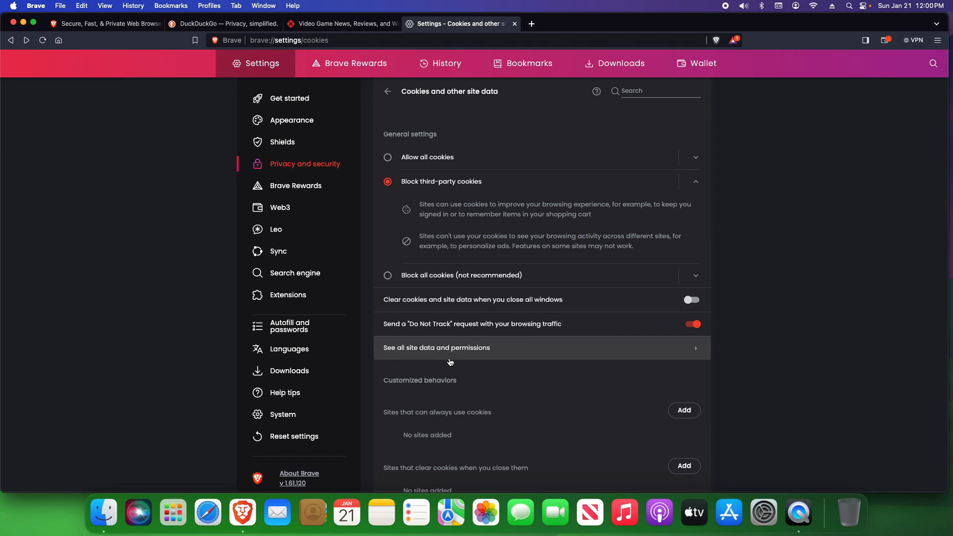
{"action": "scroll", "scroll_direction": "down", "scroll_amount": 3}
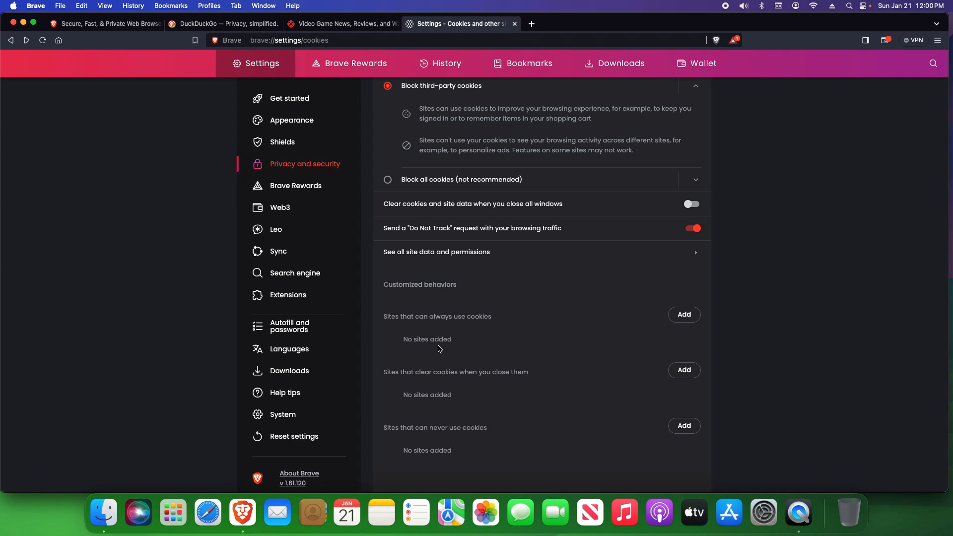
{"action": "mouse_move", "coordinate": [497, 211]}
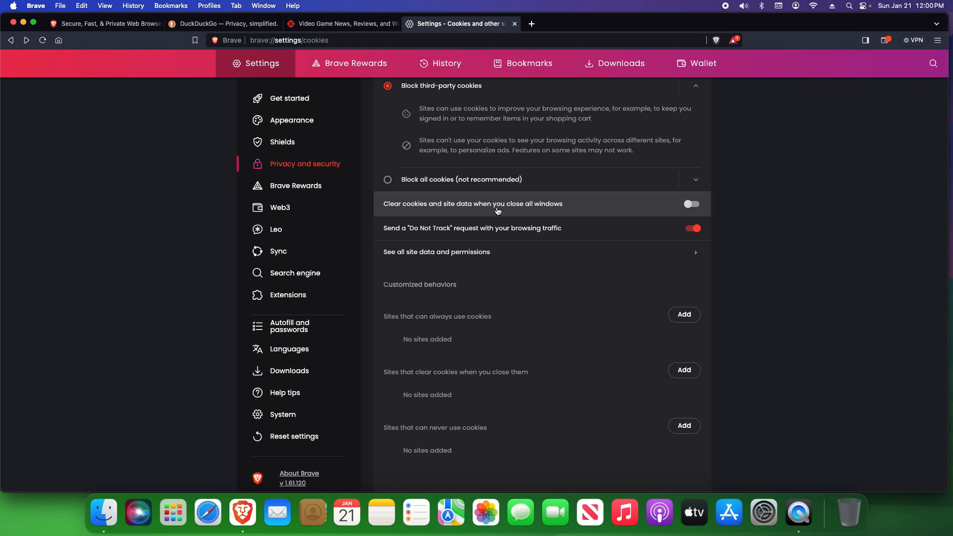
{"action": "mouse_move", "coordinate": [543, 210]}
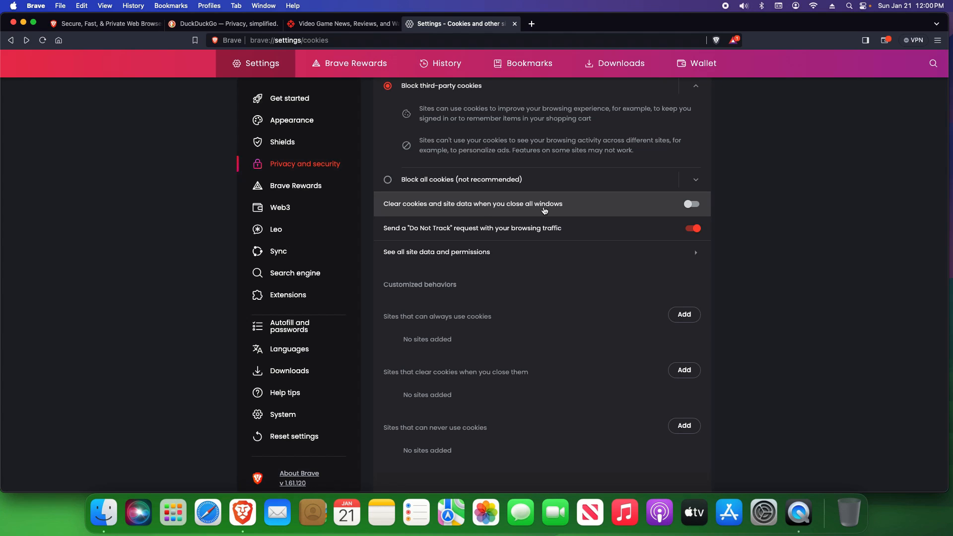
{"action": "mouse_move", "coordinate": [433, 232]}
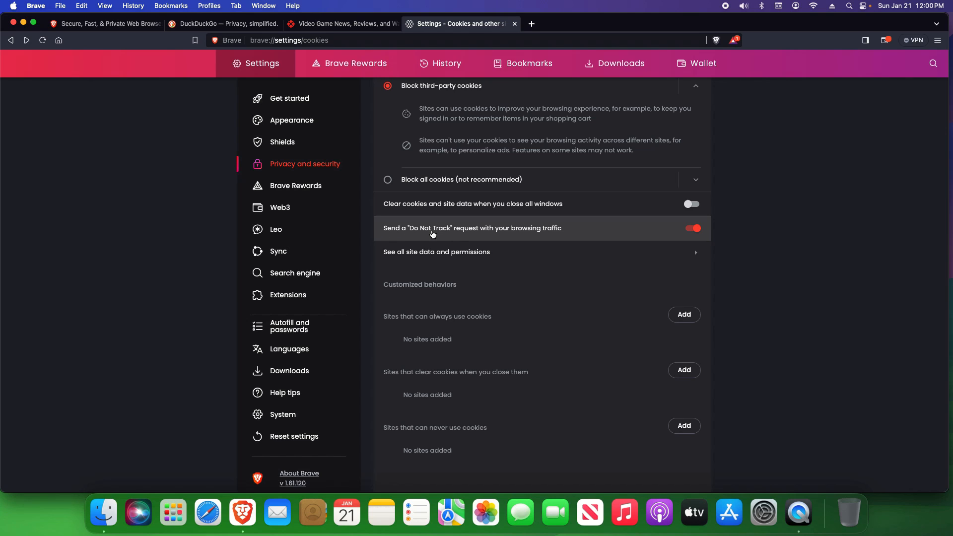
{"action": "left_click", "coordinate": [10, 40]}
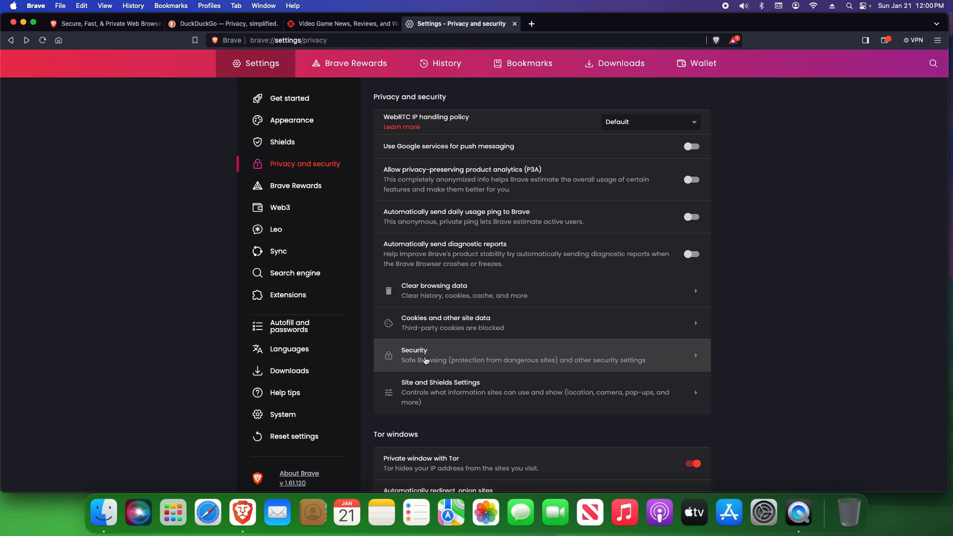
{"action": "left_click", "coordinate": [425, 355]}
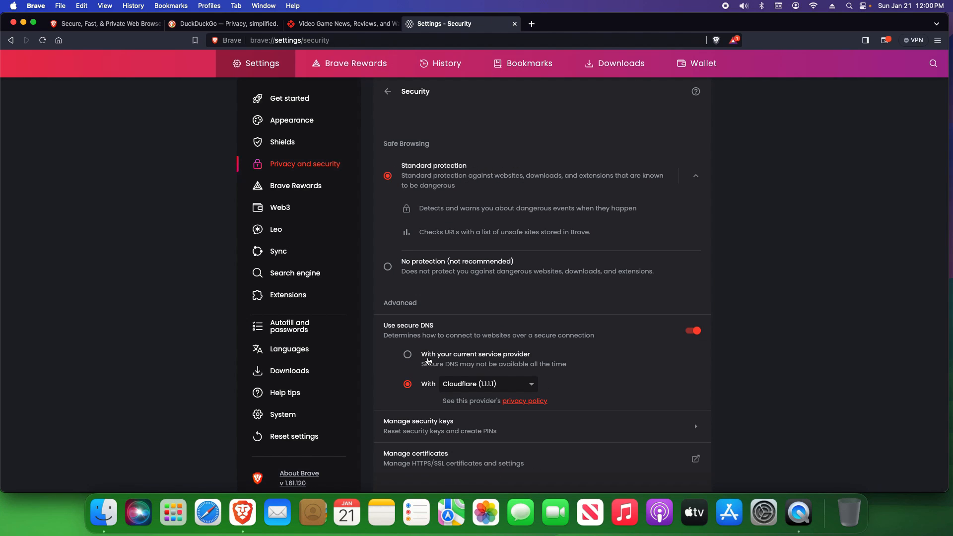
{"action": "mouse_move", "coordinate": [487, 309]}
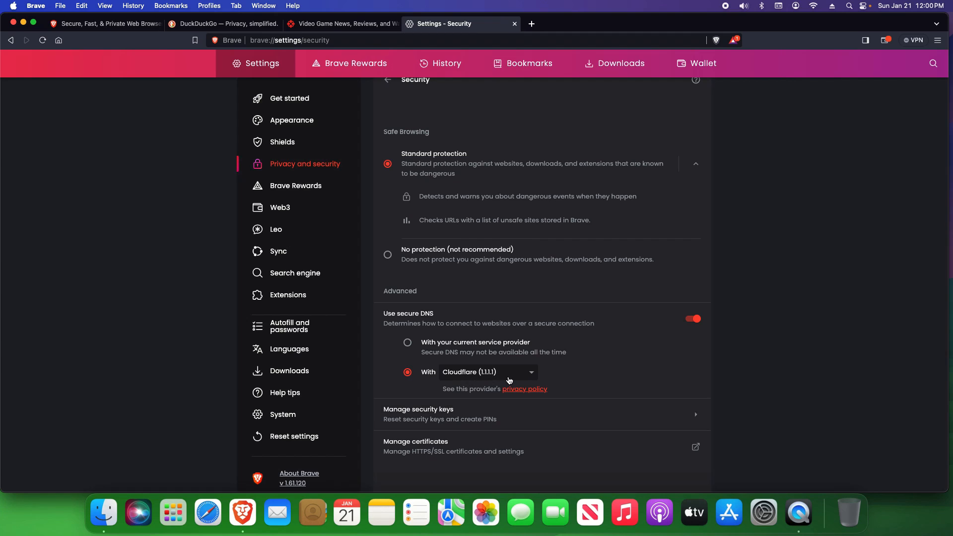
{"action": "mouse_move", "coordinate": [517, 377]}
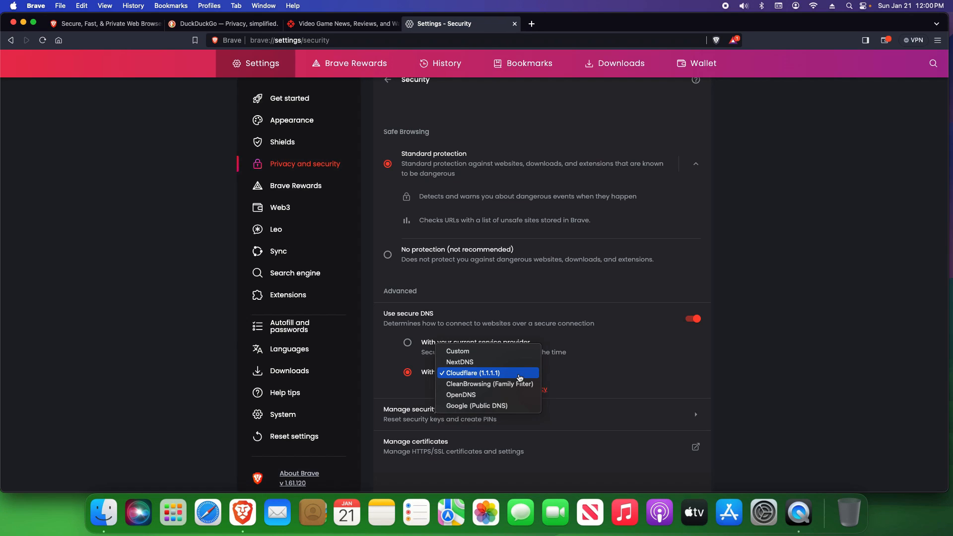
{"action": "mouse_move", "coordinate": [463, 373]}
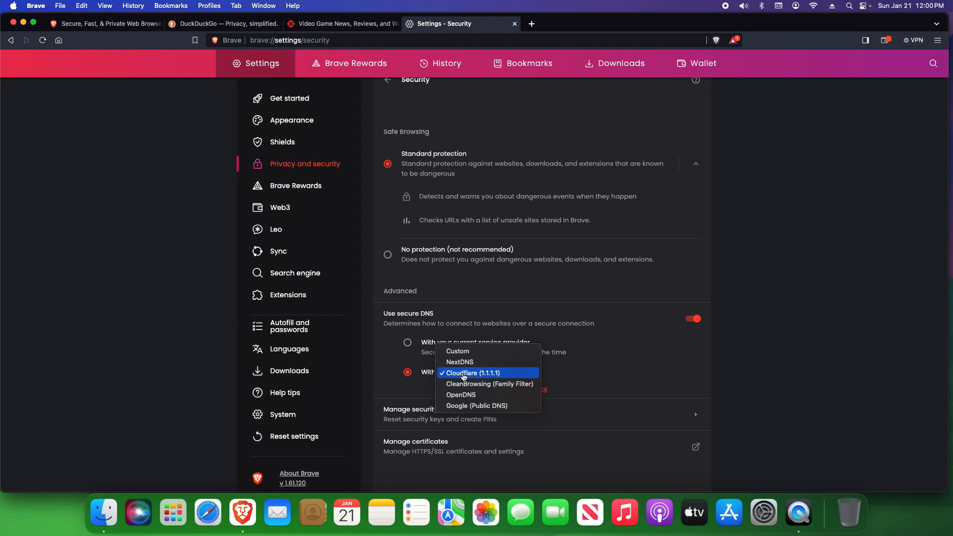
{"action": "mouse_move", "coordinate": [598, 375]}
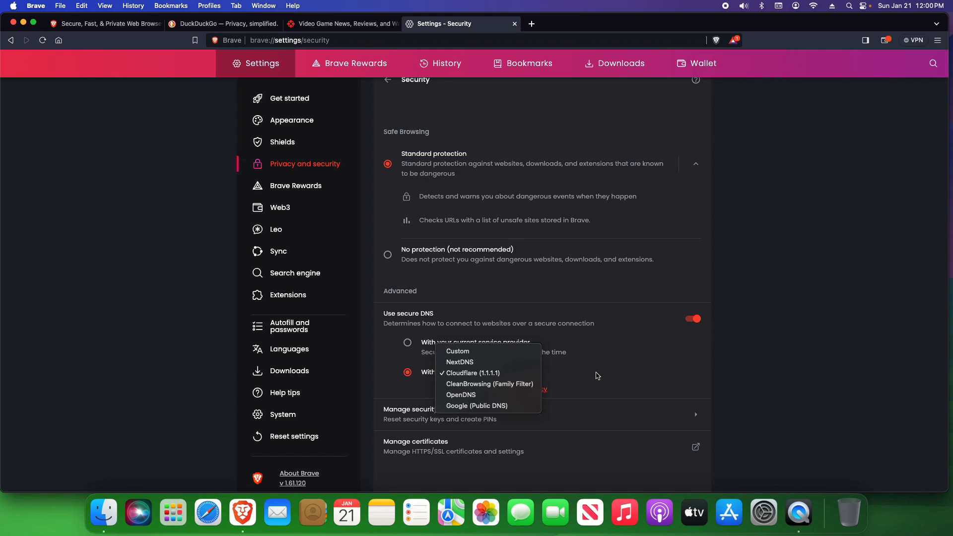
{"action": "left_click", "coordinate": [472, 372]}
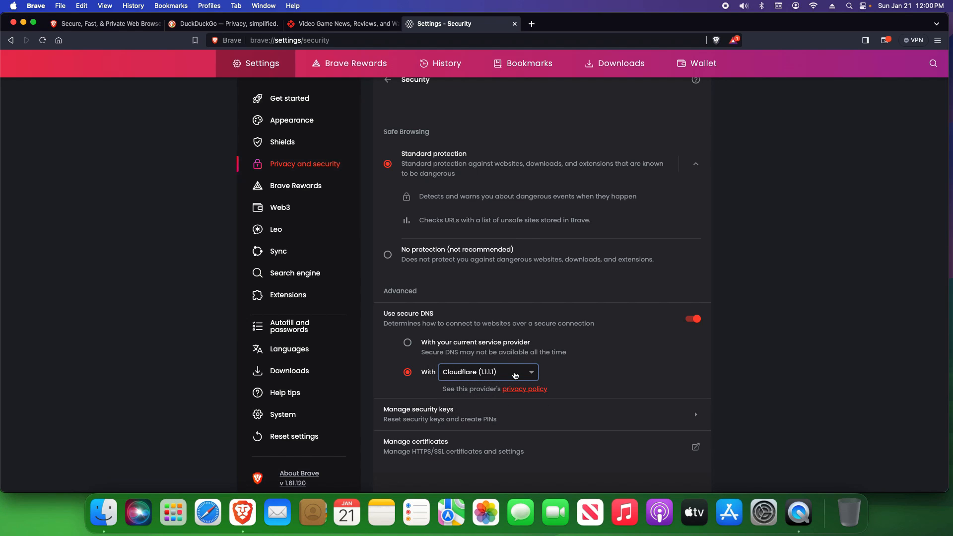
{"action": "left_click", "coordinate": [387, 79]}
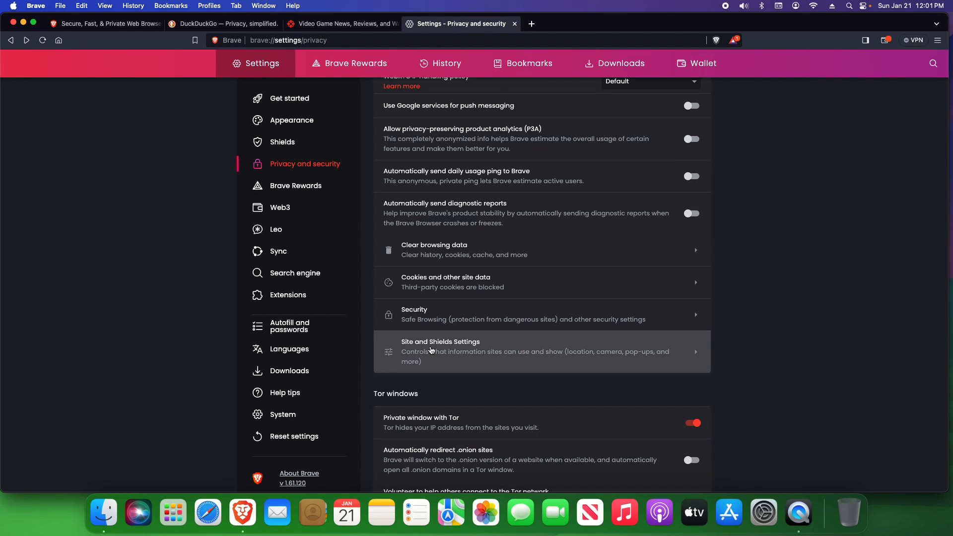
Review stored site data (ign.com, 10 cookies) and the empty Shields Up/Down lists
{"action": "left_click", "coordinate": [440, 351]}
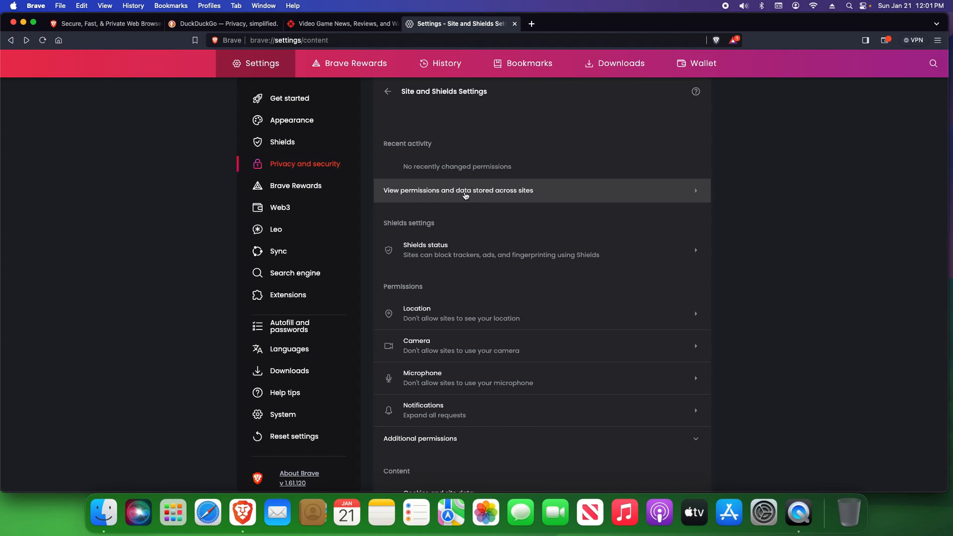
{"action": "left_click", "coordinate": [457, 190]}
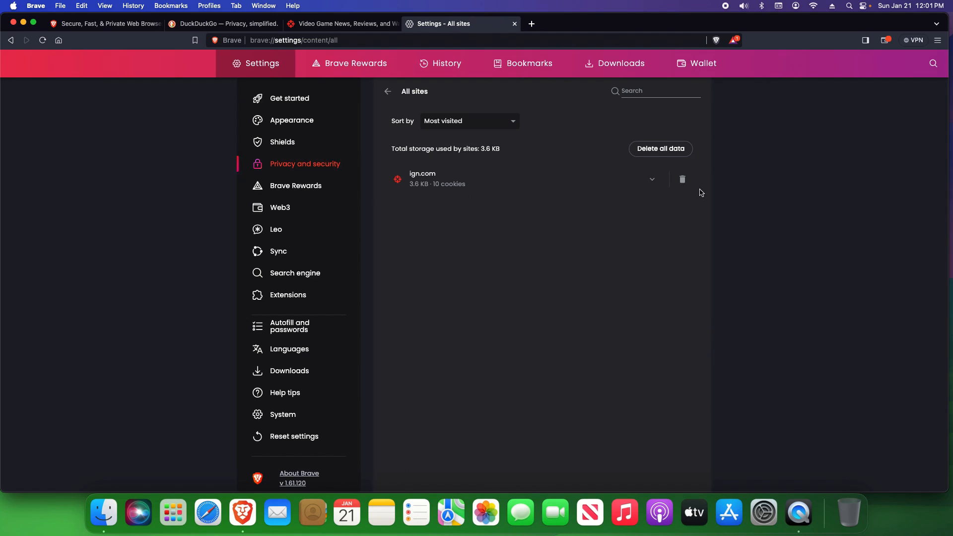
{"action": "mouse_move", "coordinate": [434, 110]}
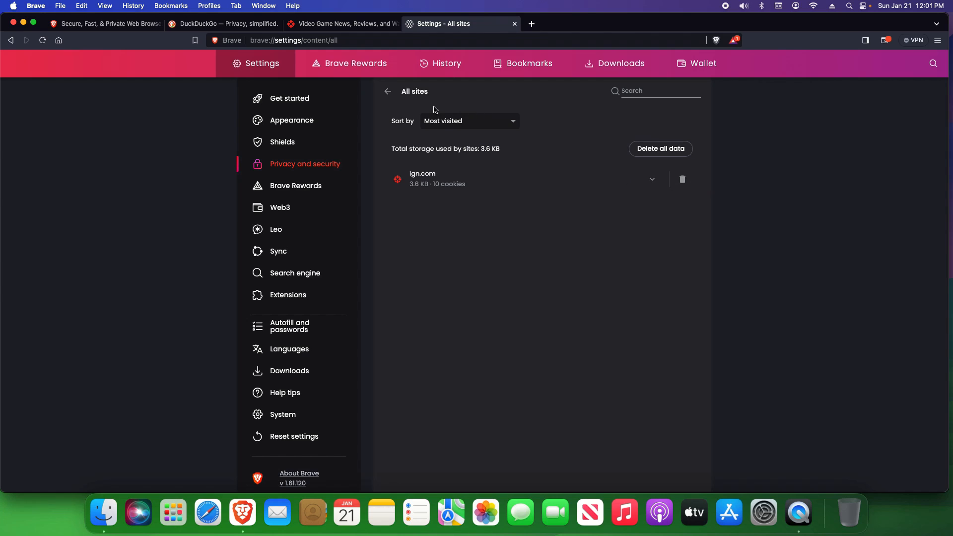
{"action": "left_click", "coordinate": [387, 92]}
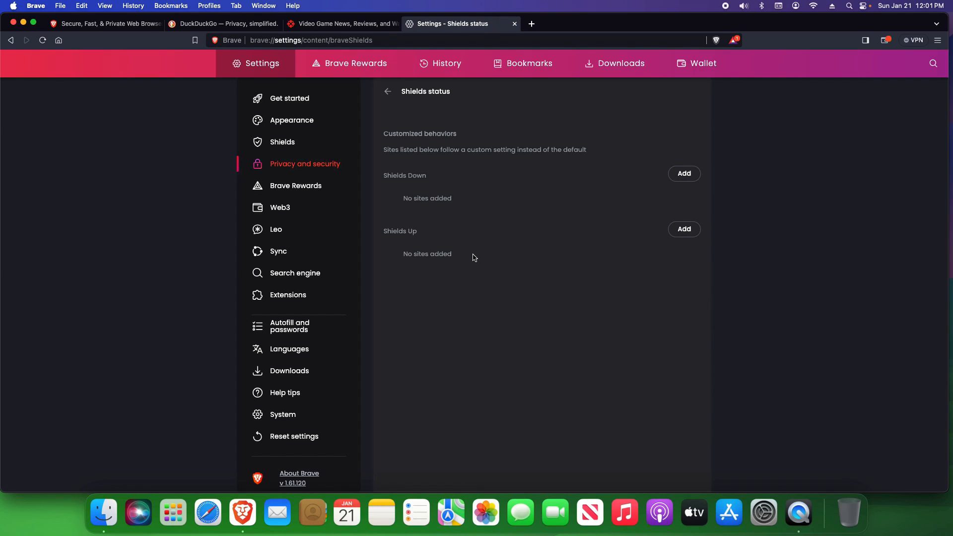
{"action": "mouse_move", "coordinate": [395, 179]}
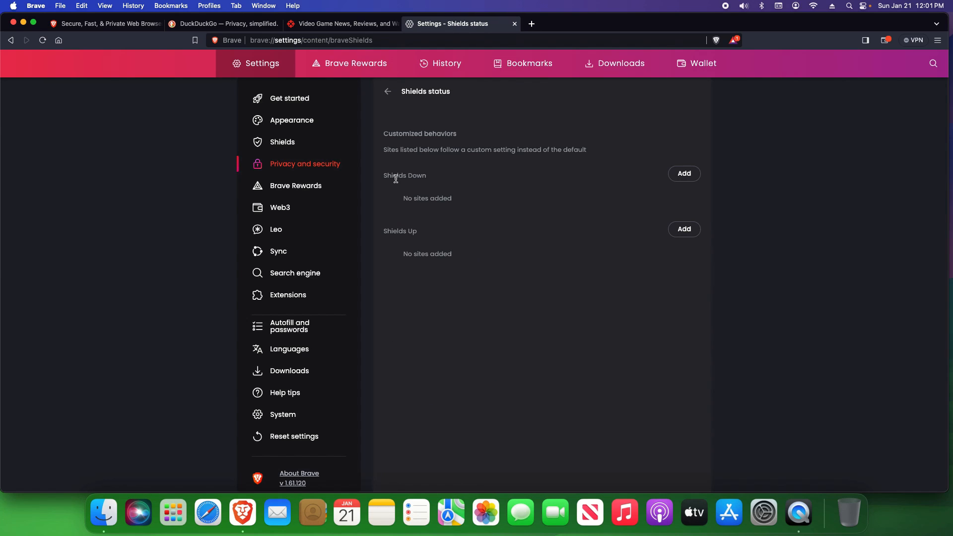
{"action": "double_click", "coordinate": [399, 230]}
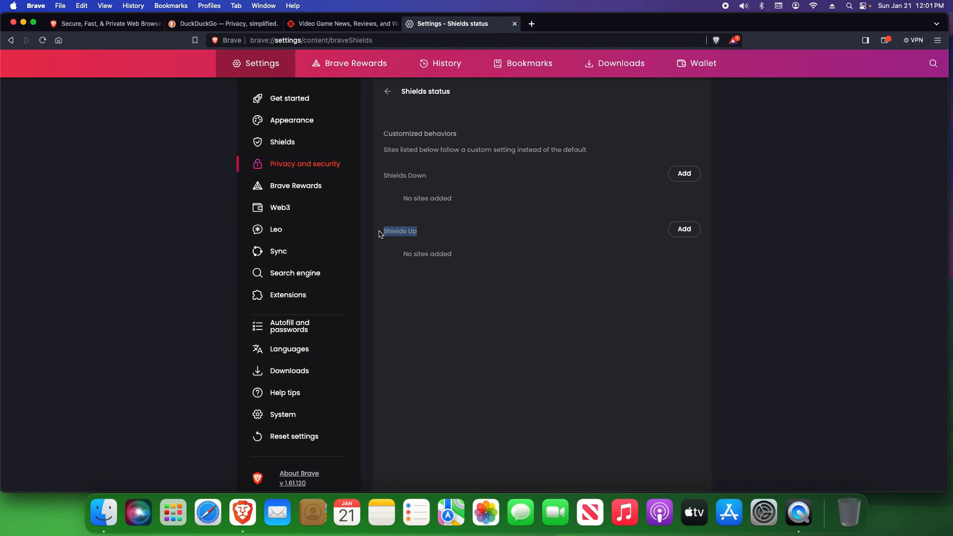
{"action": "double_click", "coordinate": [403, 175]}
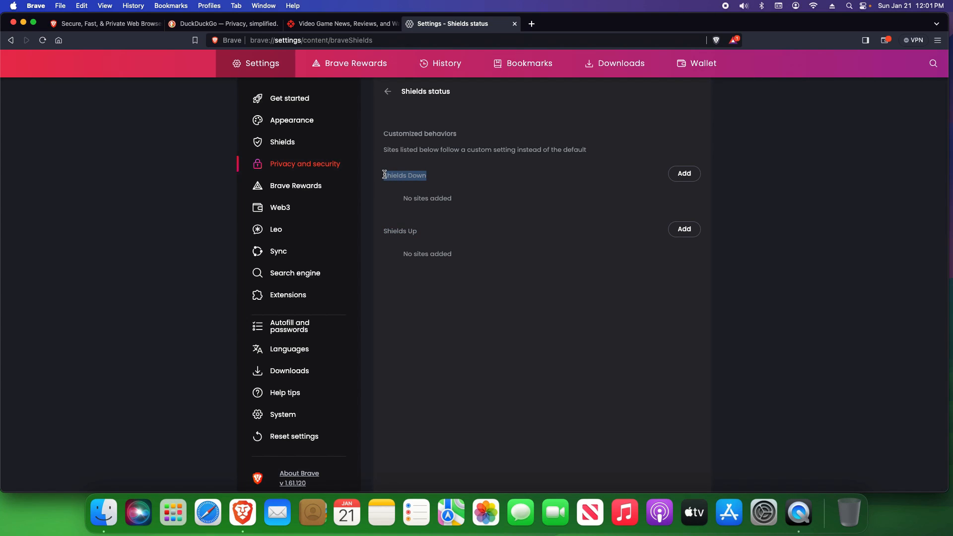
{"action": "mouse_move", "coordinate": [451, 169]}
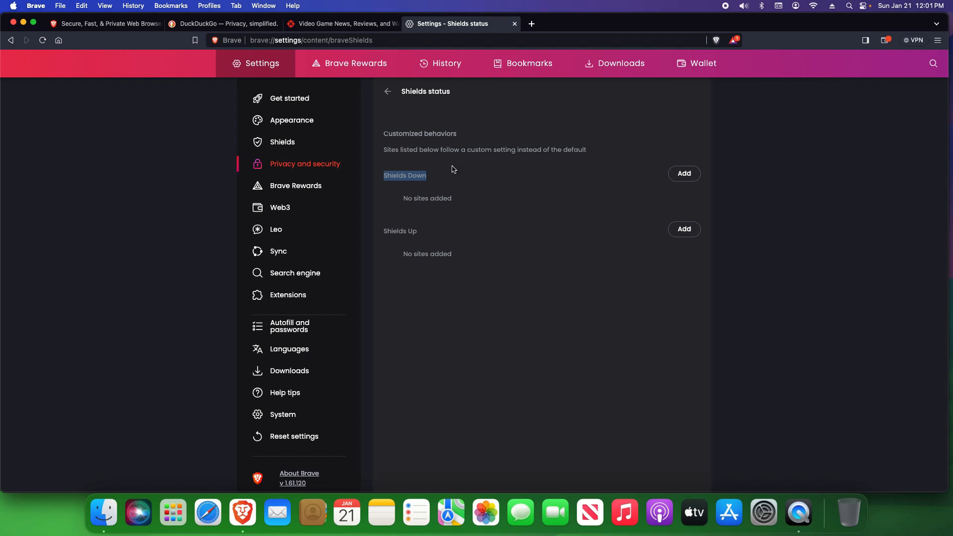
{"action": "left_click", "coordinate": [387, 91]}
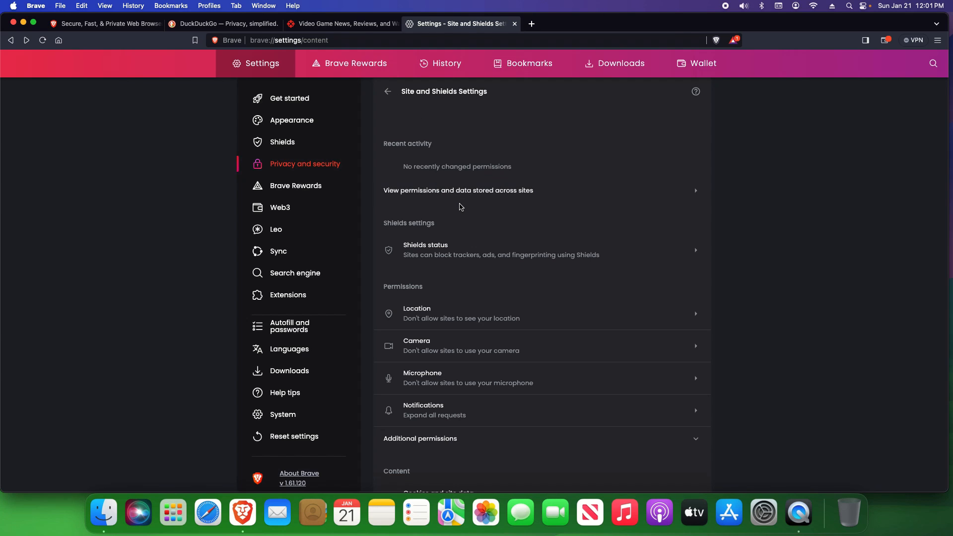
Check the Location permission settings and return to Site and Shields Settings
{"action": "scroll", "scroll_direction": "down", "scroll_amount": 3}
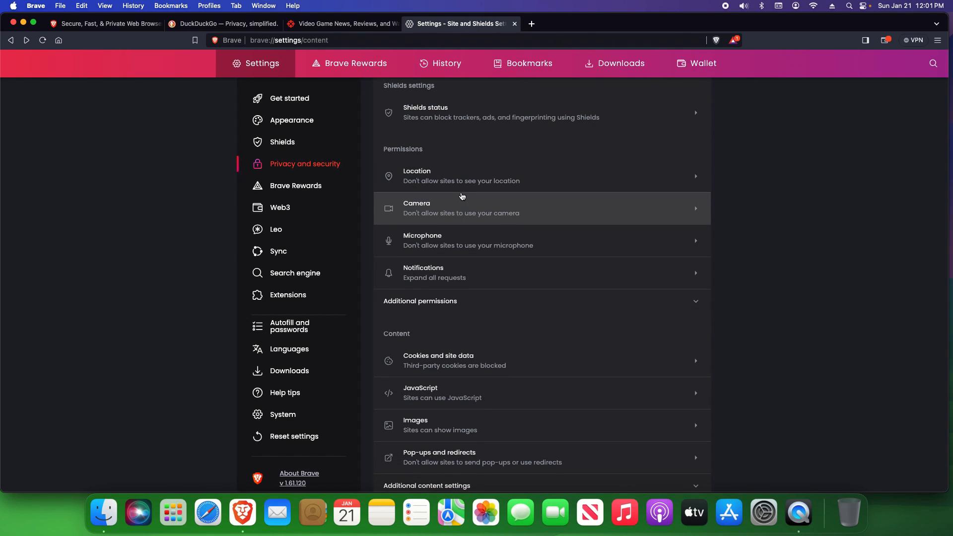
{"action": "mouse_move", "coordinate": [428, 179]}
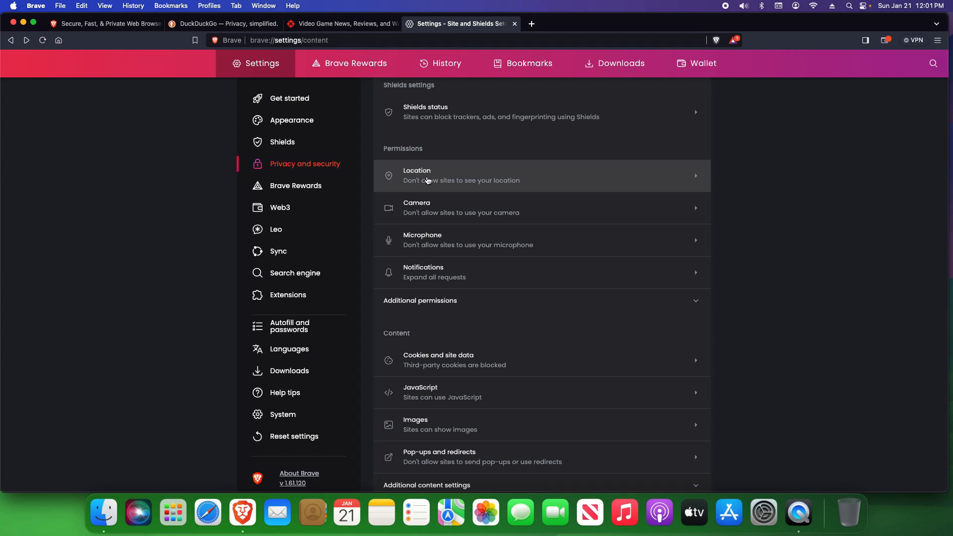
{"action": "mouse_move", "coordinate": [426, 239]}
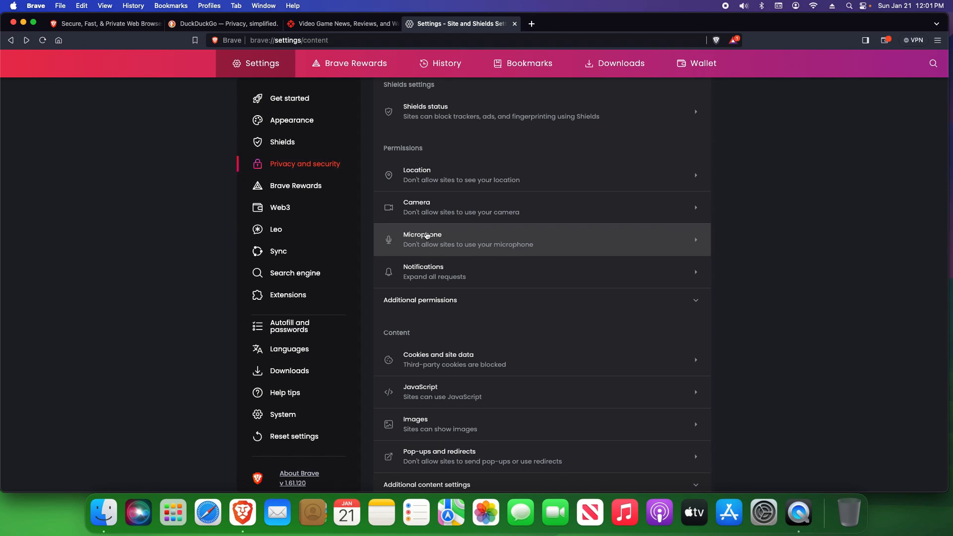
{"action": "mouse_move", "coordinate": [434, 175]}
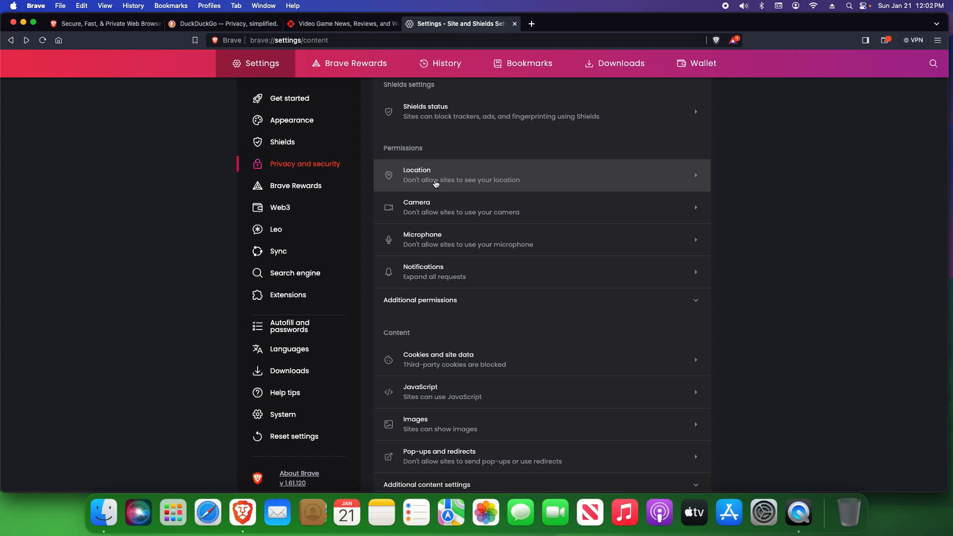
{"action": "left_click", "coordinate": [541, 175]}
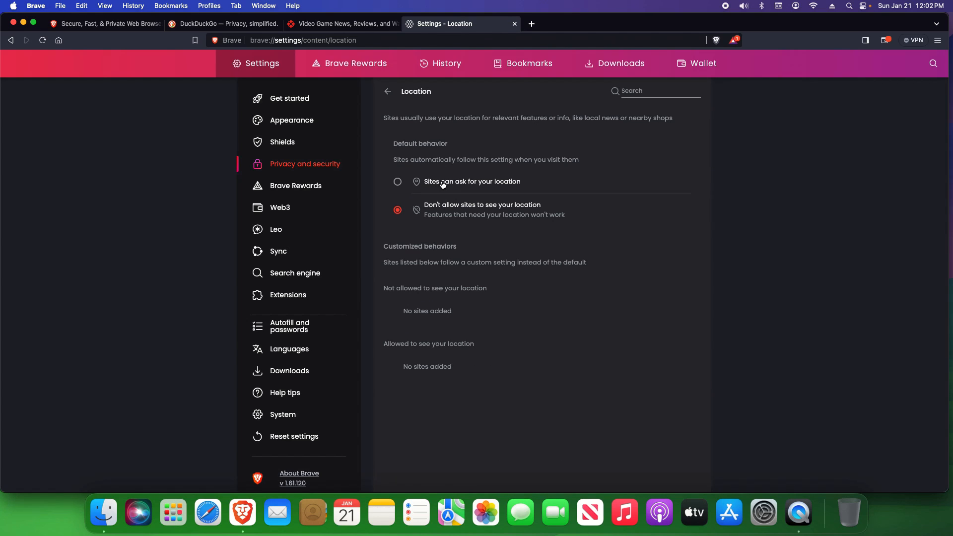
{"action": "mouse_move", "coordinate": [439, 205]}
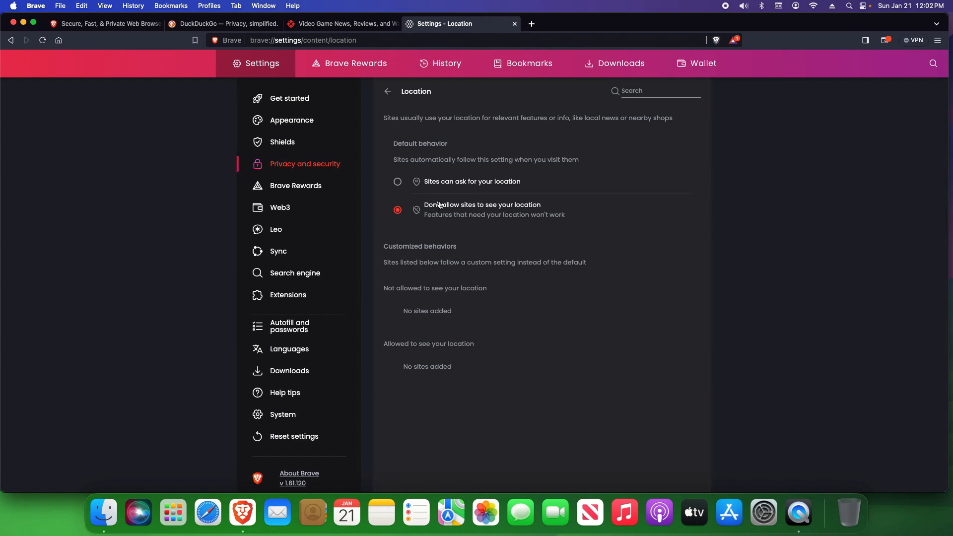
{"action": "left_click", "coordinate": [387, 92]}
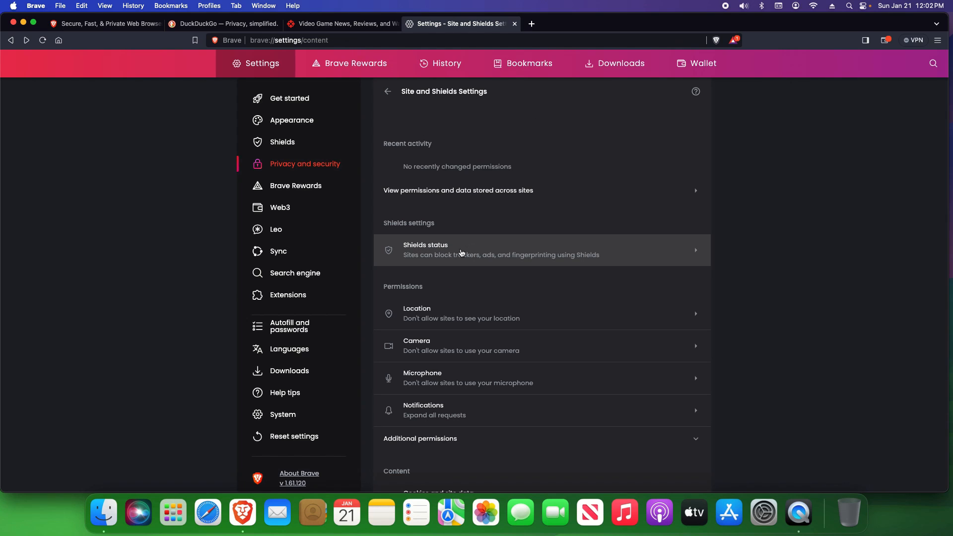
Expand and look through the Additional permissions and Additional content settings lists
{"action": "scroll", "scroll_direction": "down", "scroll_amount": 3}
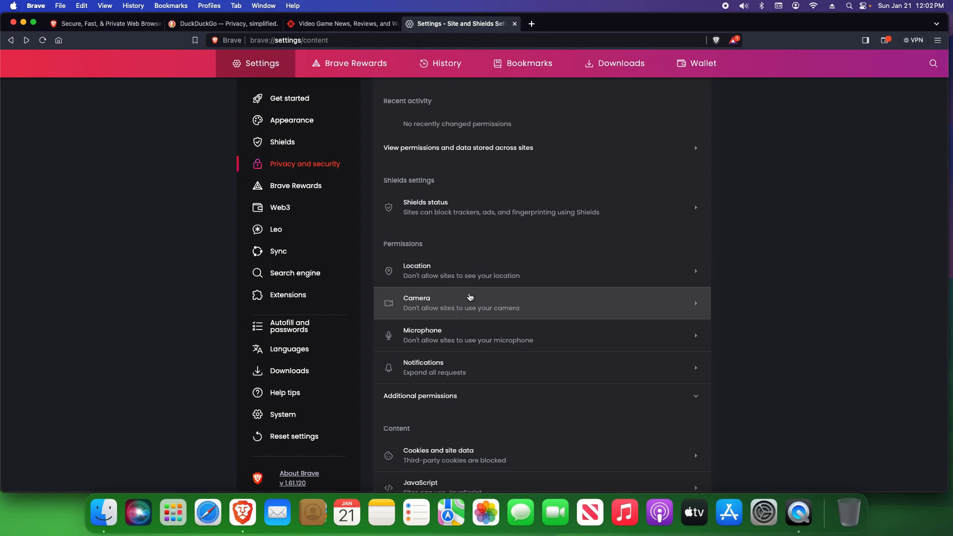
{"action": "mouse_move", "coordinate": [433, 338]}
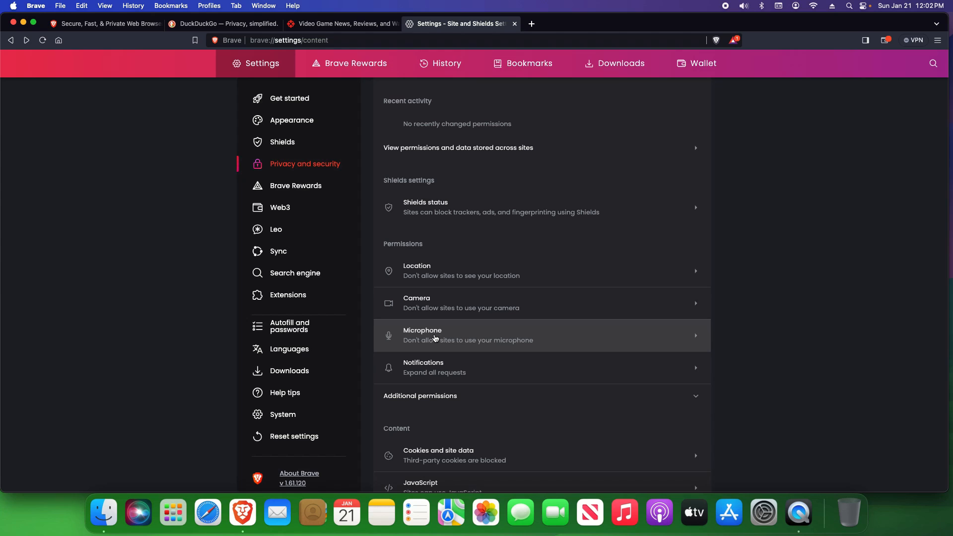
{"action": "left_click", "coordinate": [420, 396]}
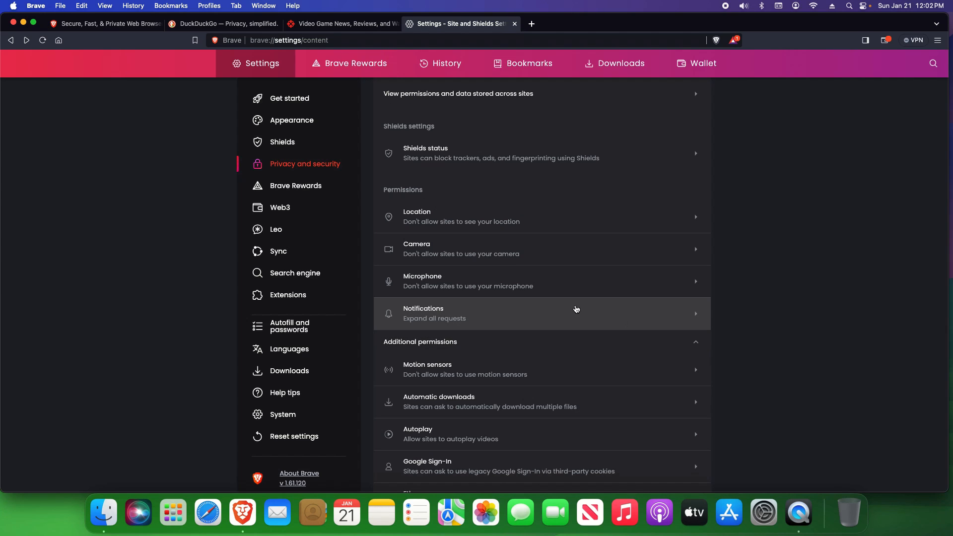
{"action": "scroll", "scroll_direction": "down", "scroll_amount": 3}
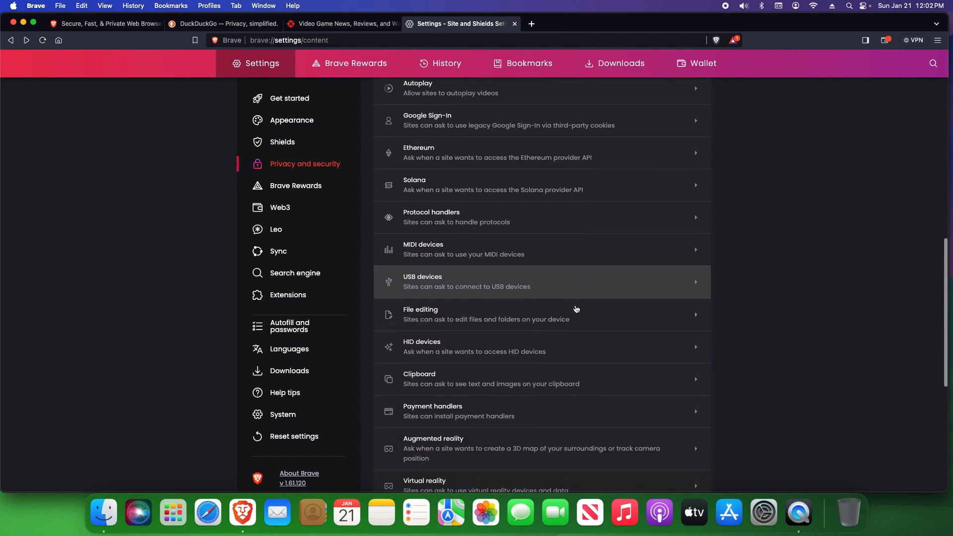
{"action": "scroll", "scroll_direction": "down", "scroll_amount": 3}
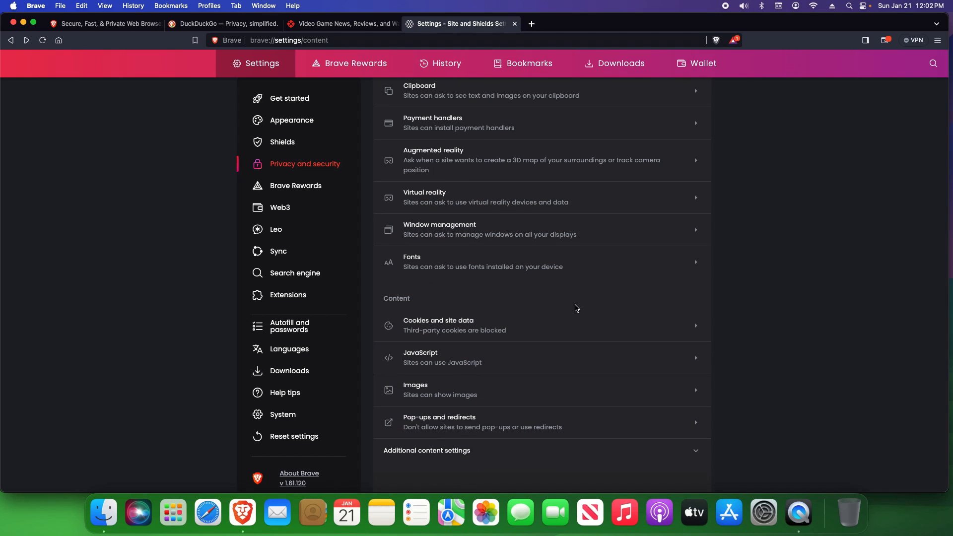
{"action": "left_click", "coordinate": [426, 450]}
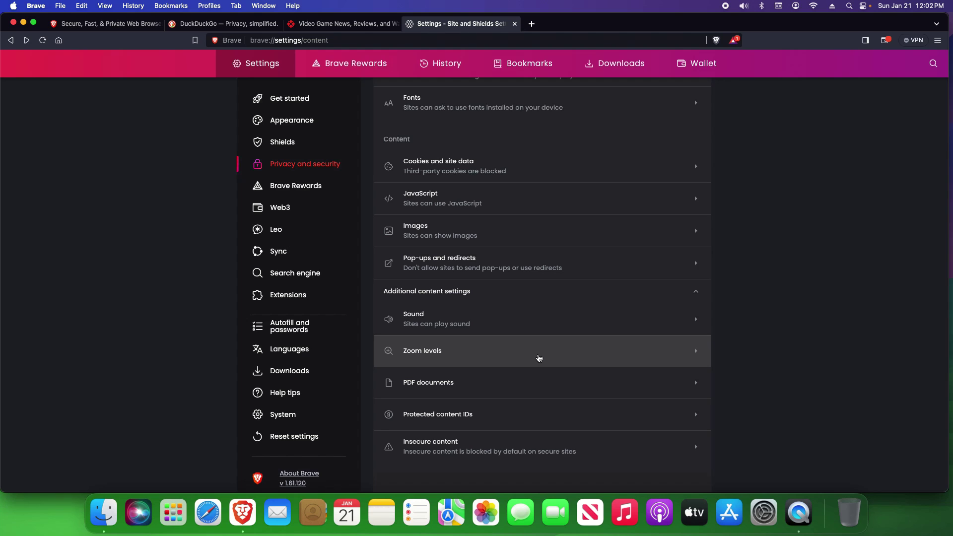
{"action": "scroll", "scroll_direction": "up", "scroll_amount": 3}
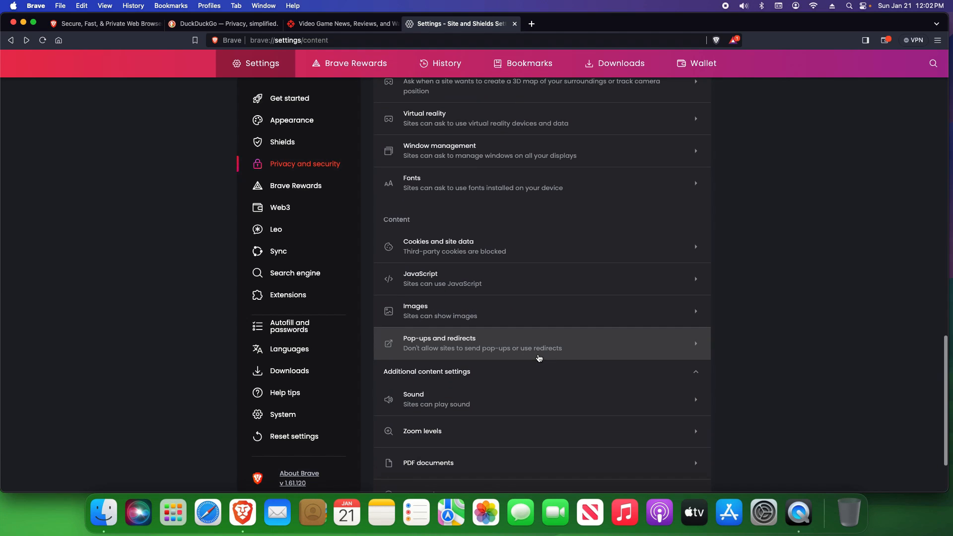
{"action": "scroll", "scroll_direction": "up", "scroll_amount": 3}
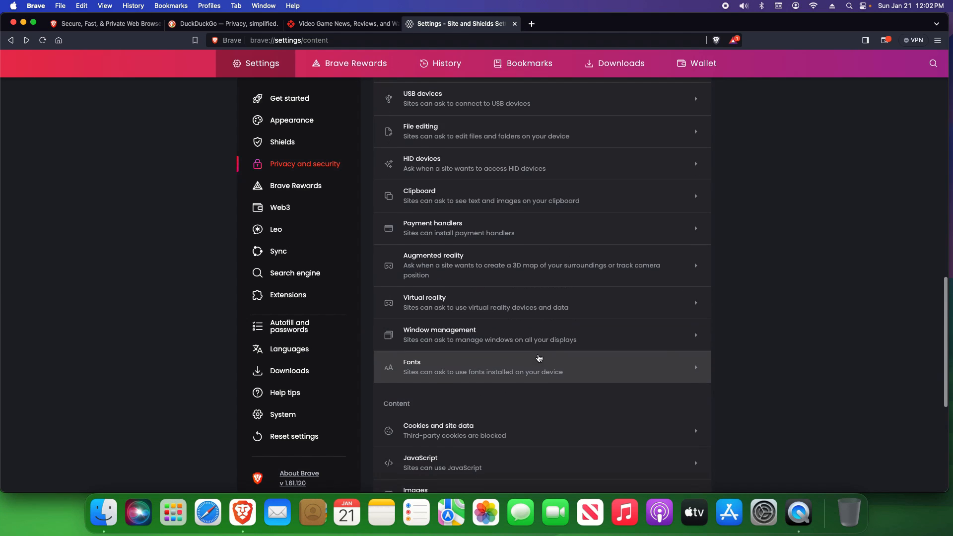
{"action": "scroll", "scroll_direction": "up", "scroll_amount": 3}
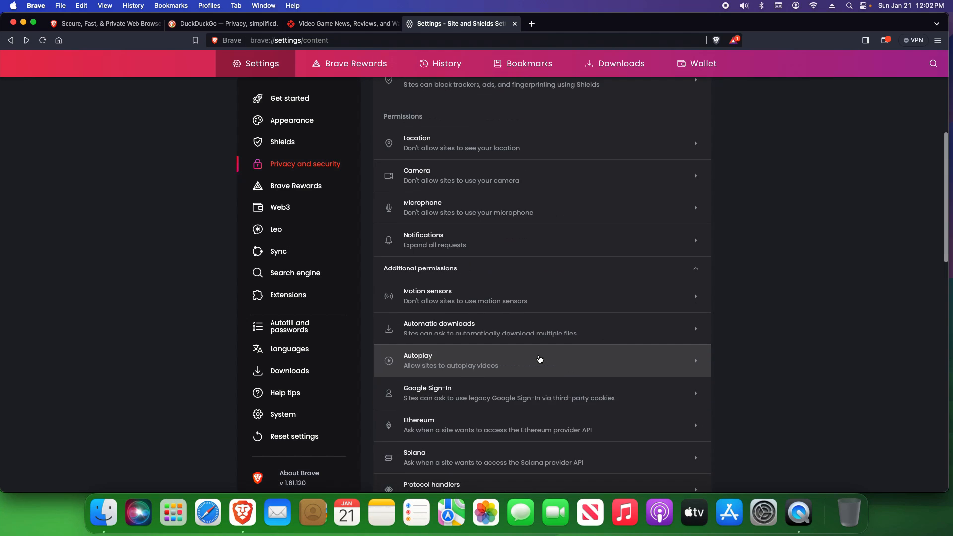
{"action": "scroll", "scroll_direction": "up", "scroll_amount": 3}
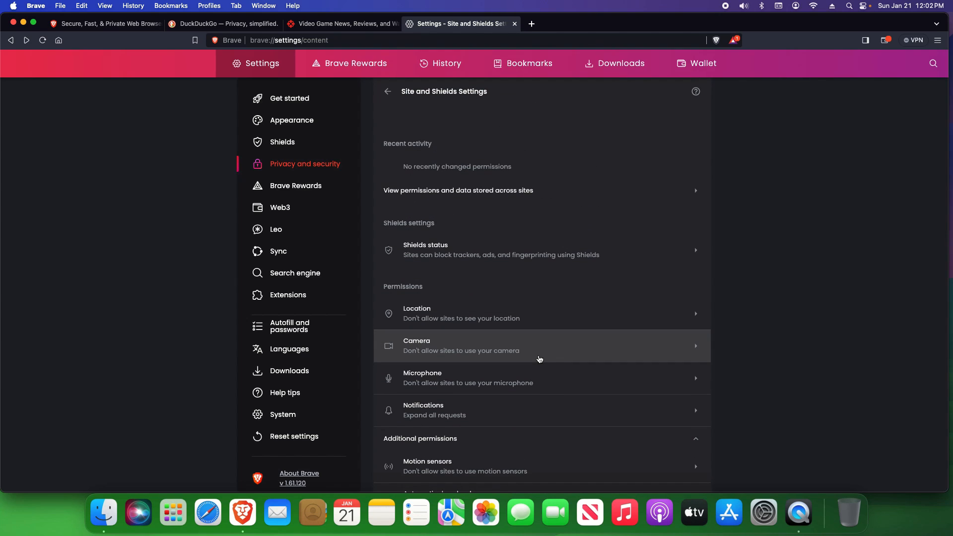
{"action": "left_click", "coordinate": [276, 229]}
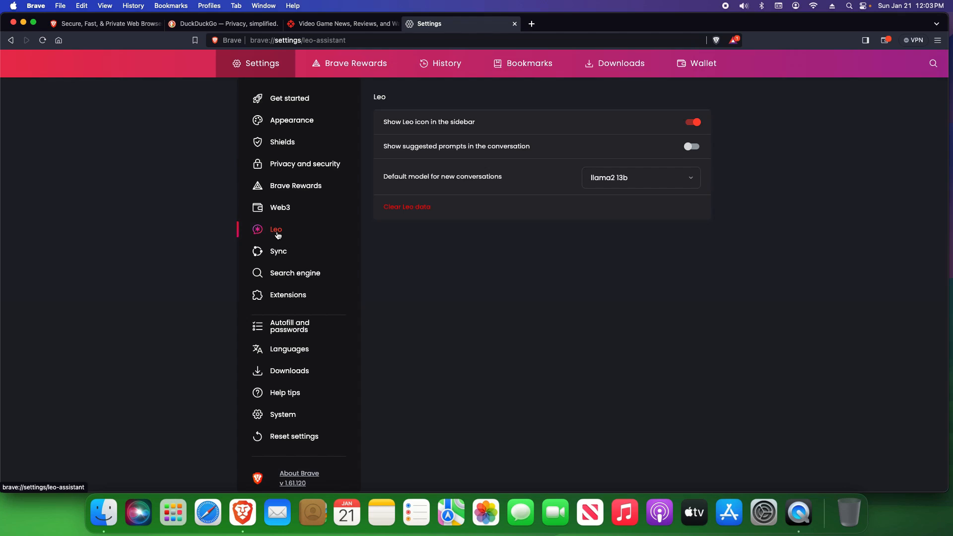
{"action": "mouse_move", "coordinate": [496, 254]}
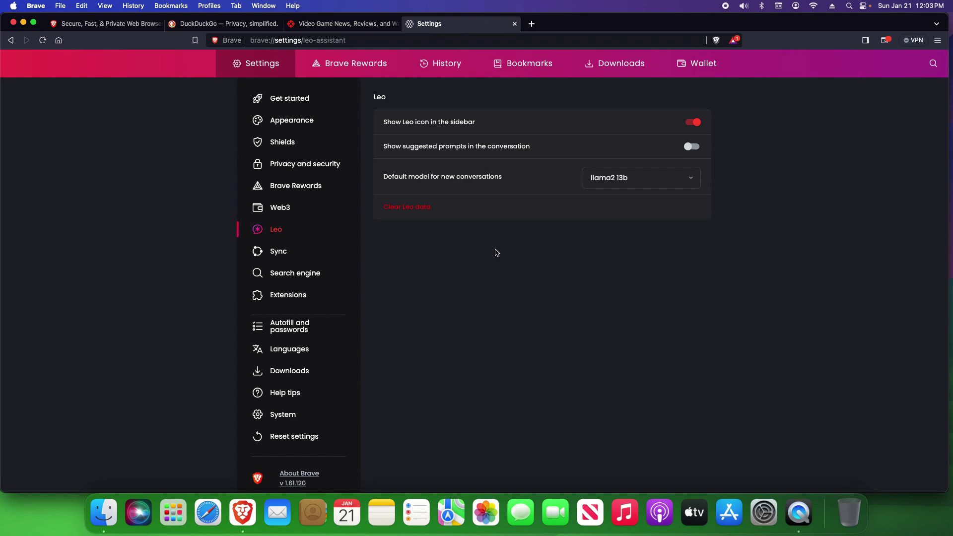
{"action": "mouse_move", "coordinate": [865, 40]}
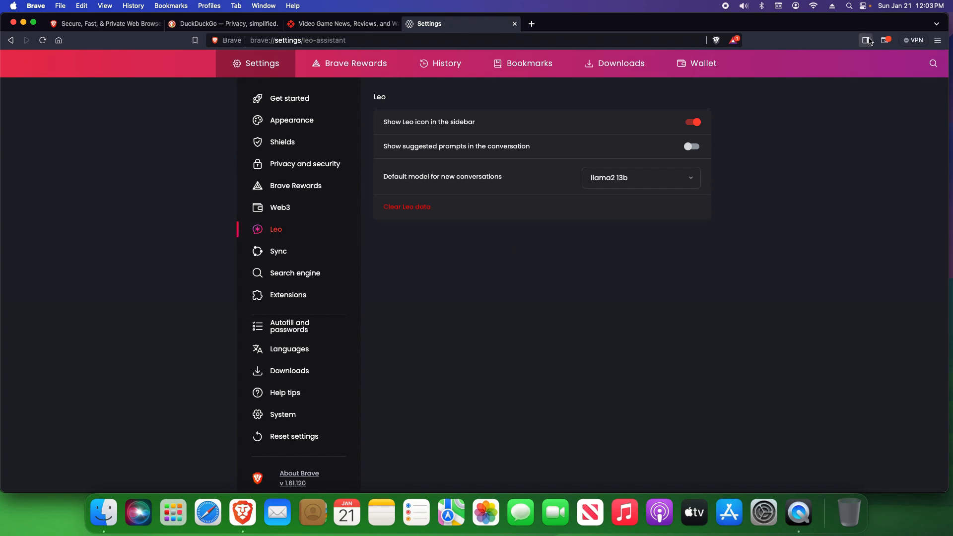
Show the Leo side panel to read About Leo, then go to Sync settings
{"action": "left_click", "coordinate": [865, 40]}
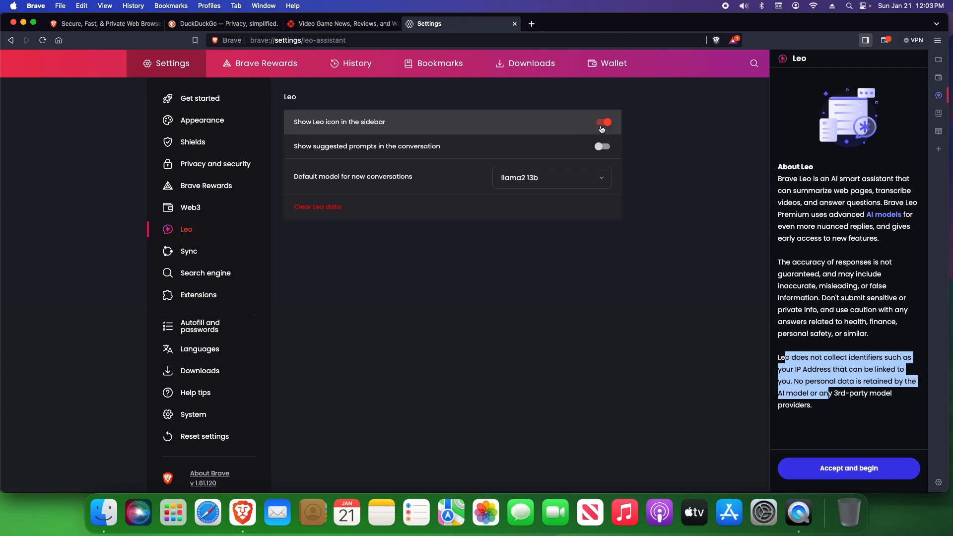
{"action": "mouse_move", "coordinate": [322, 211]}
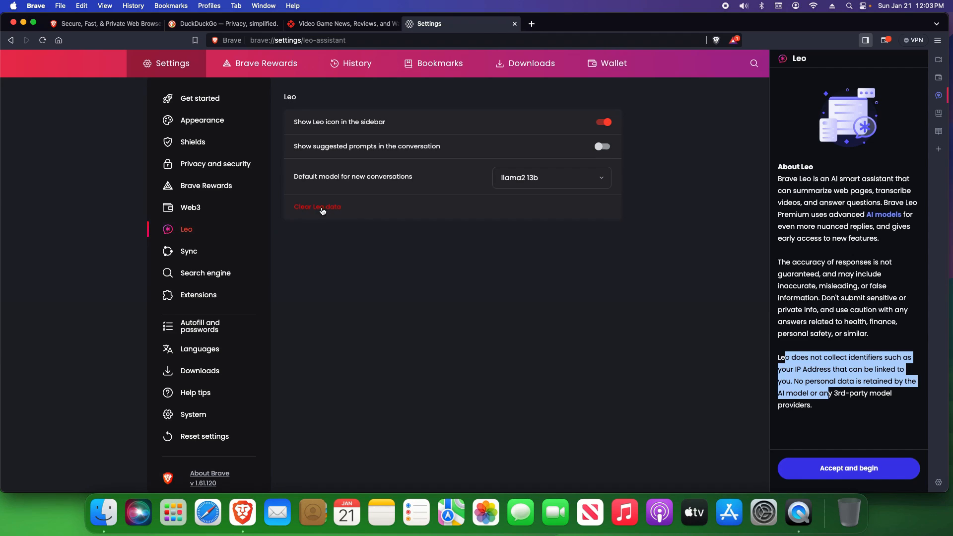
{"action": "left_click", "coordinate": [188, 251]}
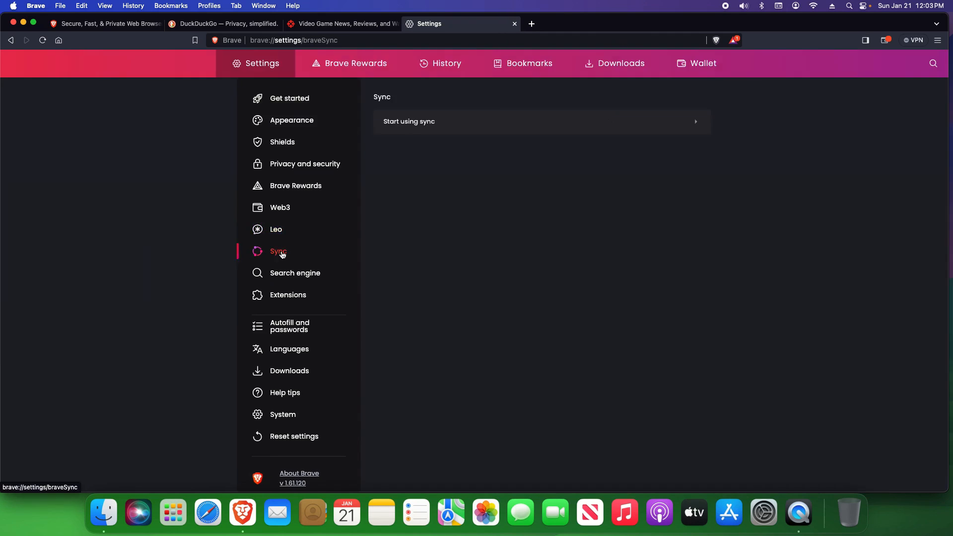
{"action": "mouse_move", "coordinate": [444, 217]}
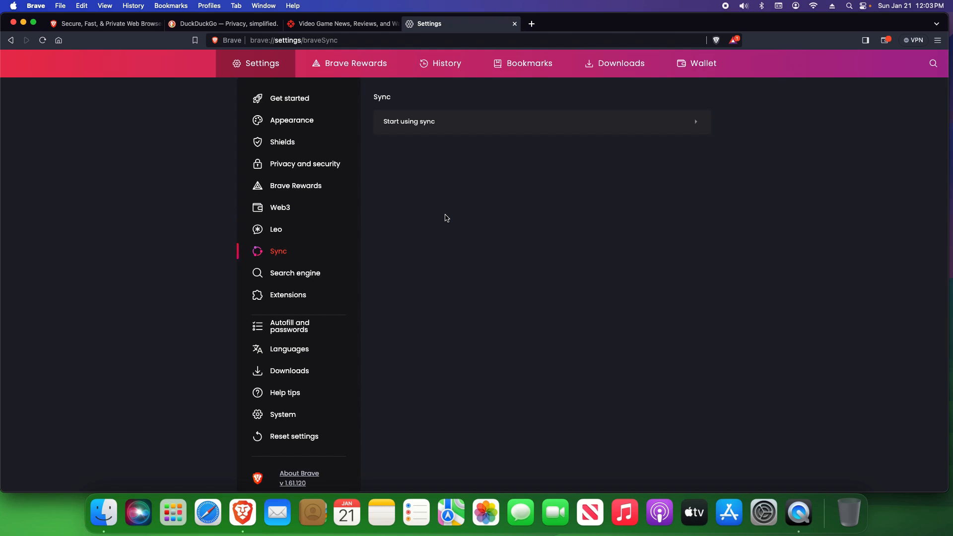
{"action": "left_click", "coordinate": [294, 272]}
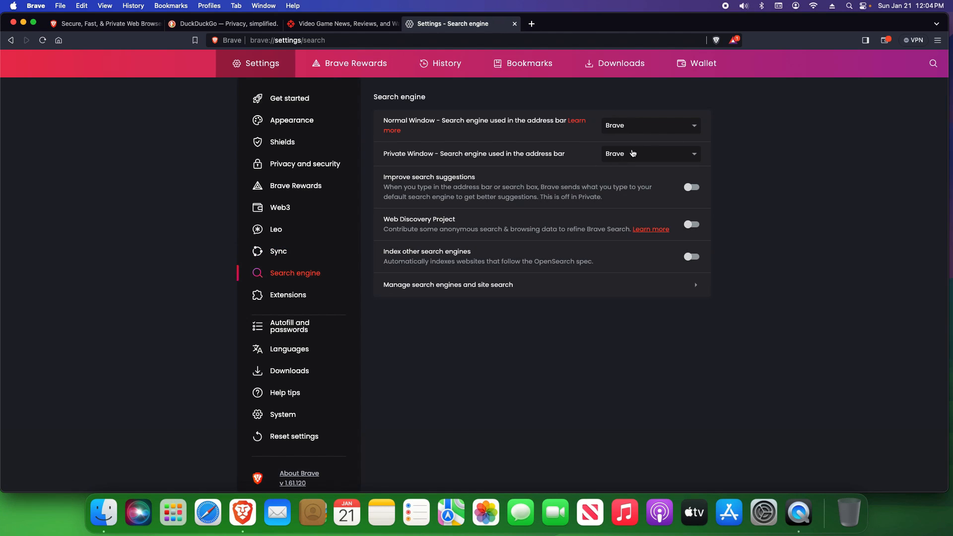
{"action": "mouse_move", "coordinate": [572, 144]}
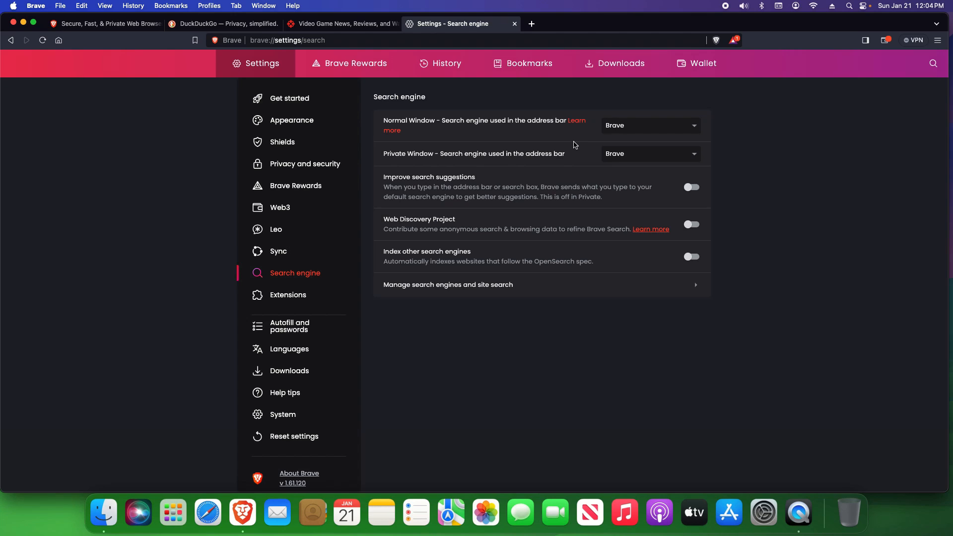
Keep Brave as the normal-window search engine and confirm no extensions are installed
{"action": "left_click", "coordinate": [649, 125]}
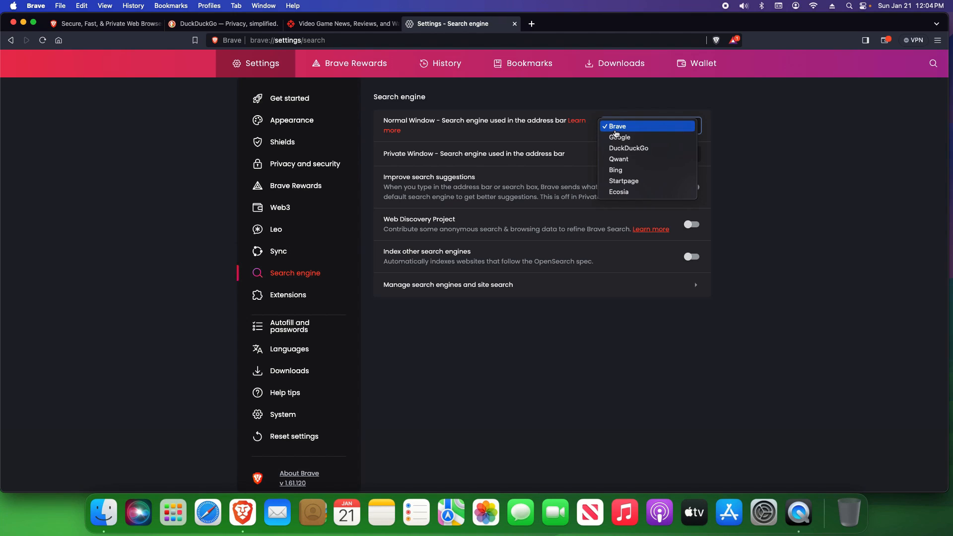
{"action": "mouse_move", "coordinate": [570, 134]}
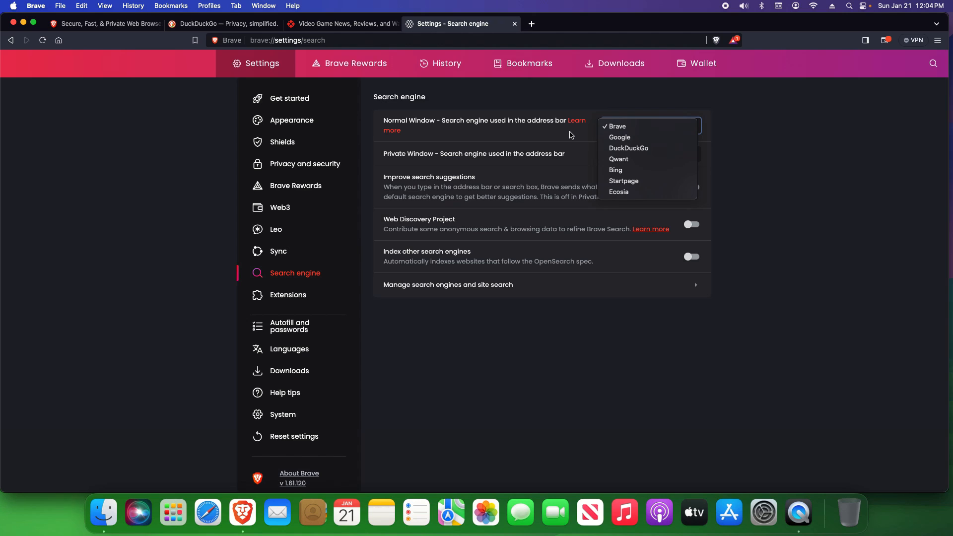
{"action": "left_click", "coordinate": [618, 125]}
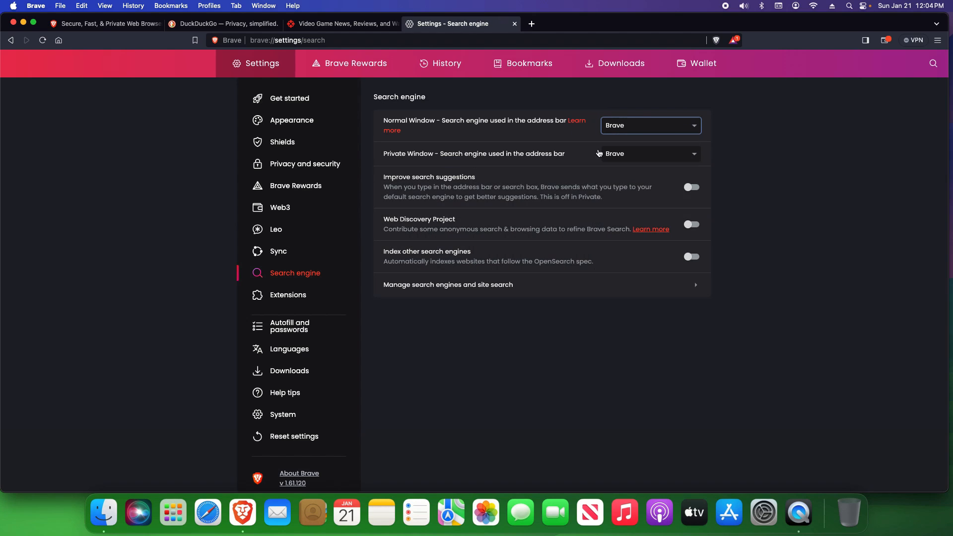
{"action": "mouse_move", "coordinate": [740, 254]}
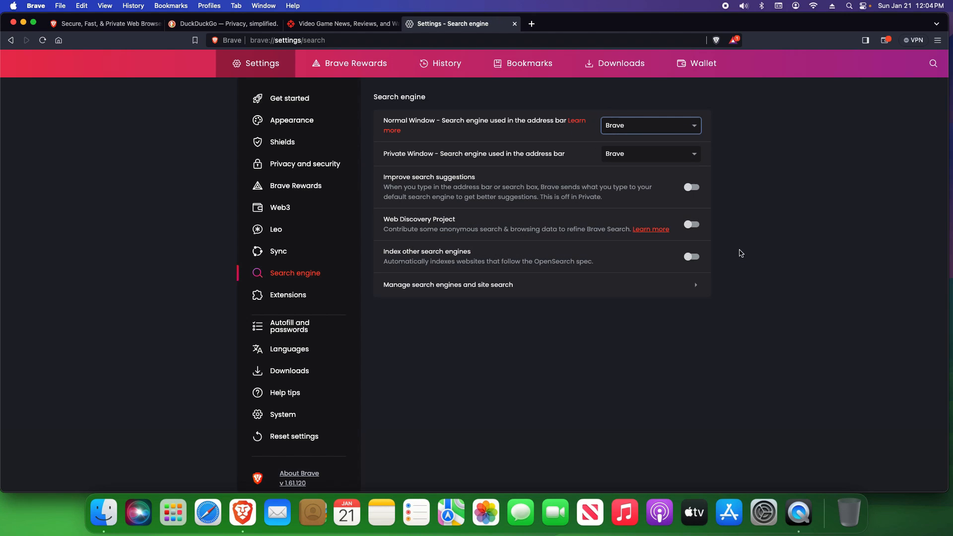
{"action": "left_click", "coordinate": [287, 295]}
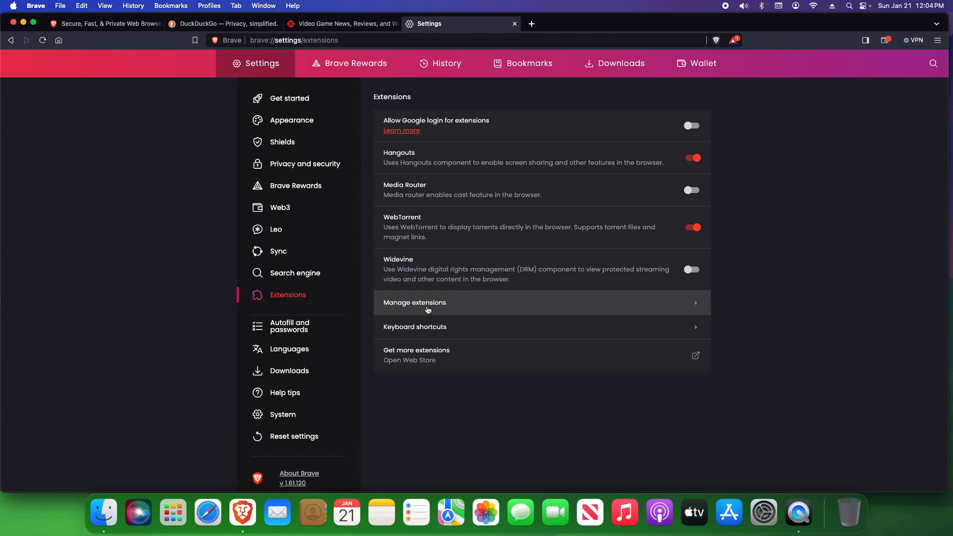
{"action": "left_click", "coordinate": [414, 303]}
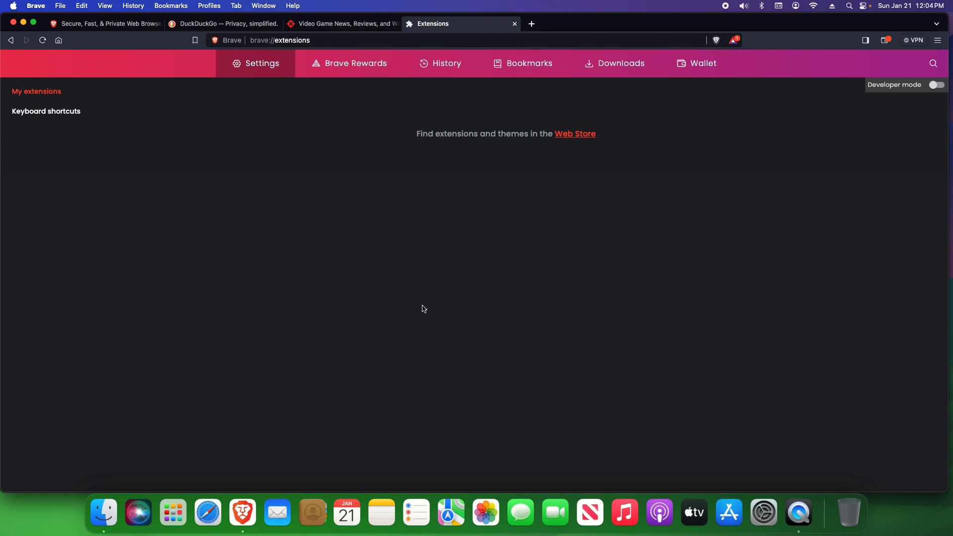
{"action": "left_click", "coordinate": [262, 63]}
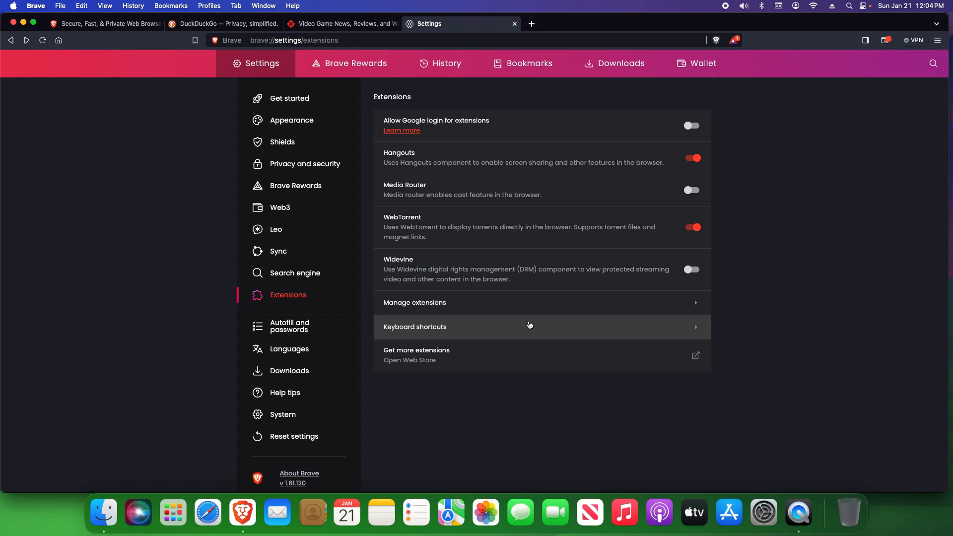
View Autofill and passwords, then System with hardware acceleration on and Memory Saver off
{"action": "left_click", "coordinate": [290, 326]}
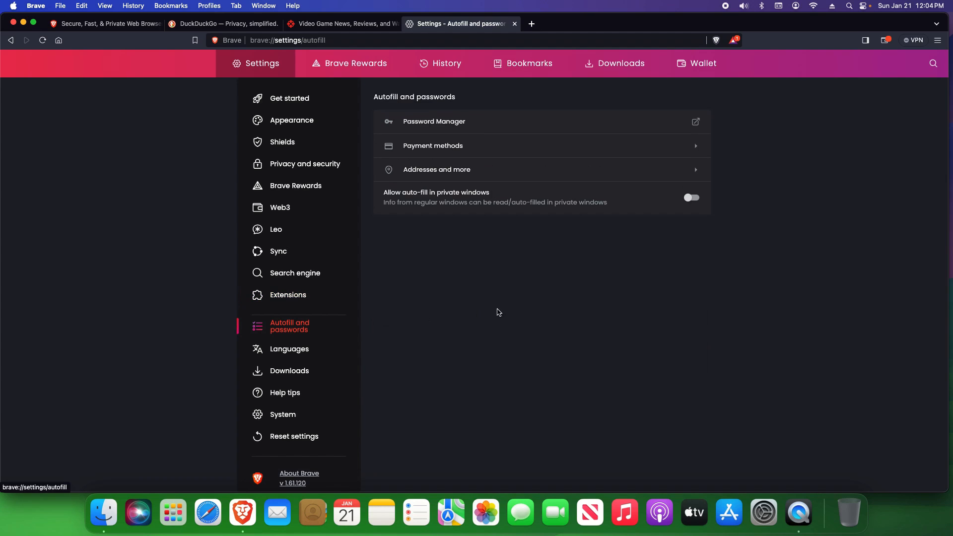
{"action": "mouse_move", "coordinate": [468, 159]}
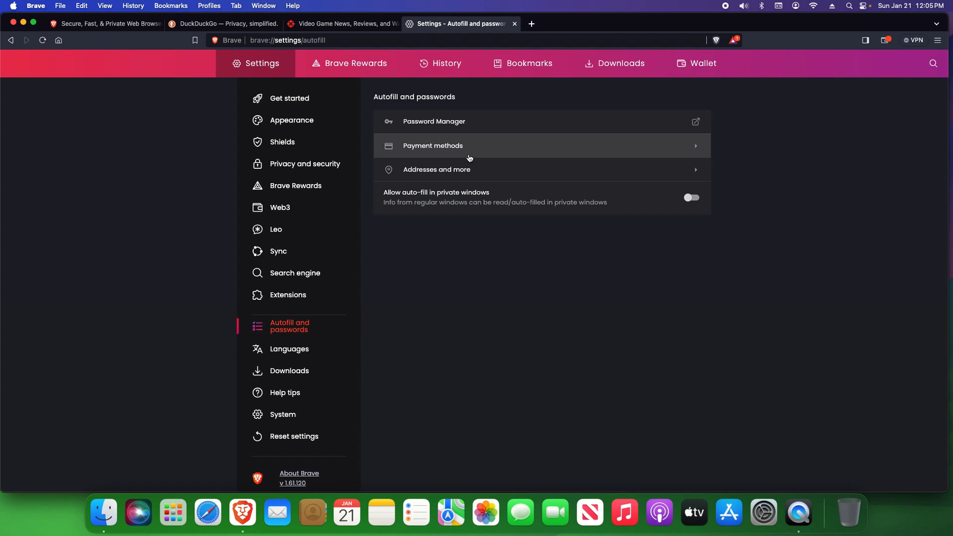
{"action": "mouse_move", "coordinate": [453, 151]}
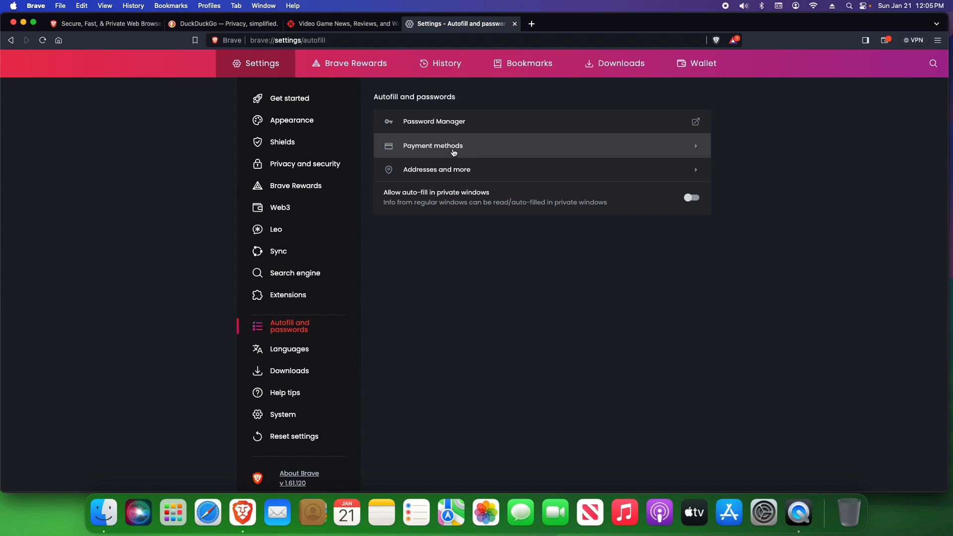
{"action": "mouse_move", "coordinate": [440, 124]}
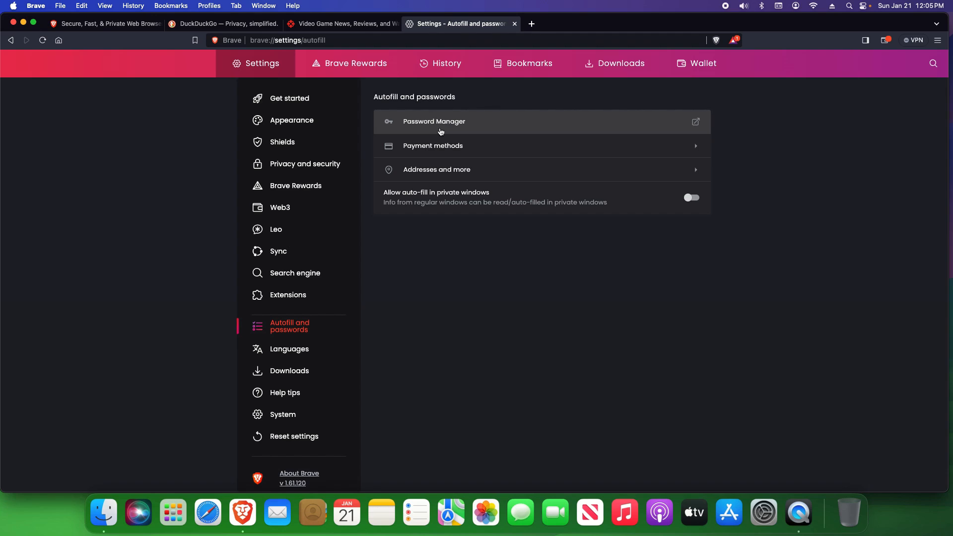
{"action": "mouse_move", "coordinate": [454, 127]}
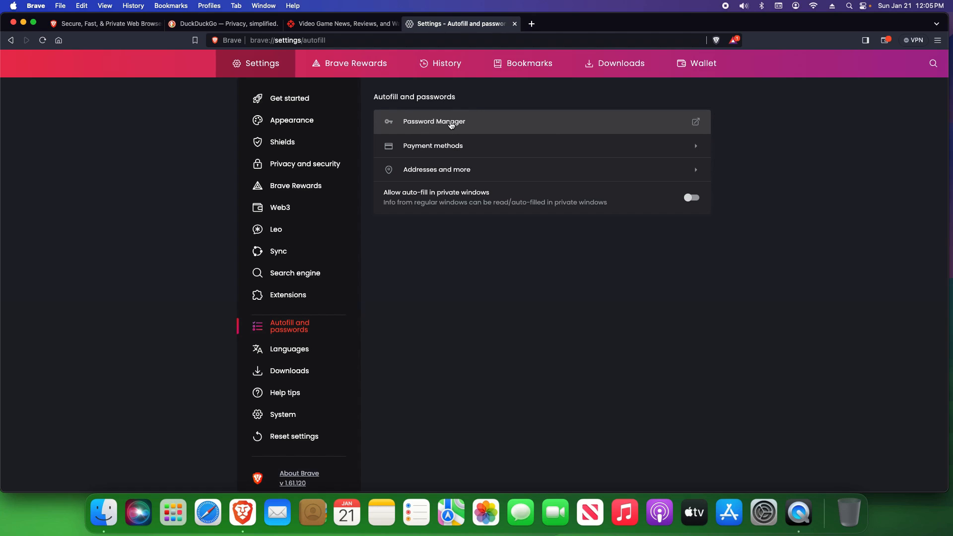
{"action": "left_click", "coordinate": [282, 414]}
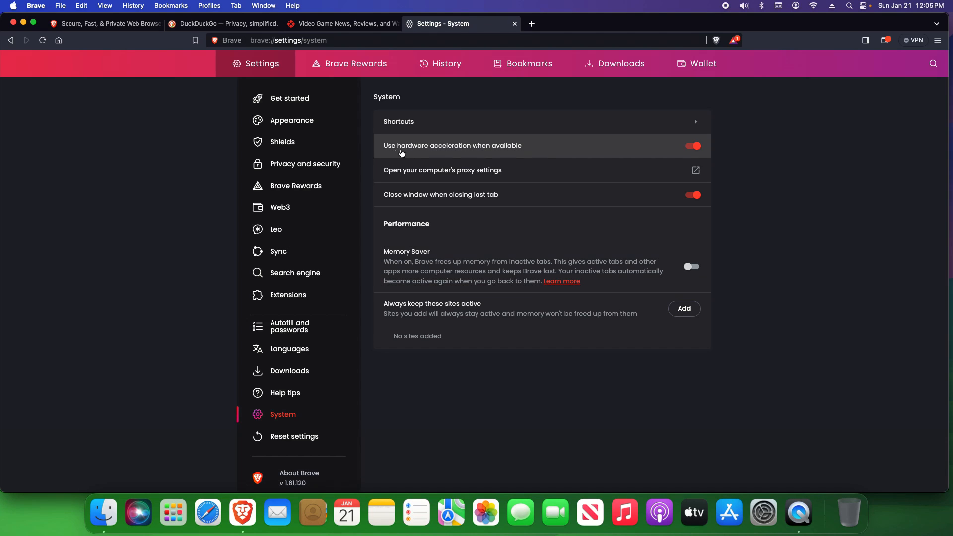
{"action": "mouse_move", "coordinate": [470, 152]}
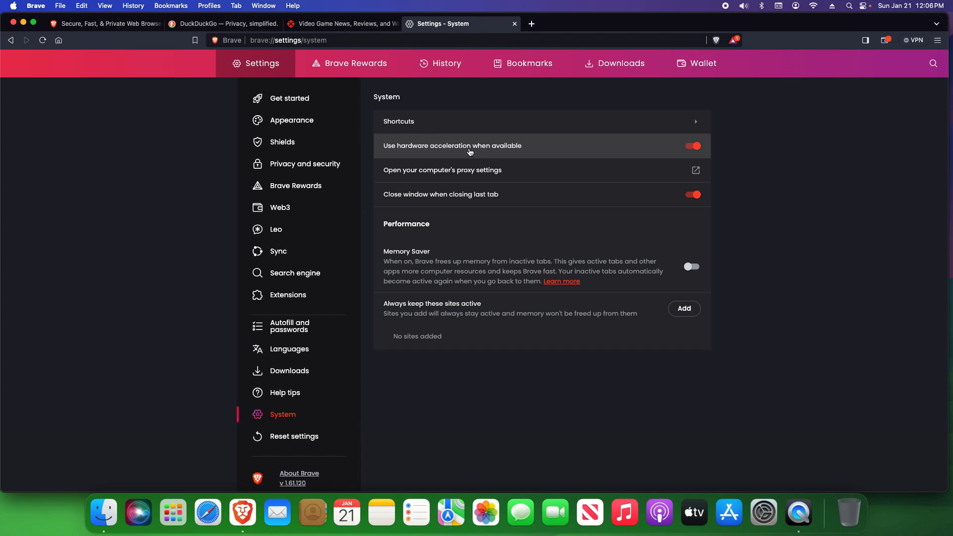
{"action": "mouse_move", "coordinate": [559, 221]}
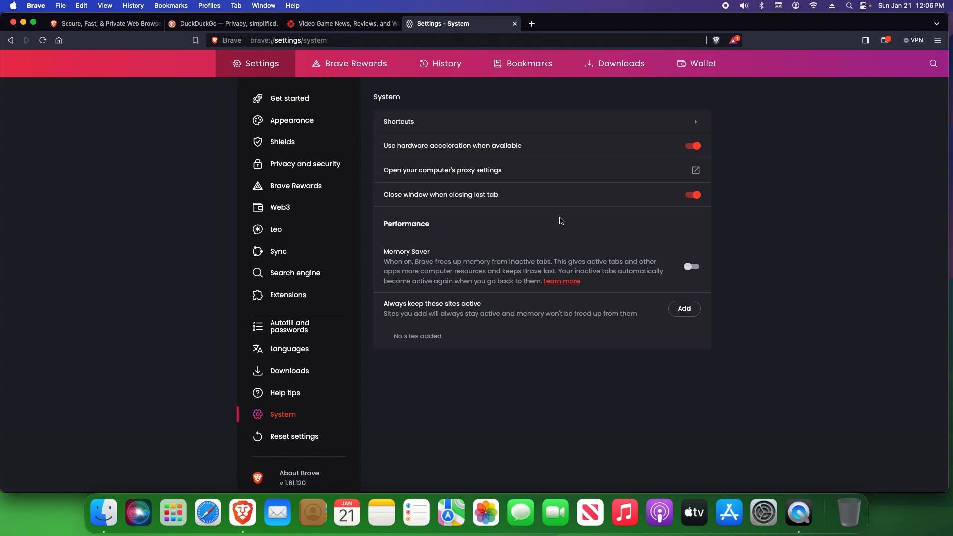
Go to the Reset settings page from the settings sidebar after reviewing System toggles
{"action": "left_click", "coordinate": [294, 435]}
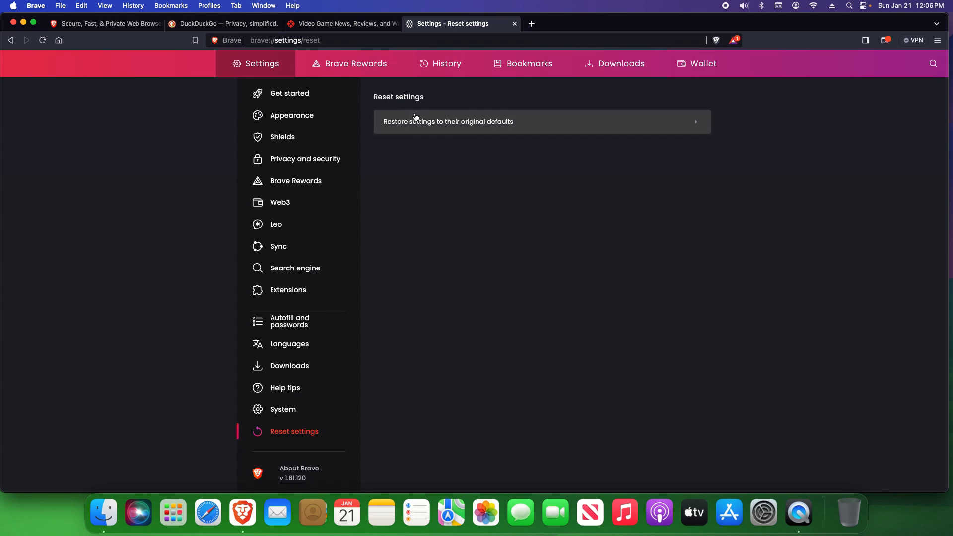
{"action": "mouse_move", "coordinate": [441, 133]}
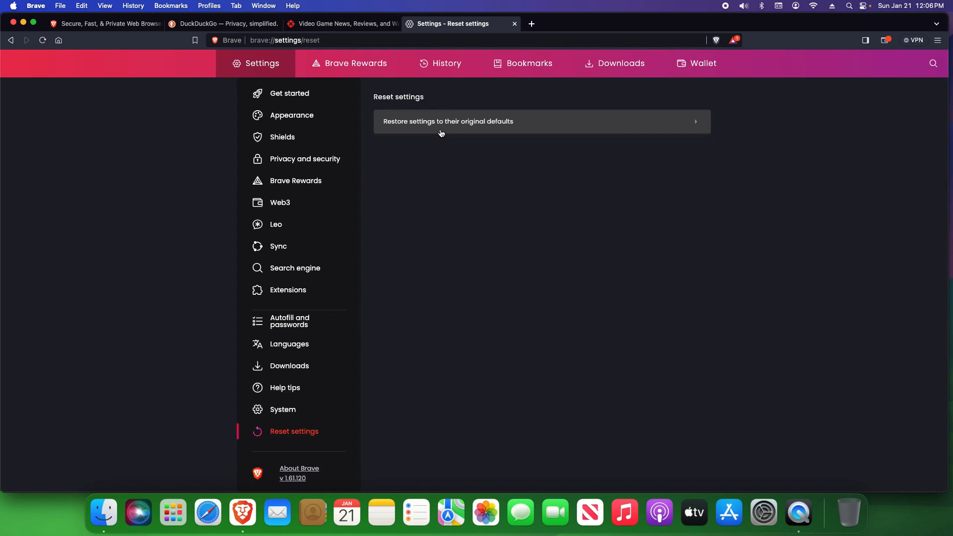
{"action": "mouse_move", "coordinate": [452, 177]}
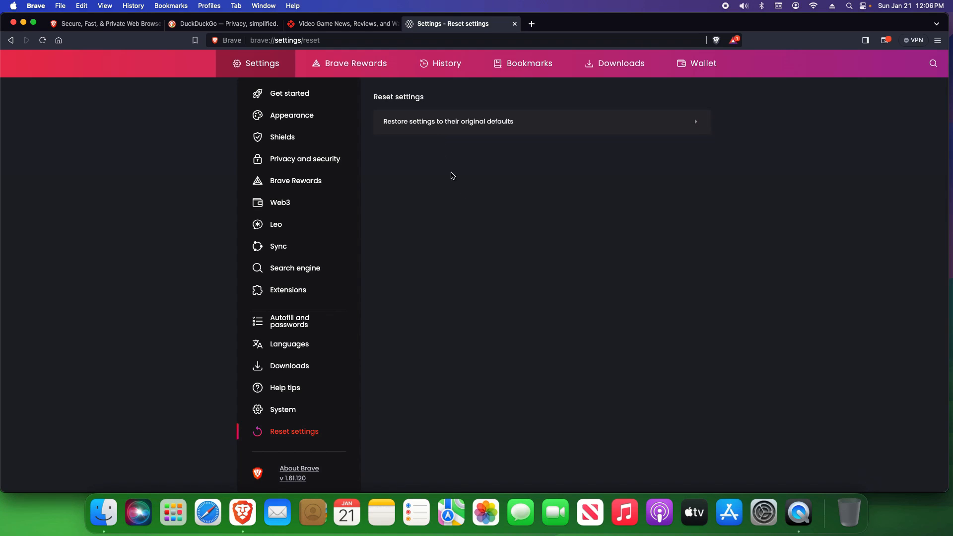
Open the hamburger menu to reach the New Private Window with Tor option
{"action": "left_click", "coordinate": [937, 40]}
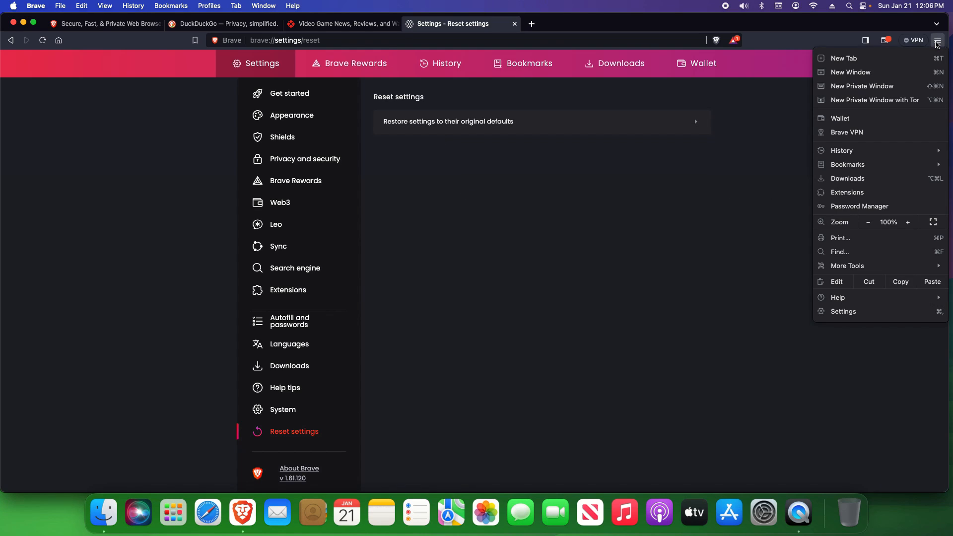
{"action": "mouse_move", "coordinate": [860, 86]}
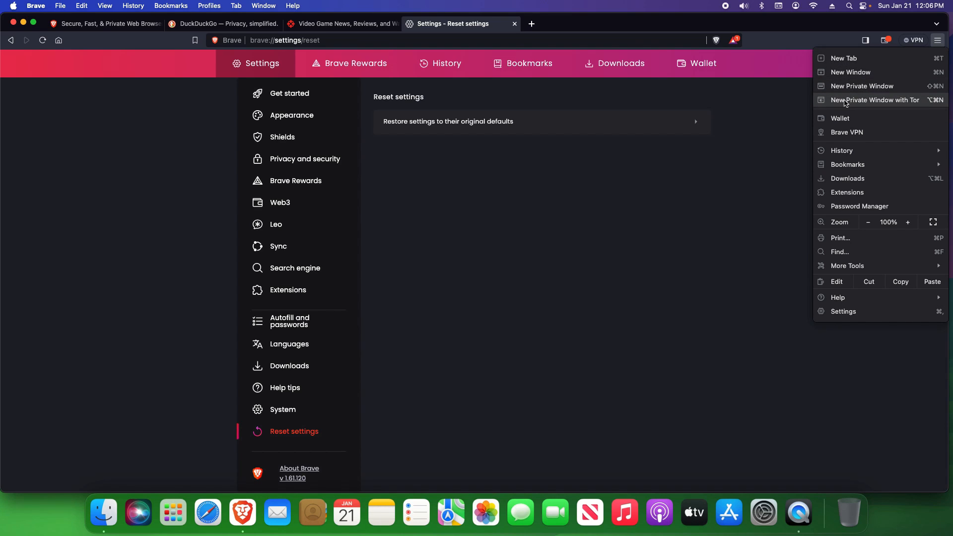
{"action": "mouse_move", "coordinate": [870, 106]}
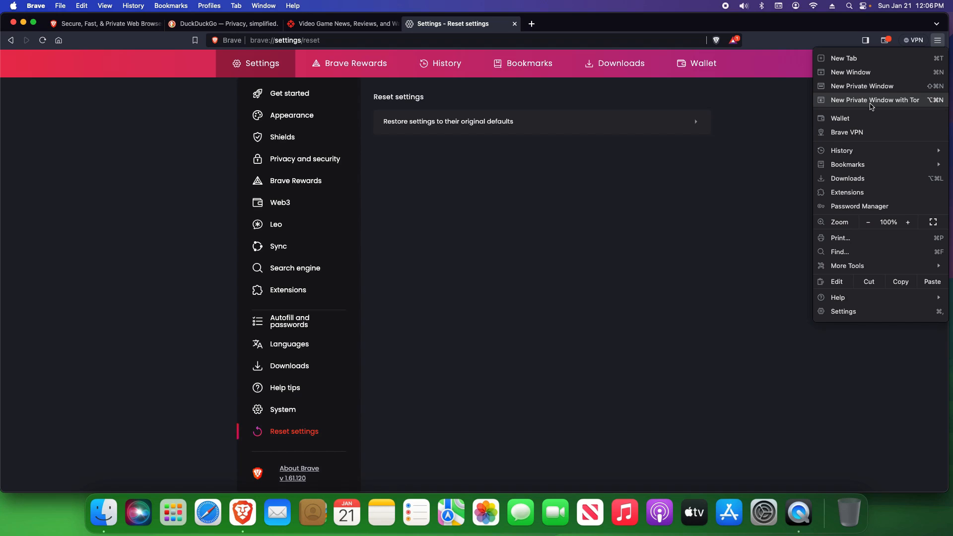
{"action": "mouse_move", "coordinate": [905, 109]}
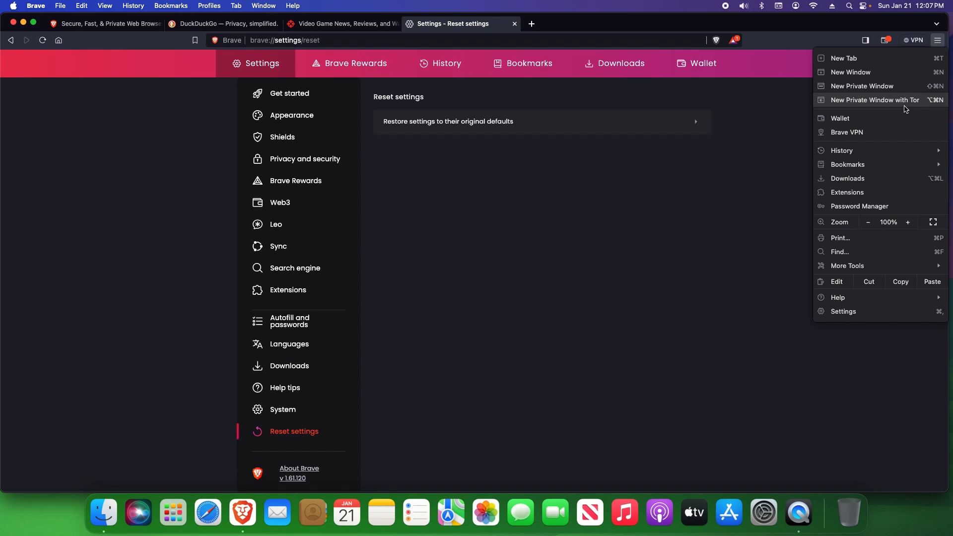
{"action": "mouse_move", "coordinate": [885, 106]}
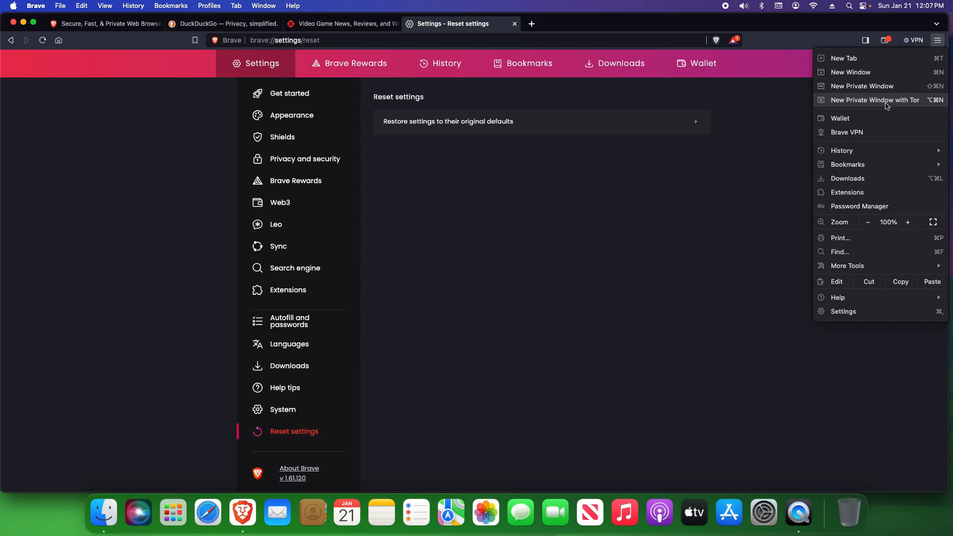
{"action": "mouse_move", "coordinate": [853, 102]}
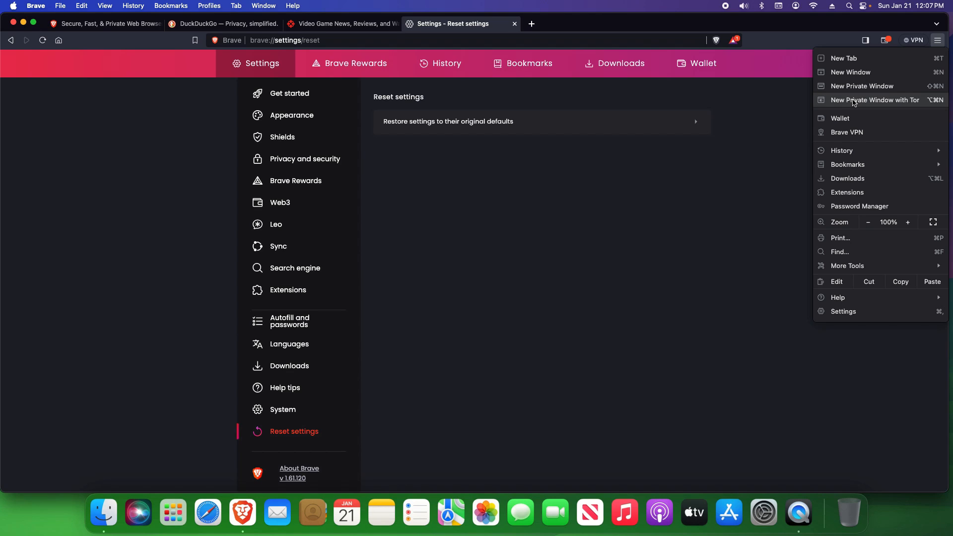